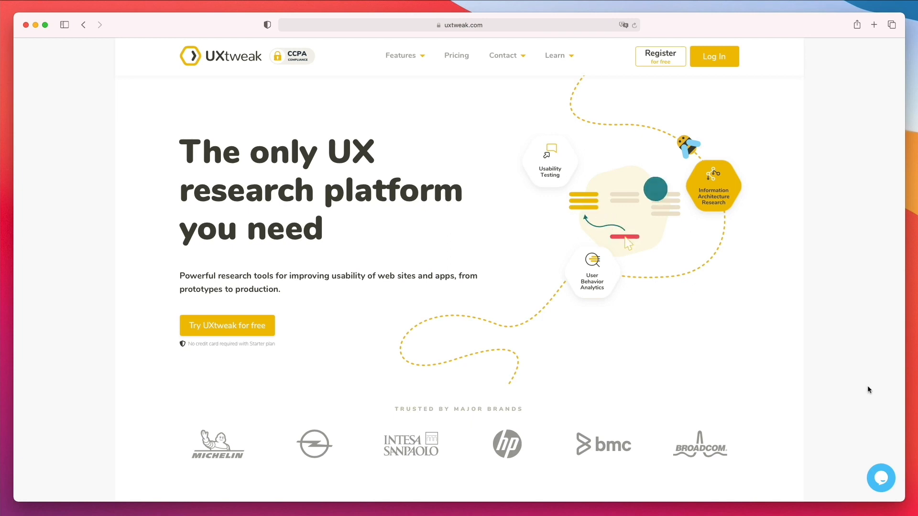
Browse the UXtweak landing page and go to 'Register for free' to reach the Create account form.
scroll("down", 3)
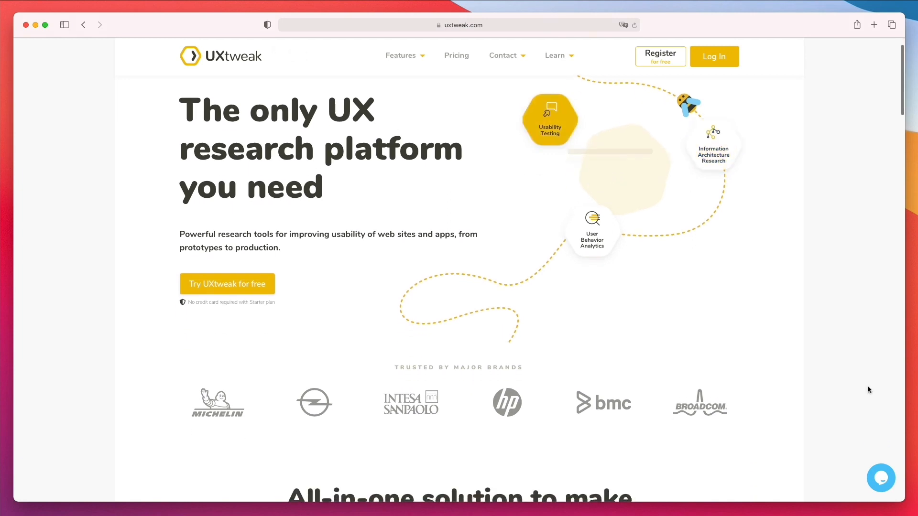
scroll("down", 3)
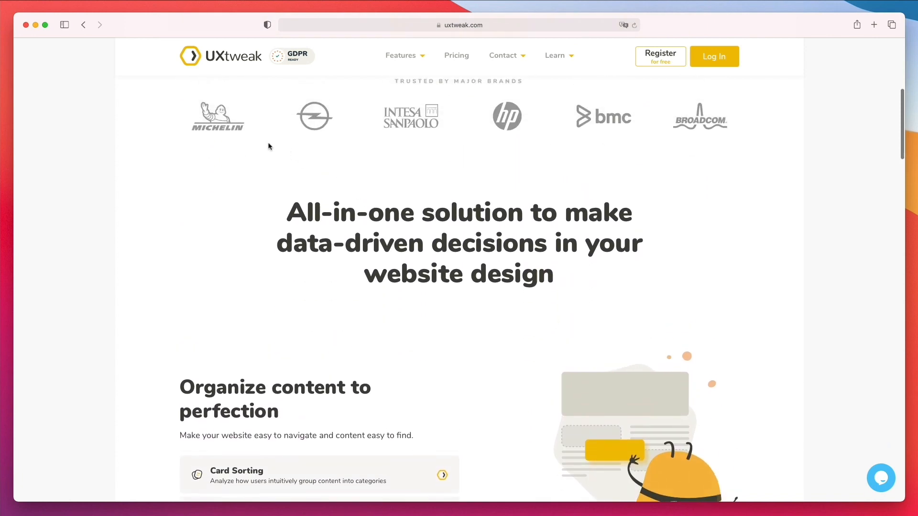
scroll("down", 3)
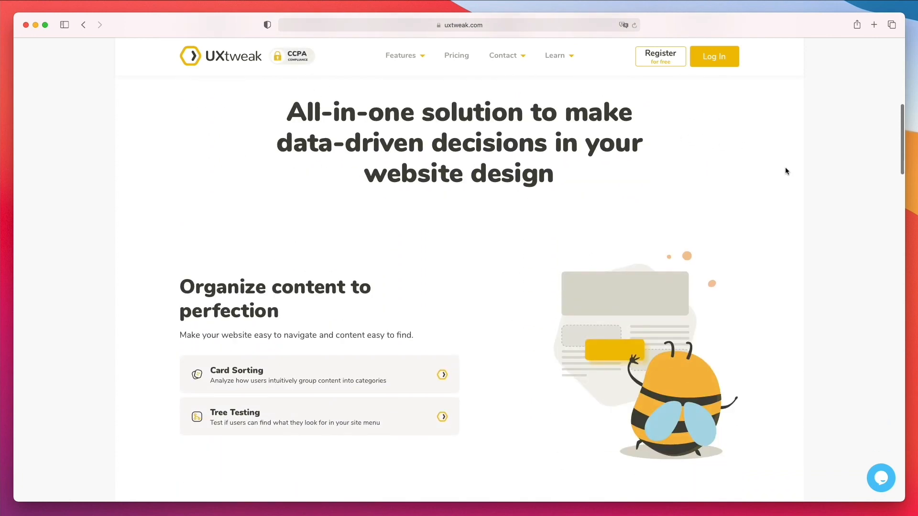
scroll("down", 3)
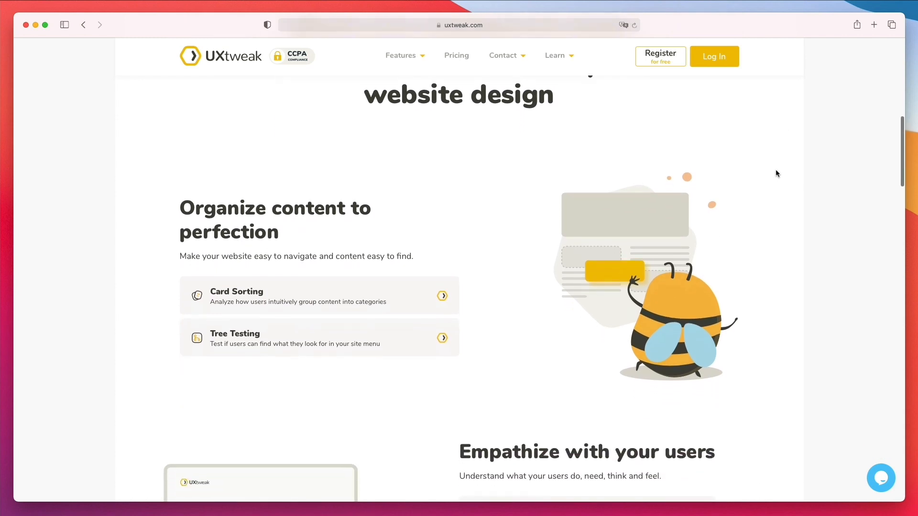
scroll("down", 3)
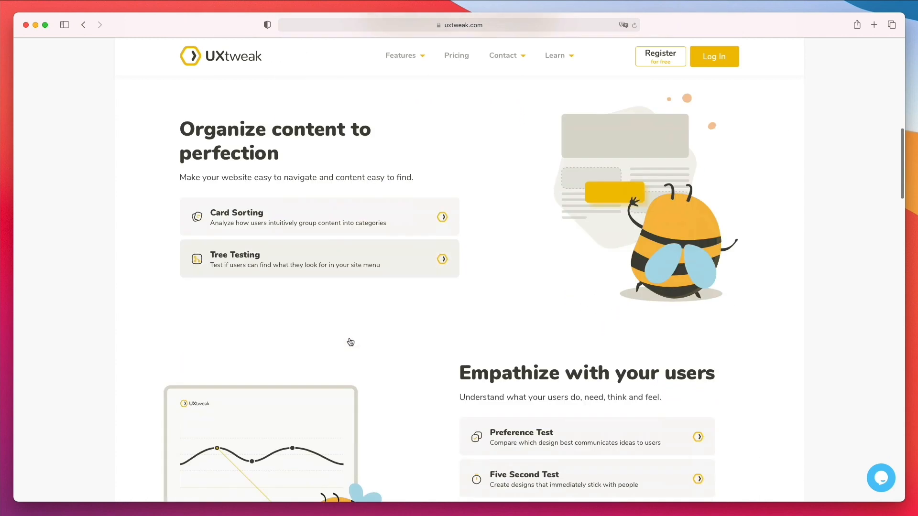
scroll("down", 3)
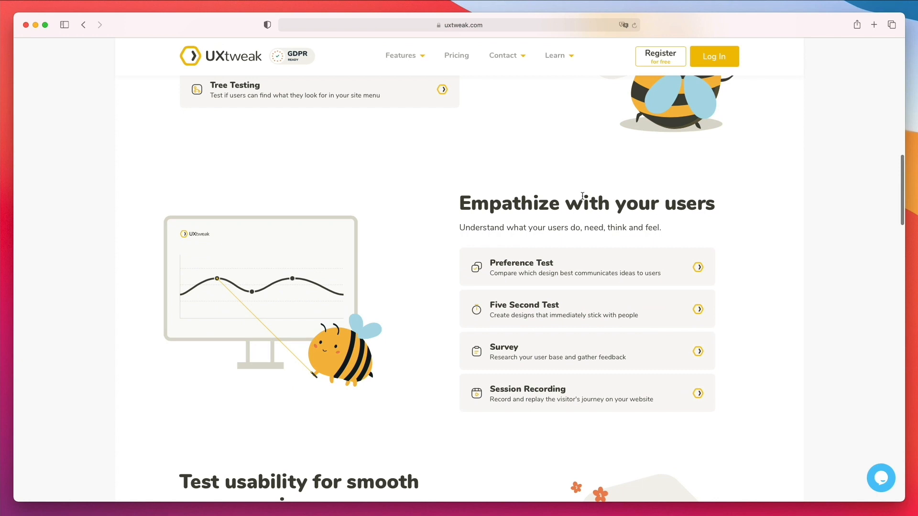
scroll("down", 3)
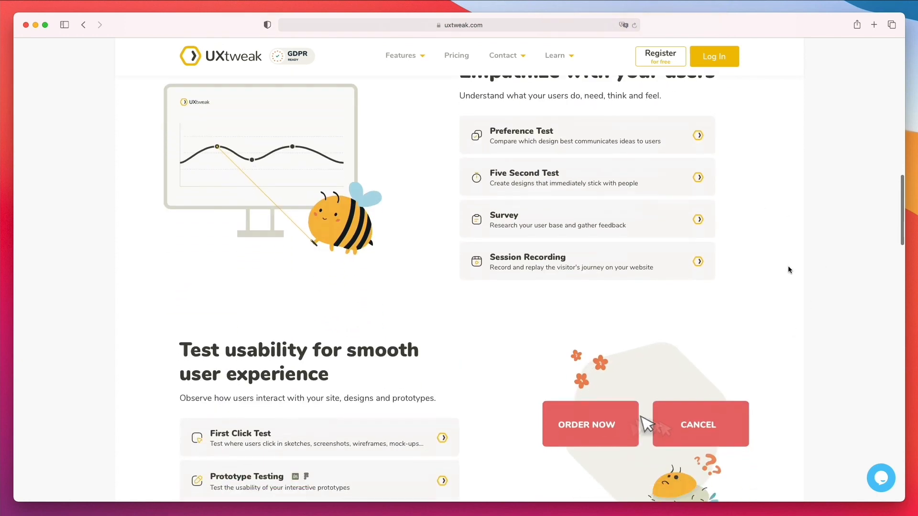
scroll("down", 3)
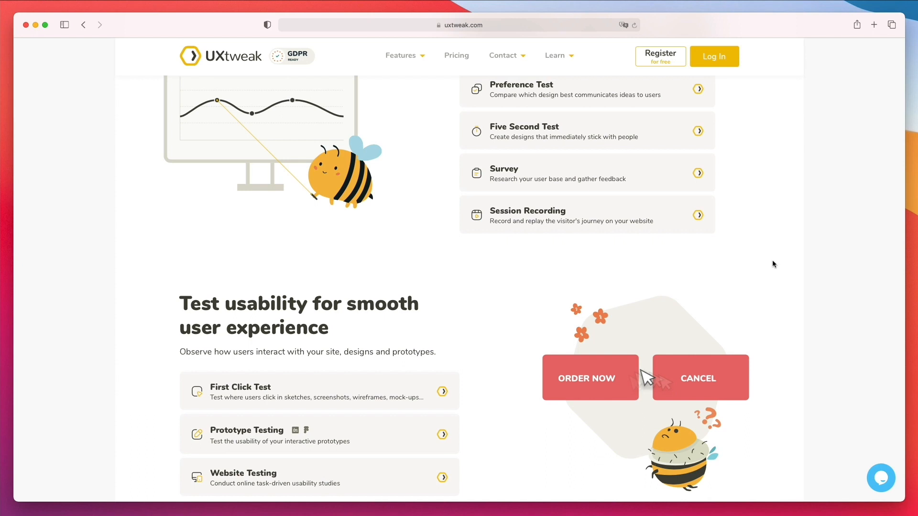
scroll("down", 3)
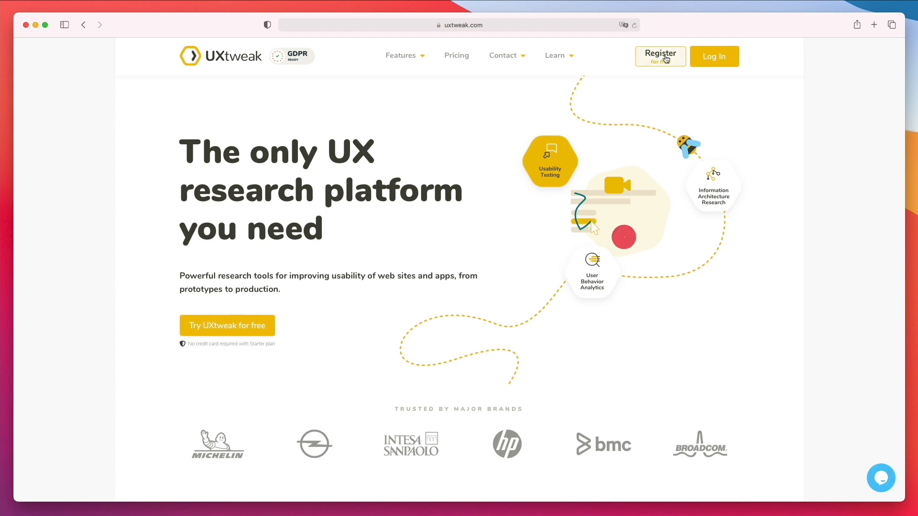
left_click(660, 56)
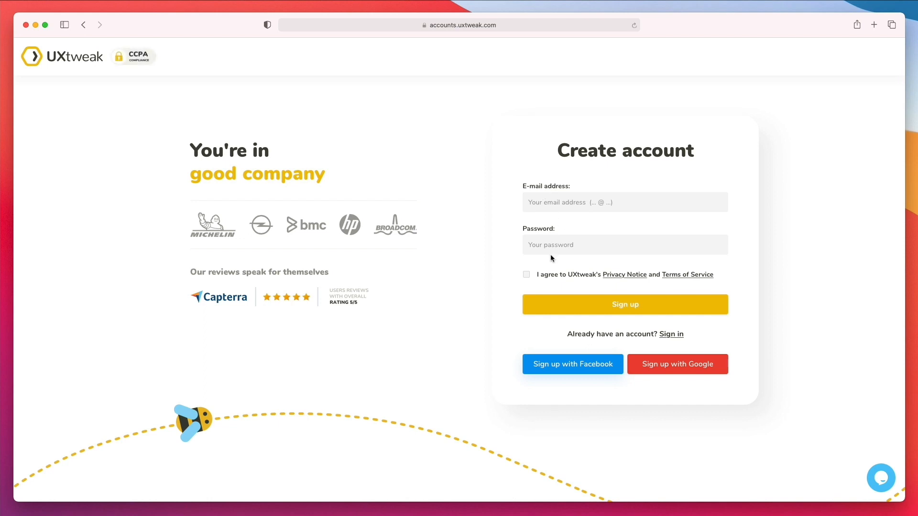
mouse_move(576, 218)
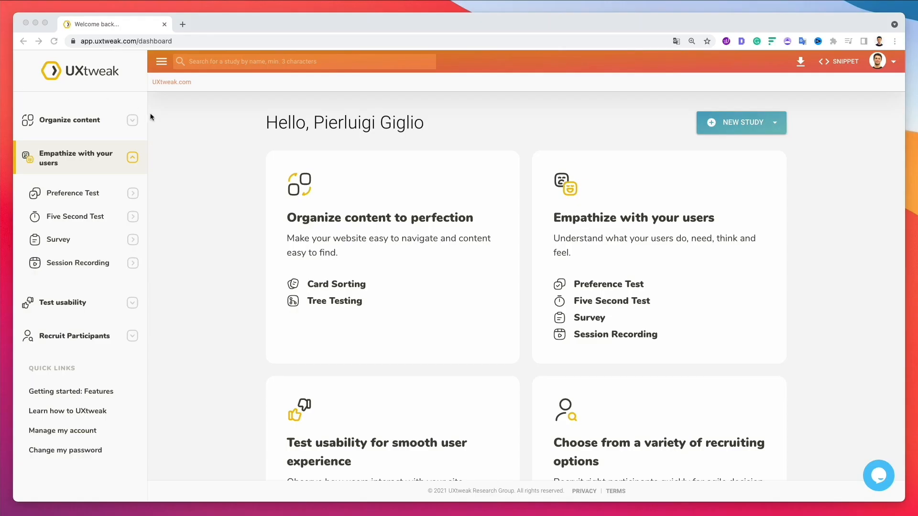
mouse_move(225, 133)
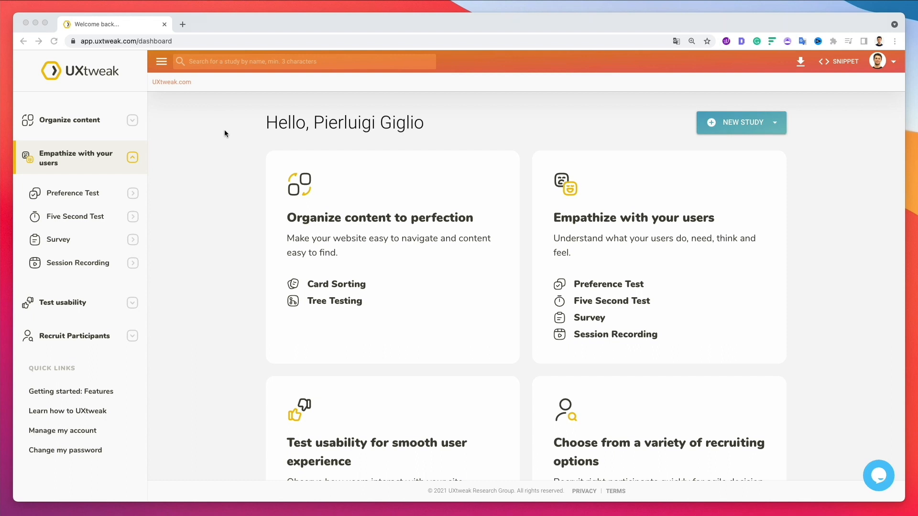
scroll("down", 3)
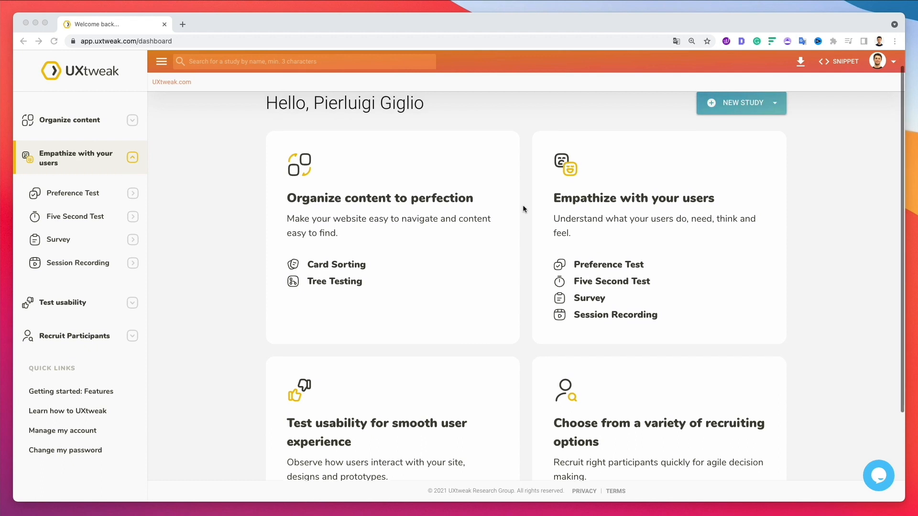
mouse_move(524, 230)
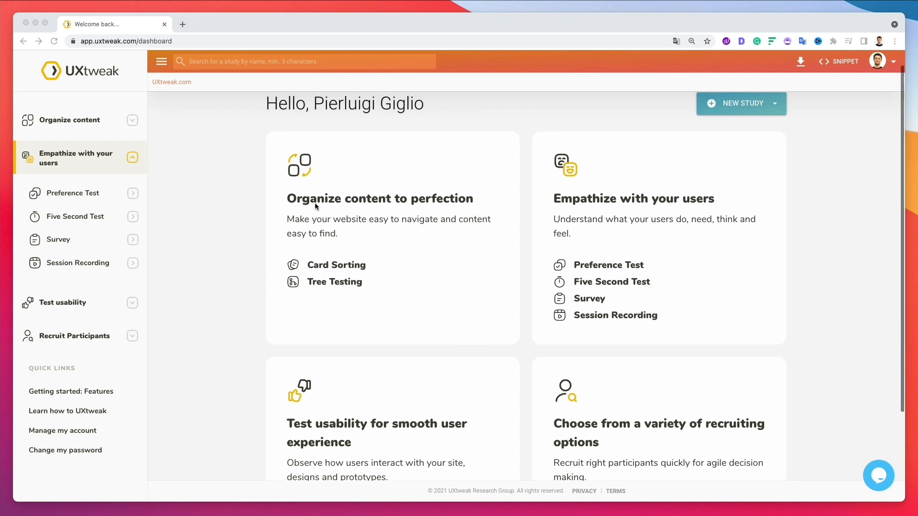
mouse_move(431, 239)
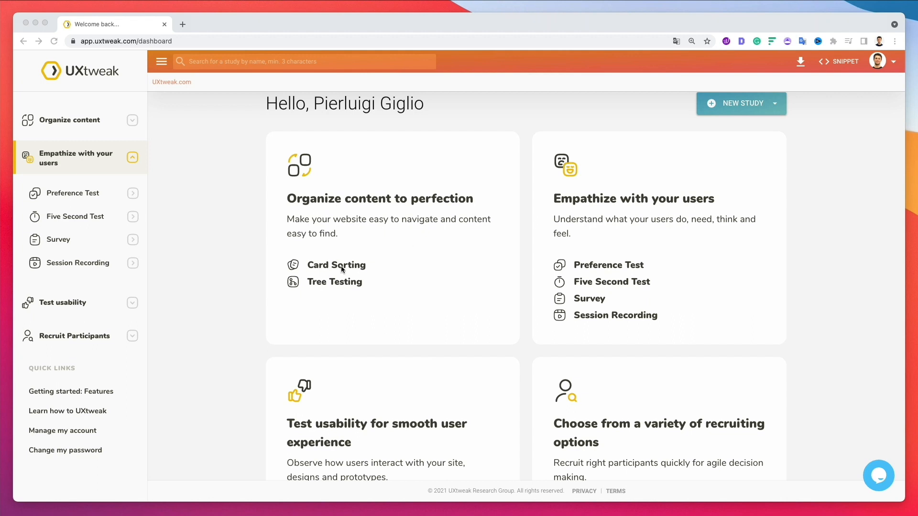
mouse_move(351, 291)
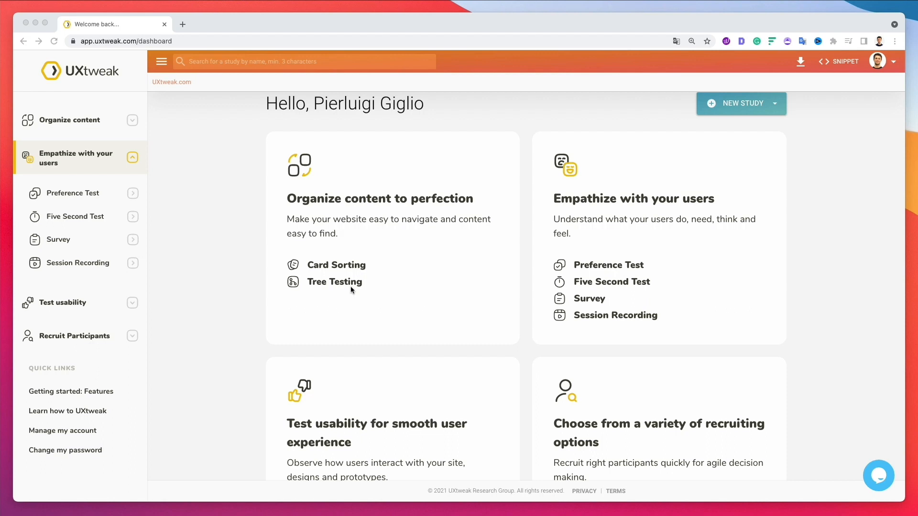
mouse_move(355, 277)
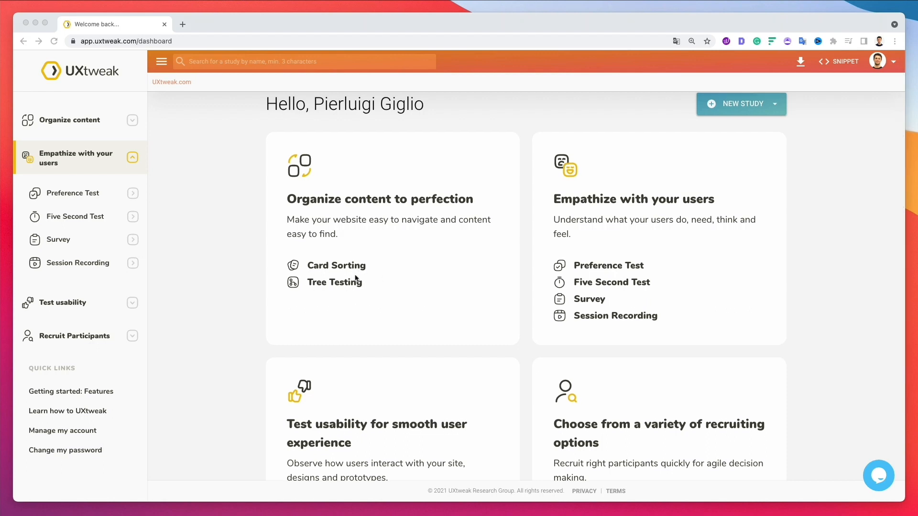
mouse_move(366, 276)
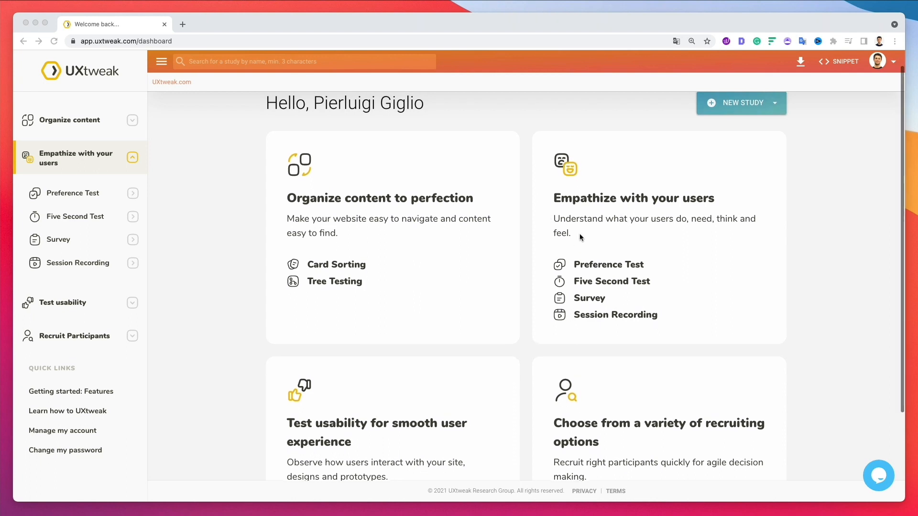
mouse_move(610, 290)
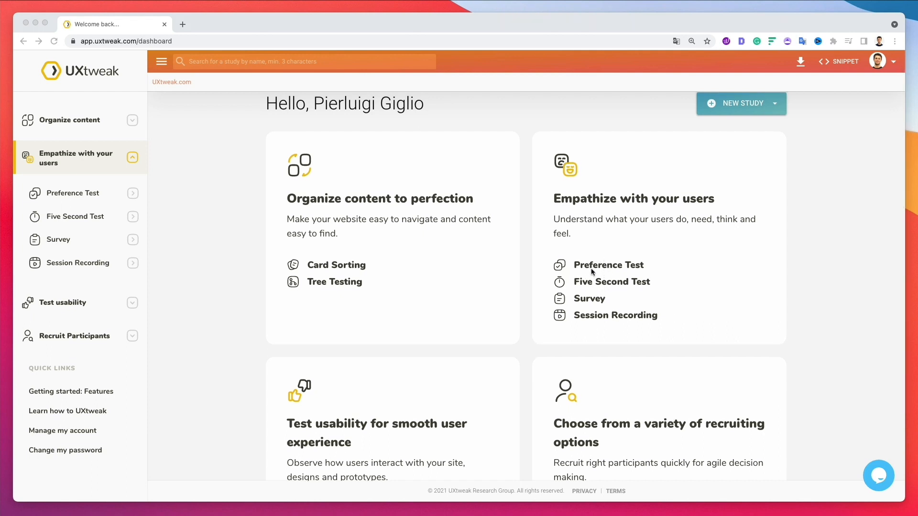
mouse_move(627, 275)
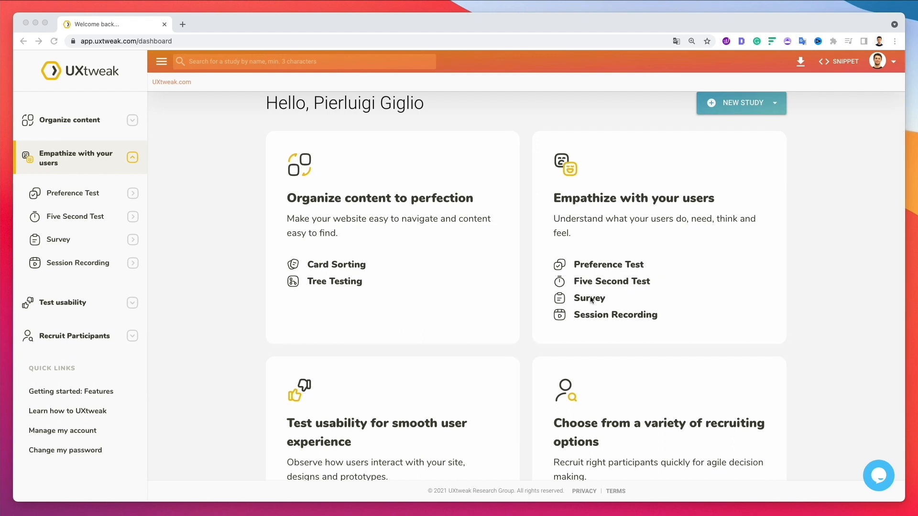
mouse_move(619, 321)
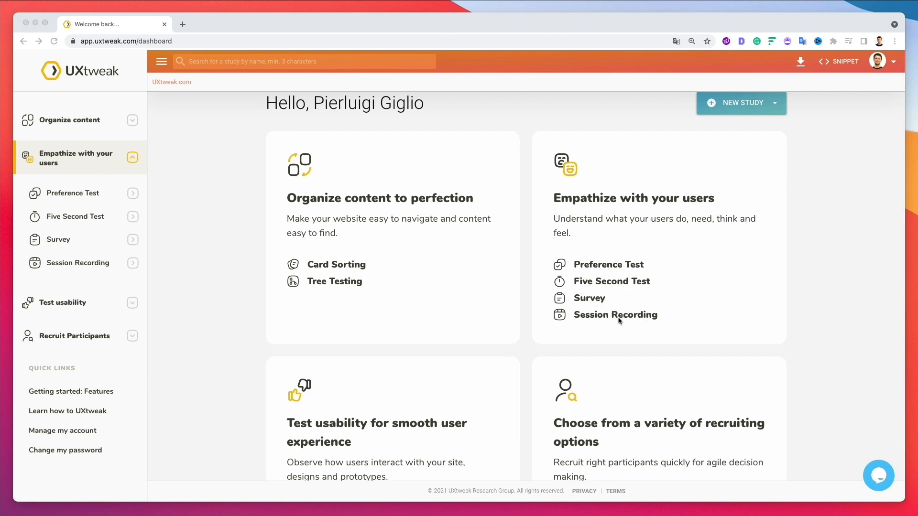
scroll("down", 3)
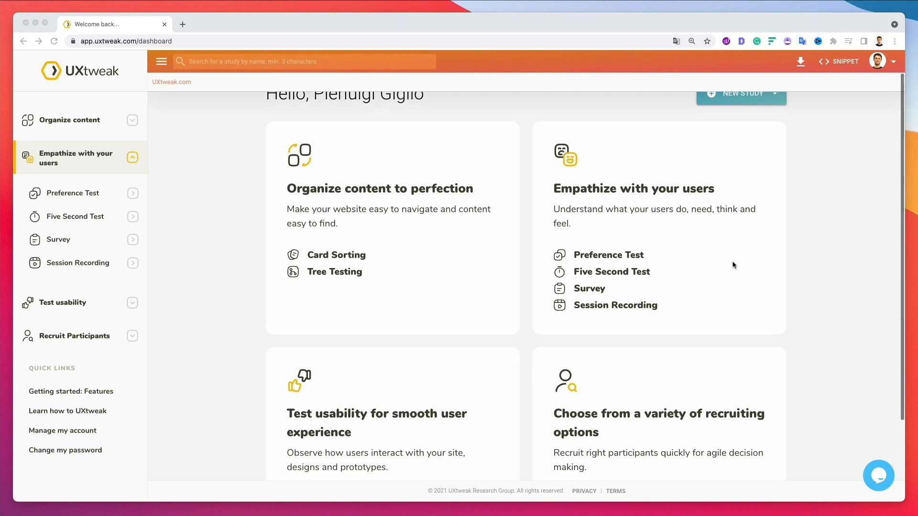
scroll("down", 3)
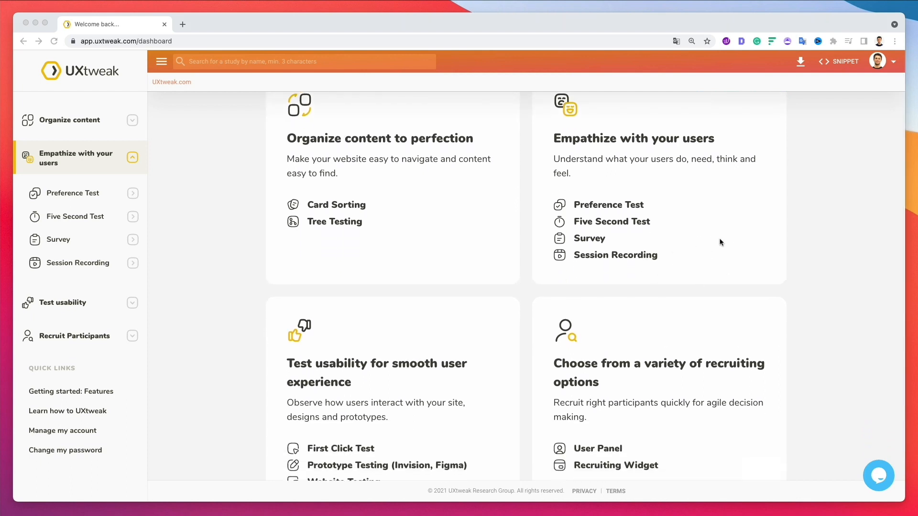
scroll("down", 3)
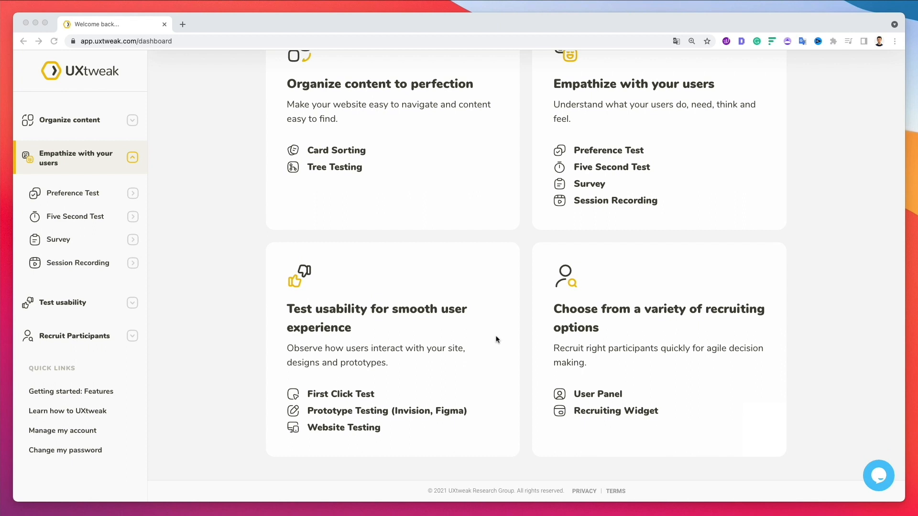
mouse_move(627, 210)
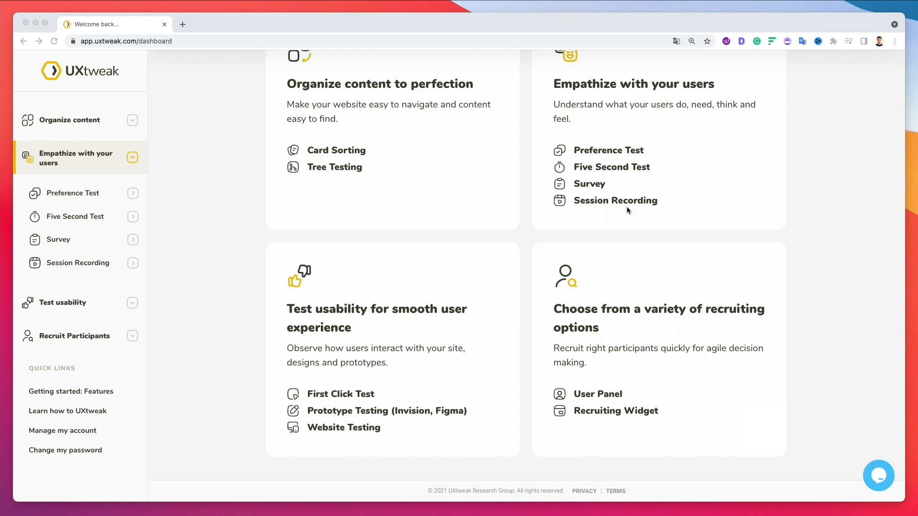
mouse_move(584, 186)
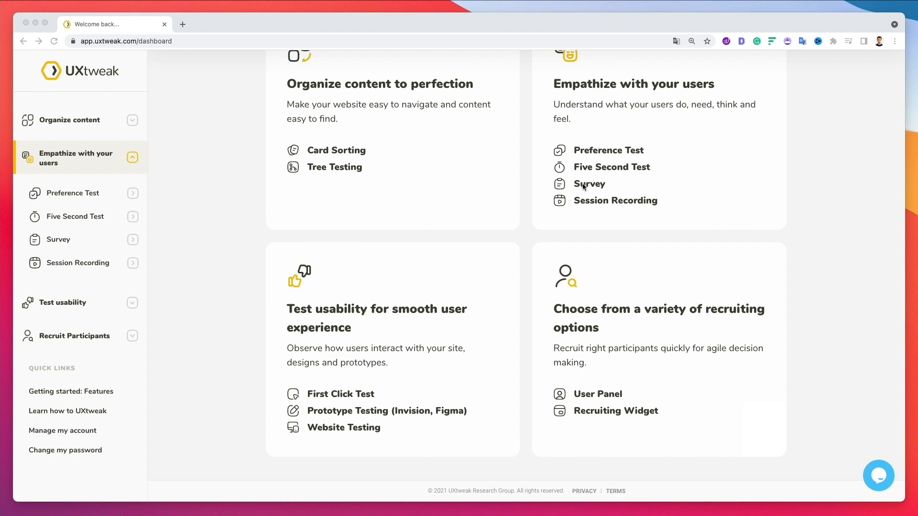
mouse_move(607, 161)
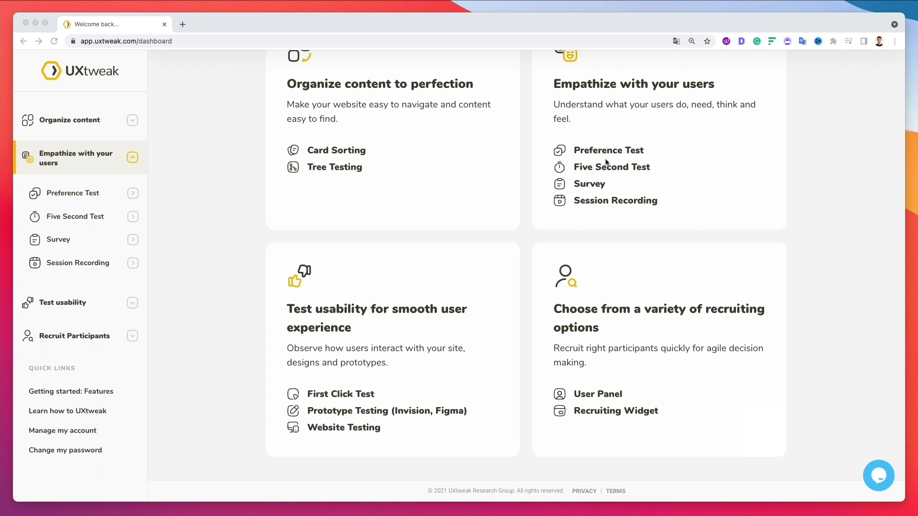
mouse_move(628, 171)
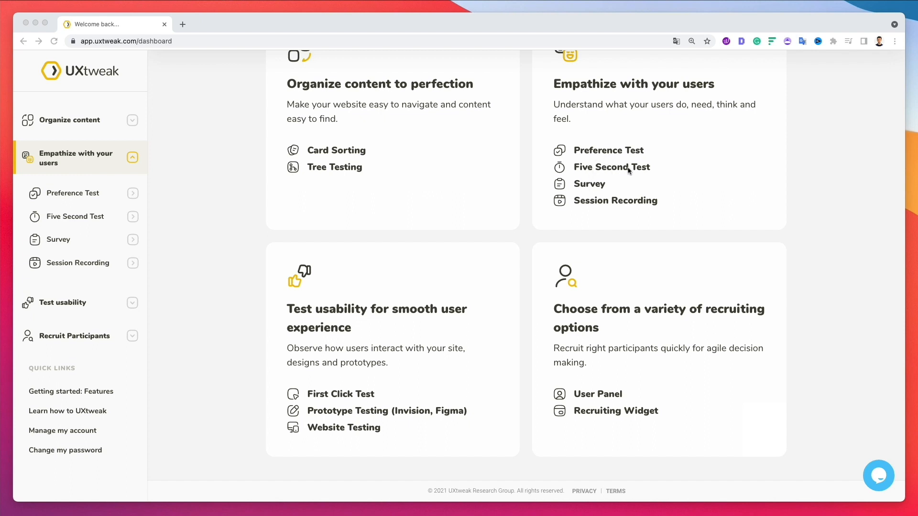
mouse_move(580, 205)
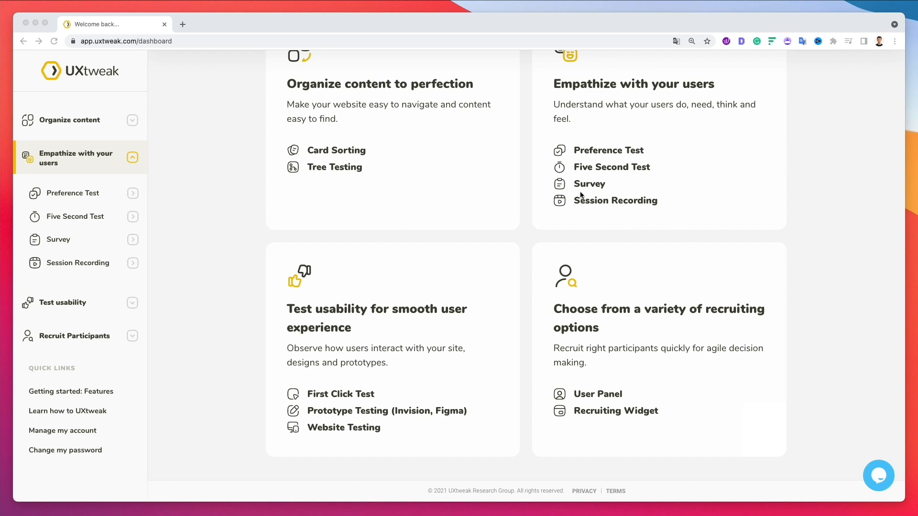
mouse_move(474, 294)
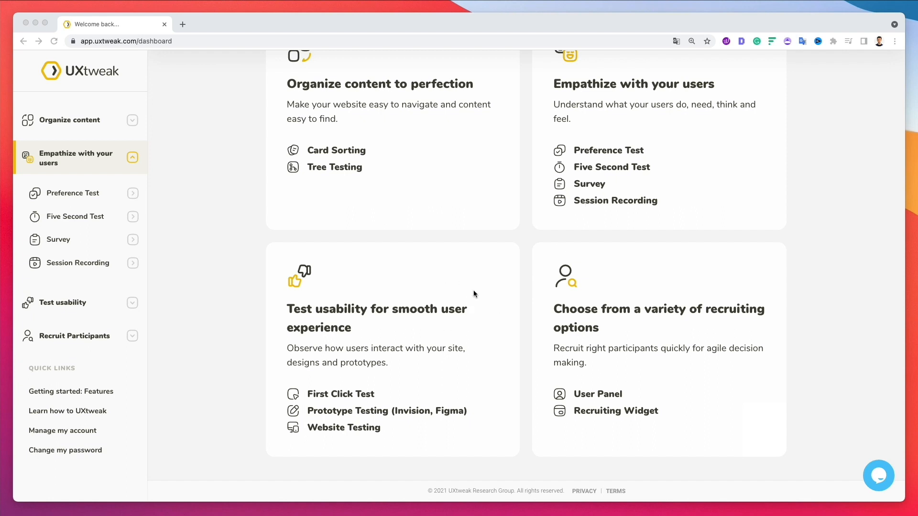
mouse_move(300, 417)
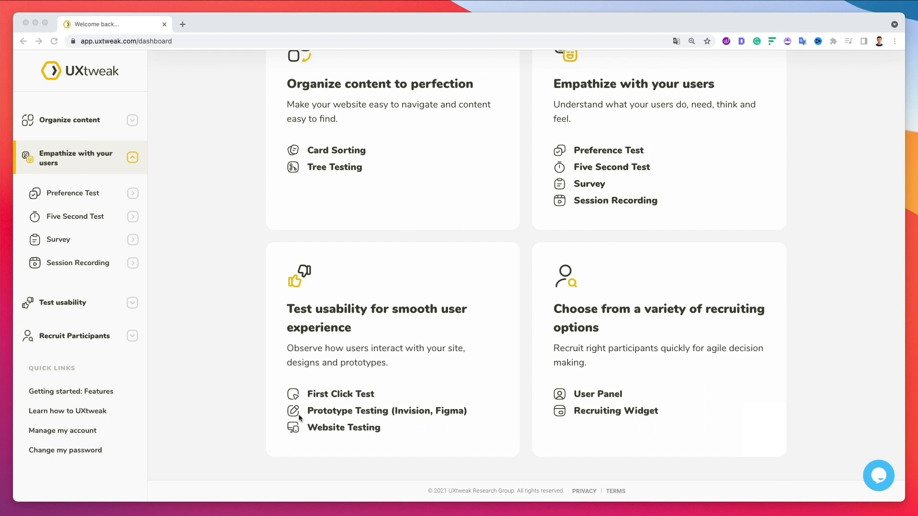
mouse_move(373, 334)
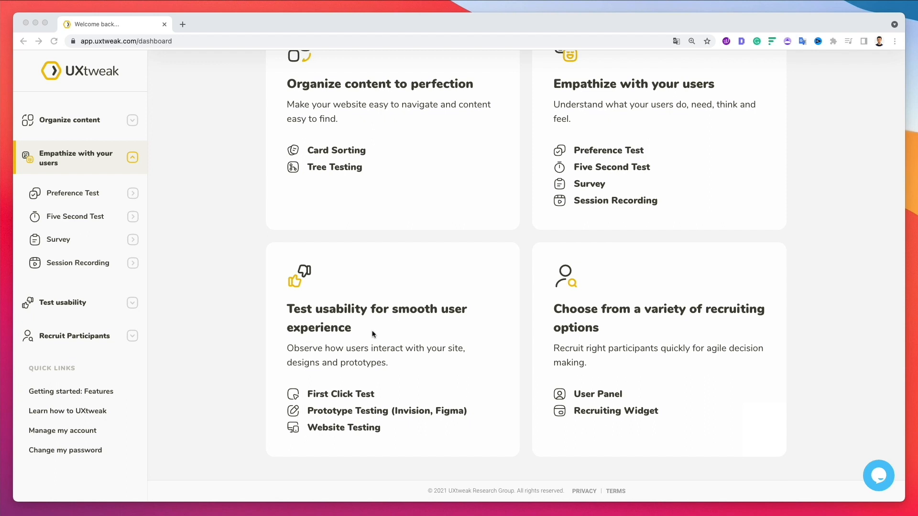
mouse_move(350, 407)
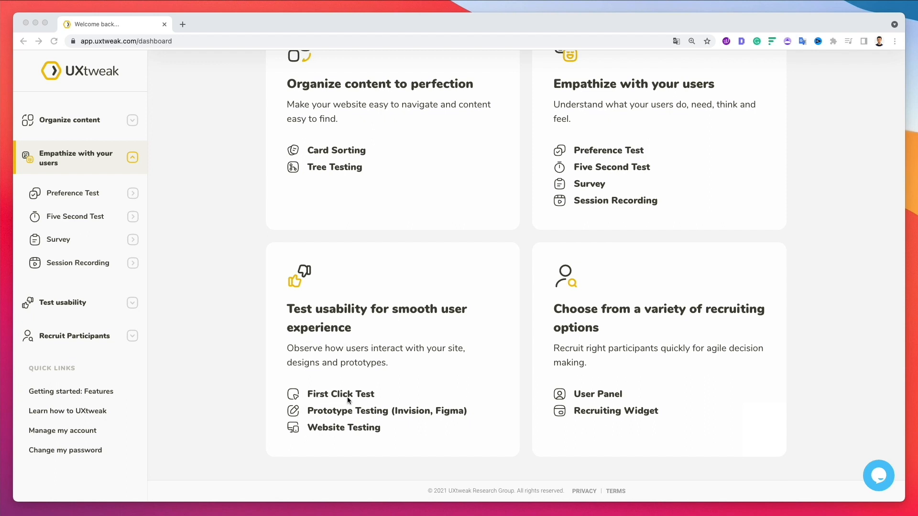
mouse_move(333, 432)
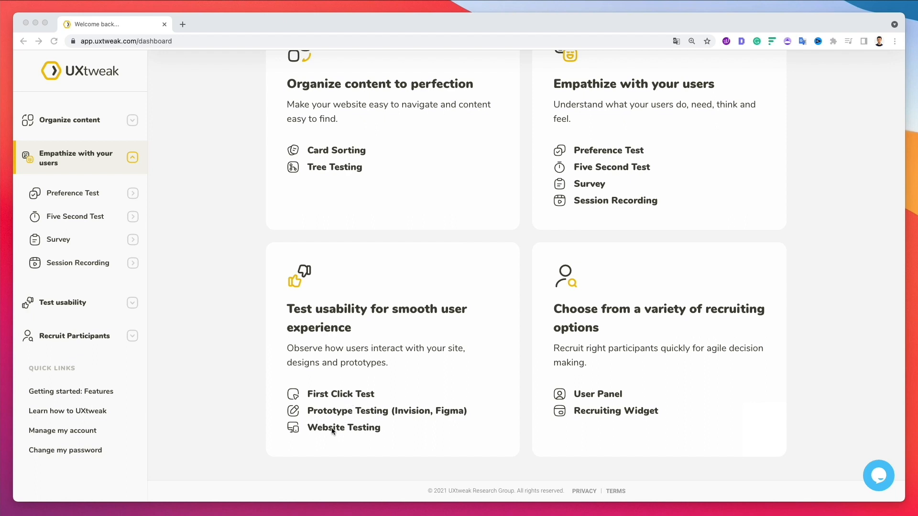
mouse_move(368, 433)
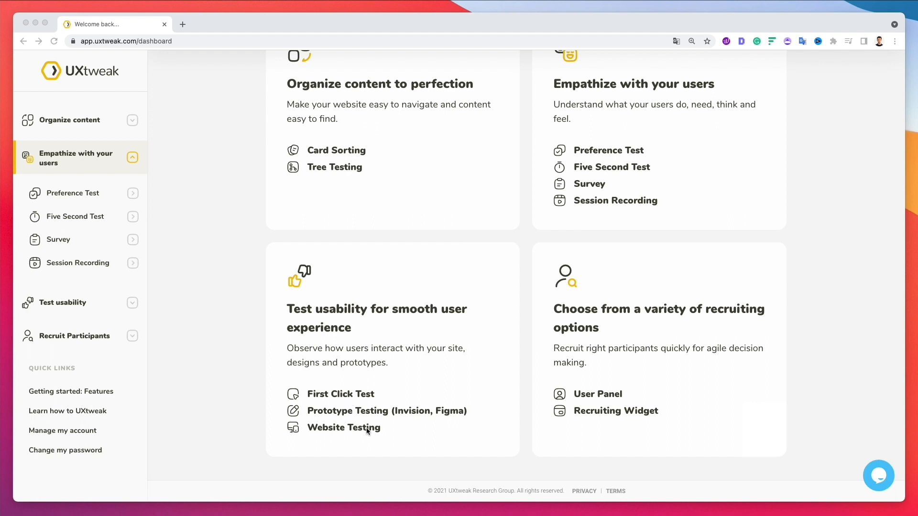
mouse_move(349, 429)
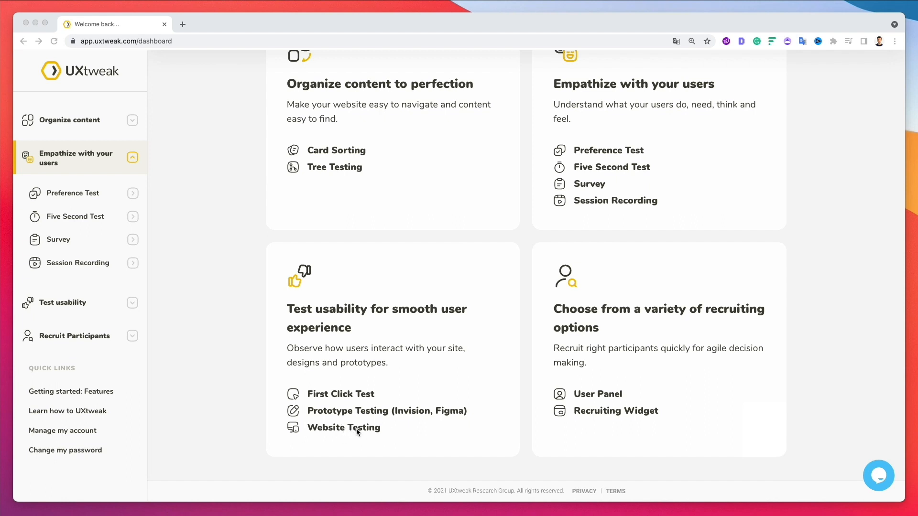
mouse_move(574, 397)
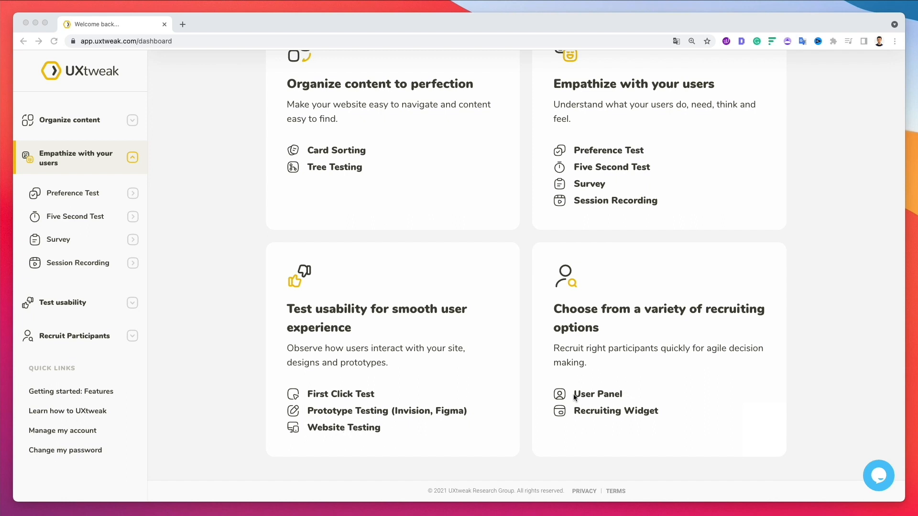
mouse_move(594, 400)
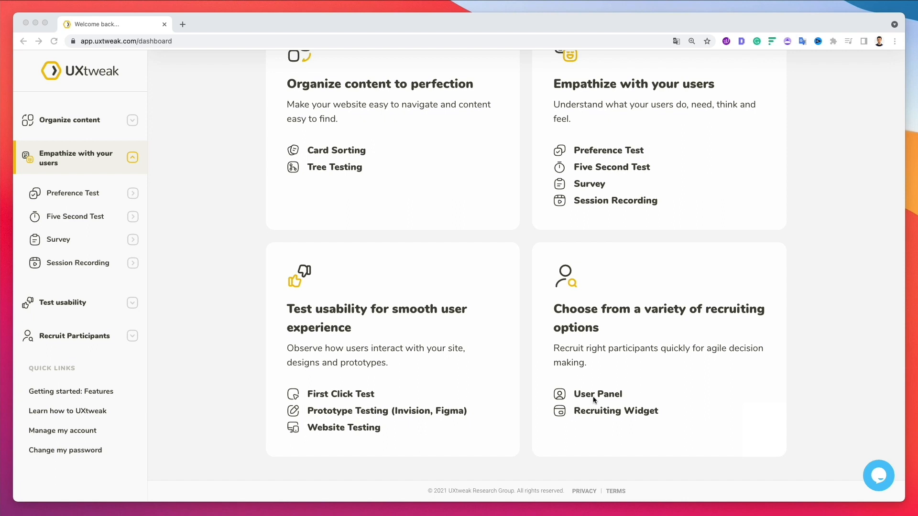
mouse_move(282, 384)
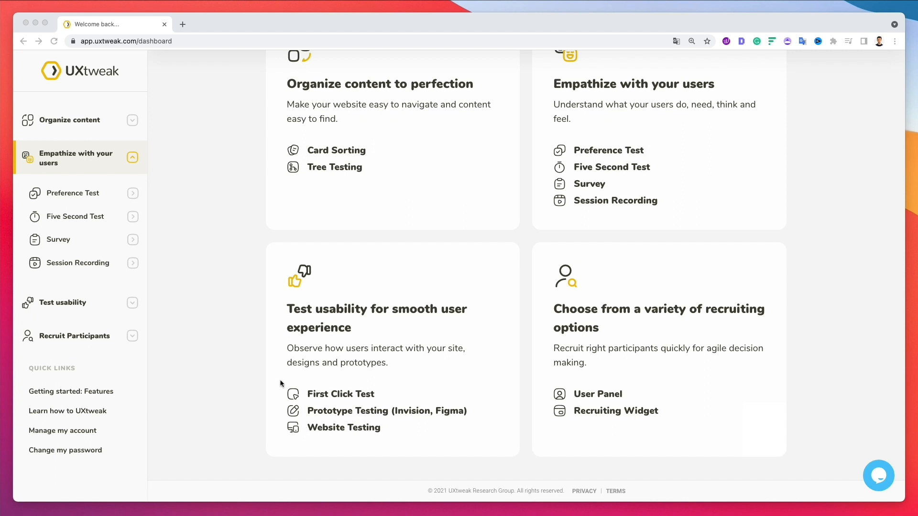
mouse_move(195, 293)
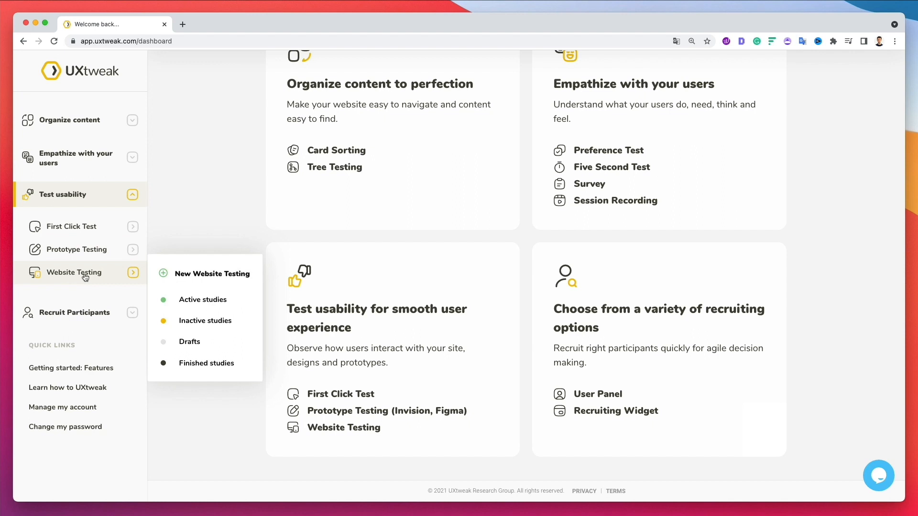
mouse_move(184, 270)
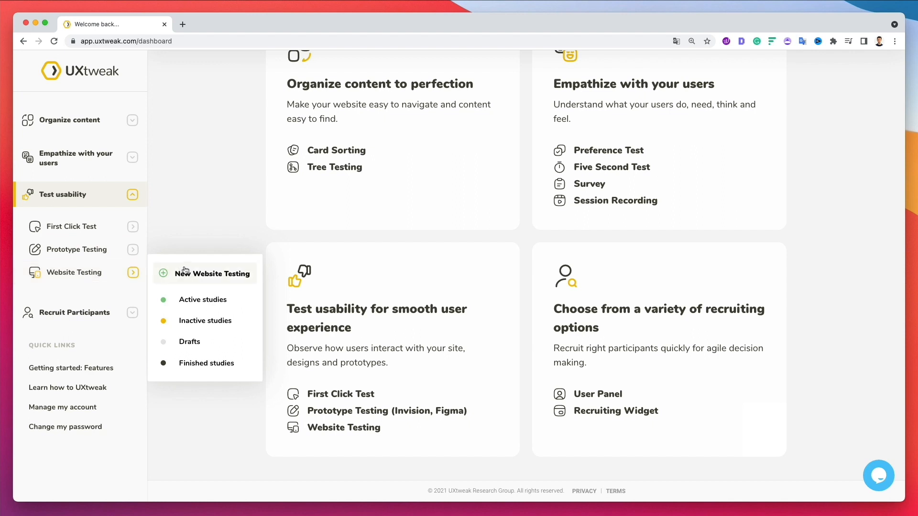
mouse_move(199, 272)
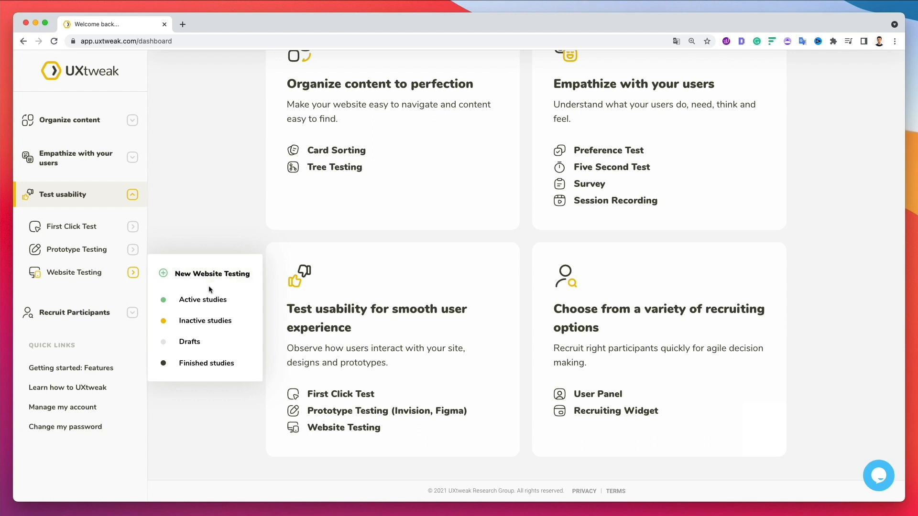
mouse_move(201, 300)
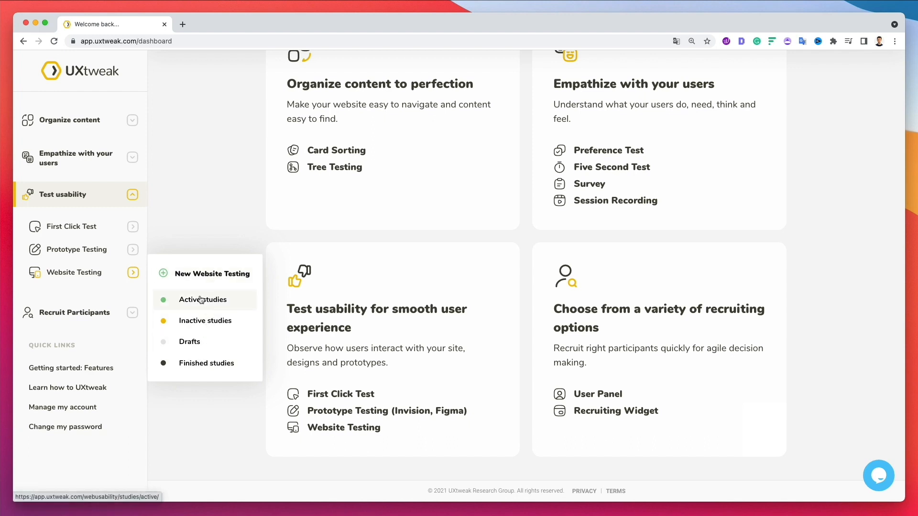
mouse_move(201, 280)
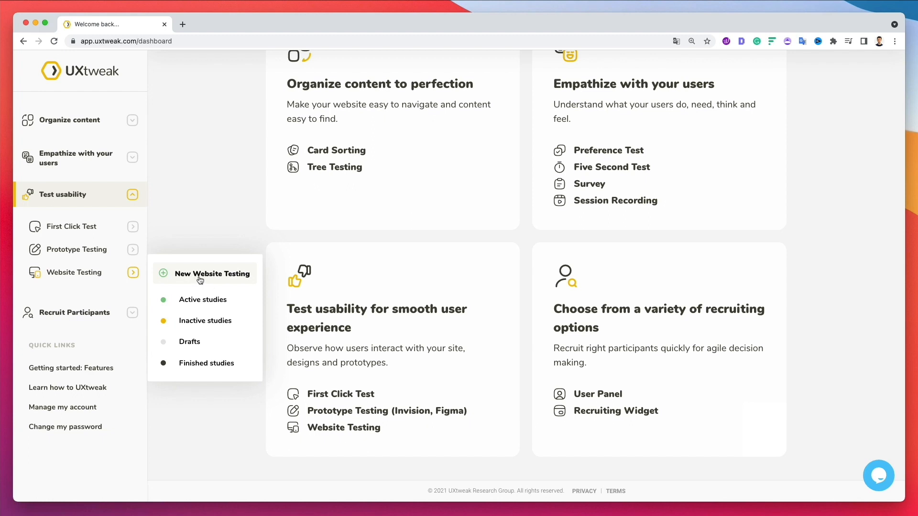
mouse_move(210, 280)
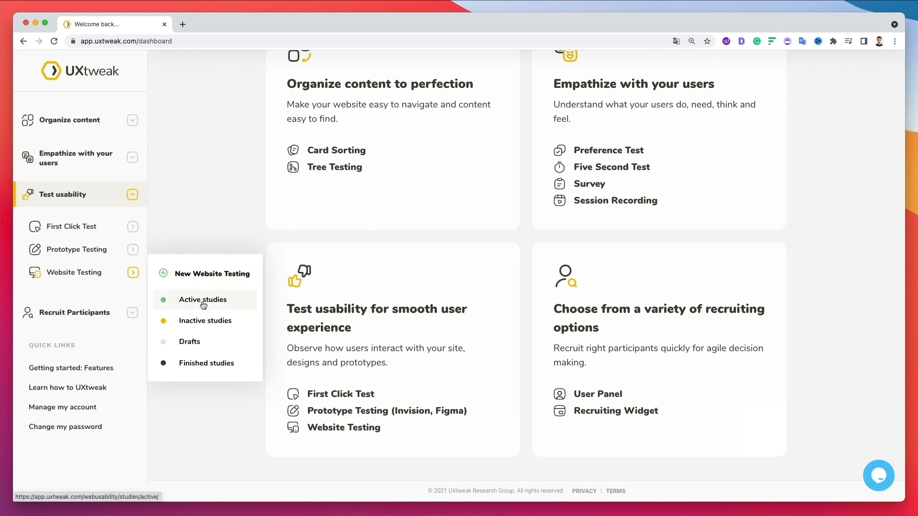
mouse_move(230, 308)
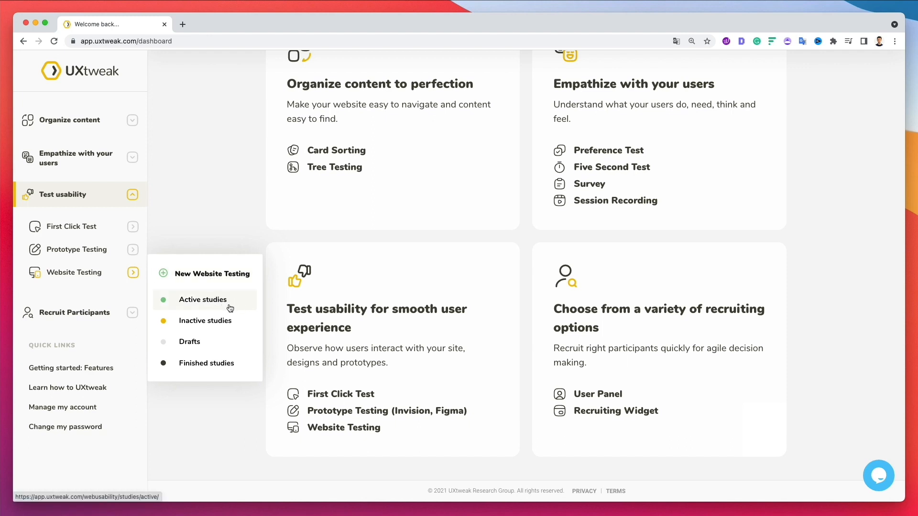
mouse_move(235, 301)
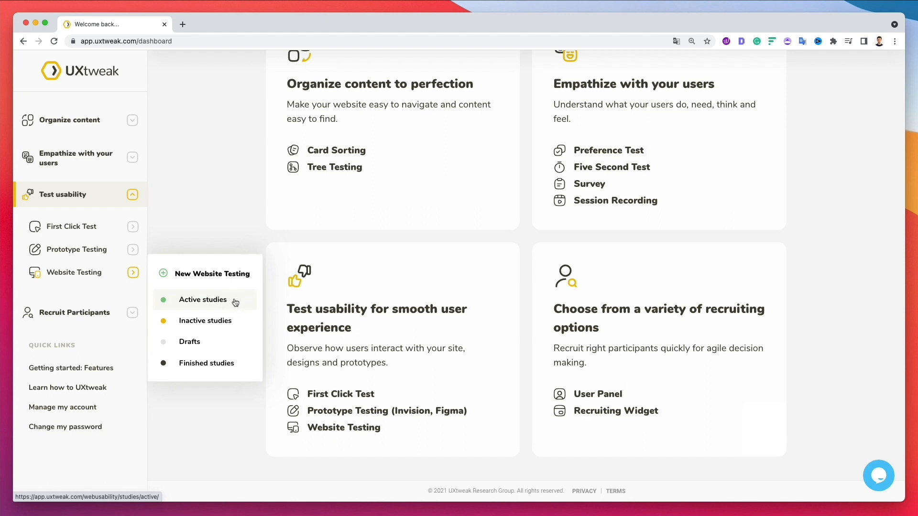
mouse_move(234, 302)
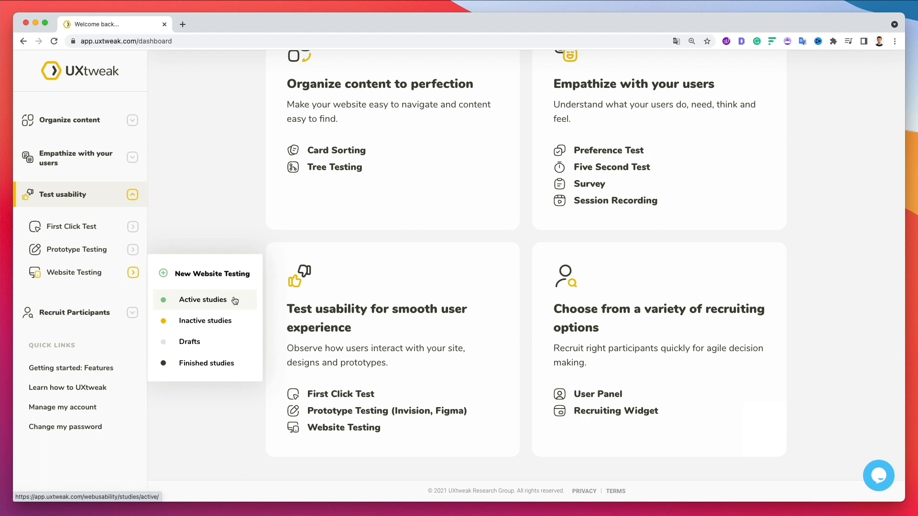
mouse_move(247, 320)
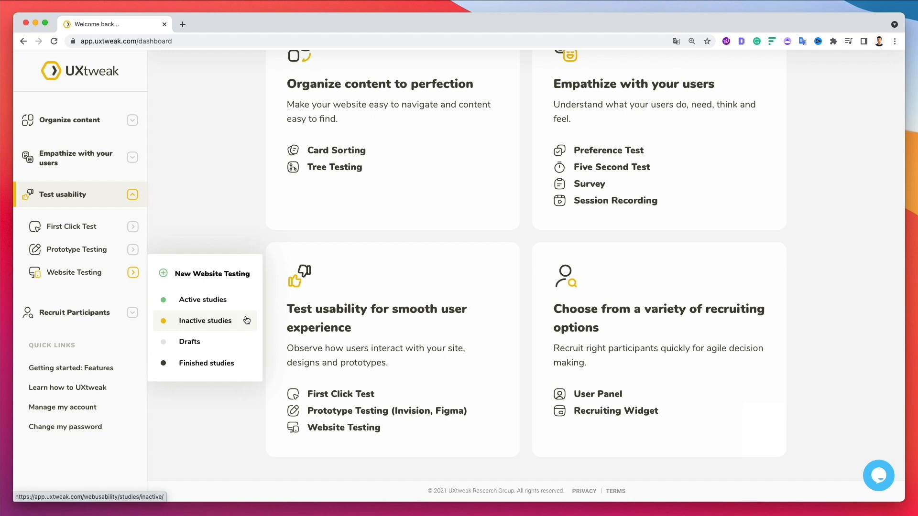
mouse_move(240, 325)
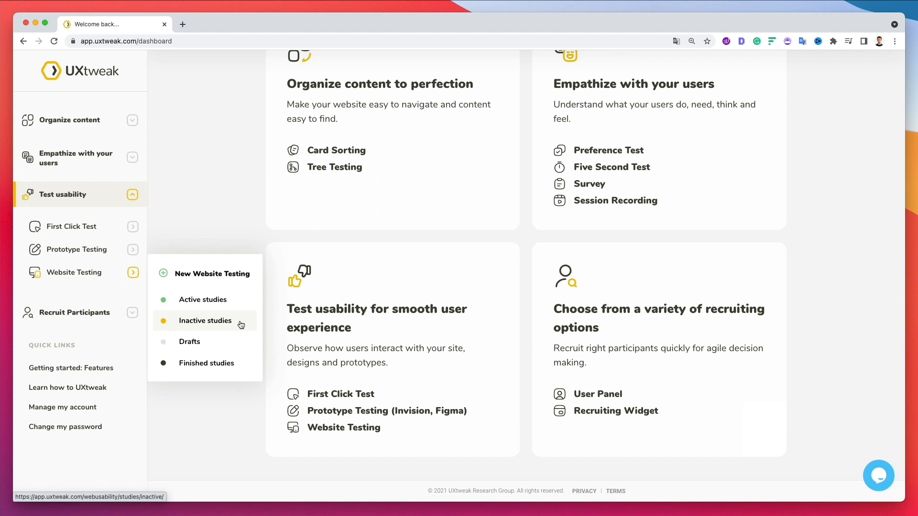
mouse_move(243, 311)
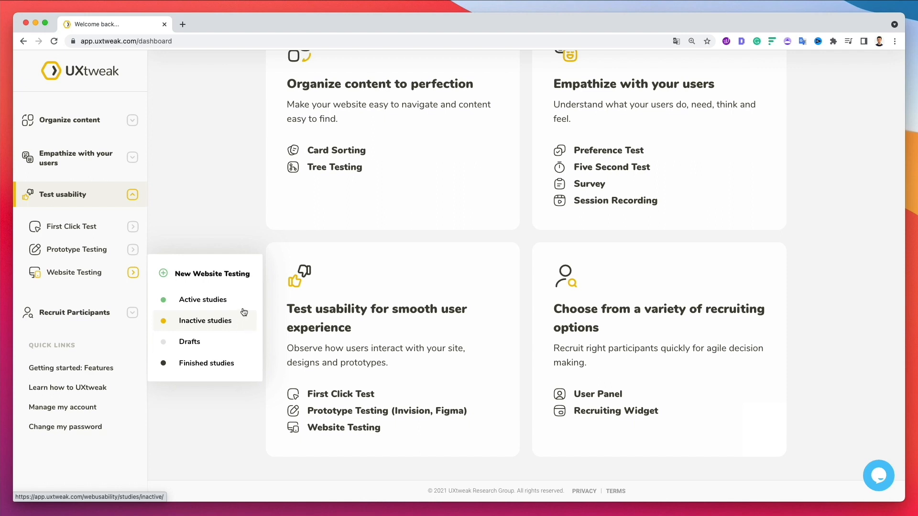
mouse_move(218, 353)
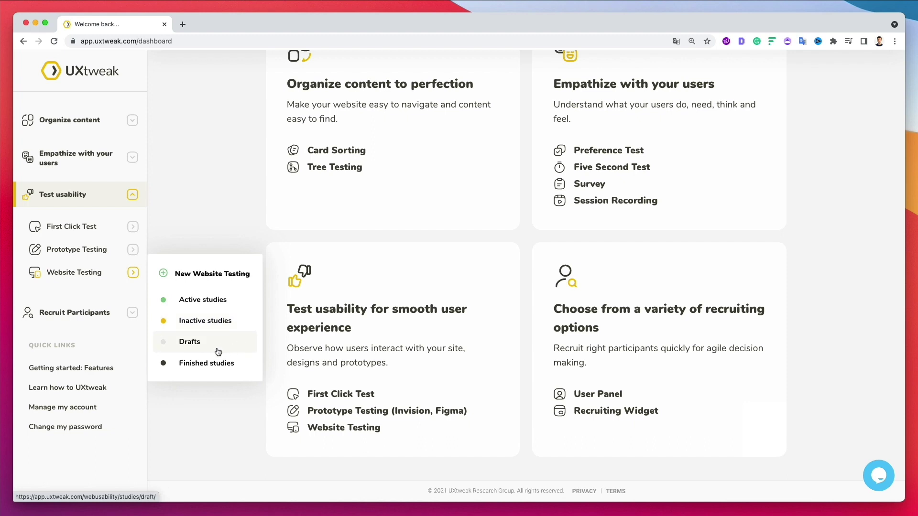
mouse_move(225, 345)
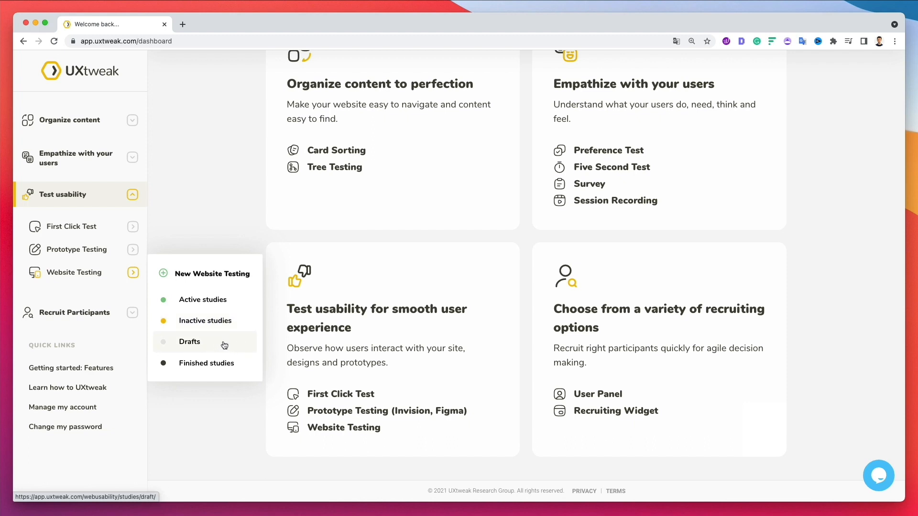
mouse_move(233, 336)
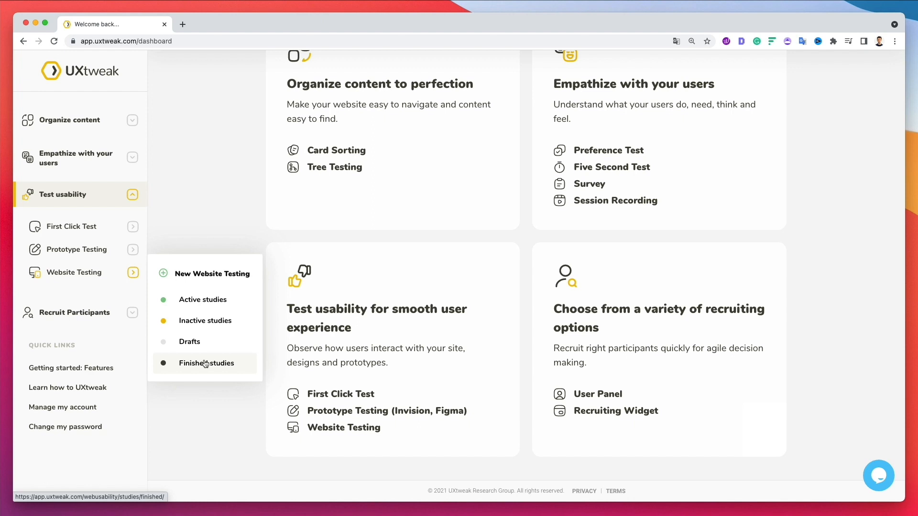
mouse_move(211, 300)
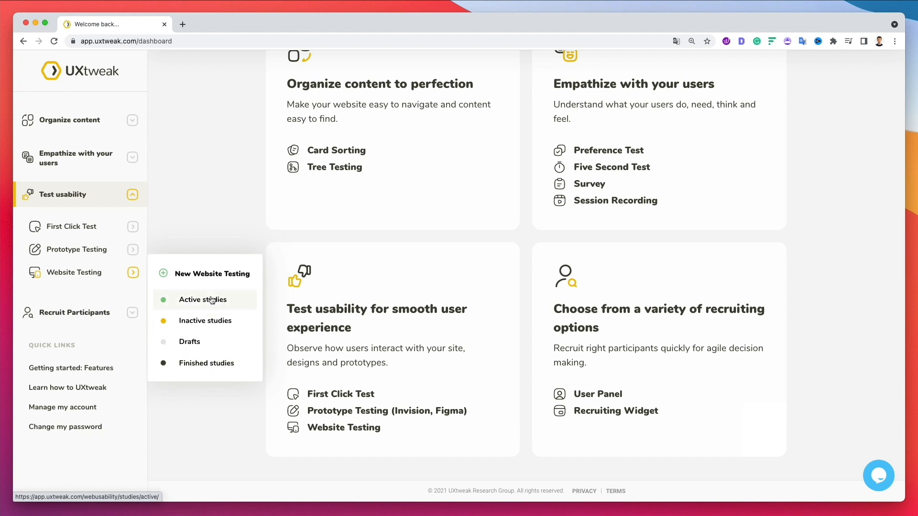
mouse_move(206, 276)
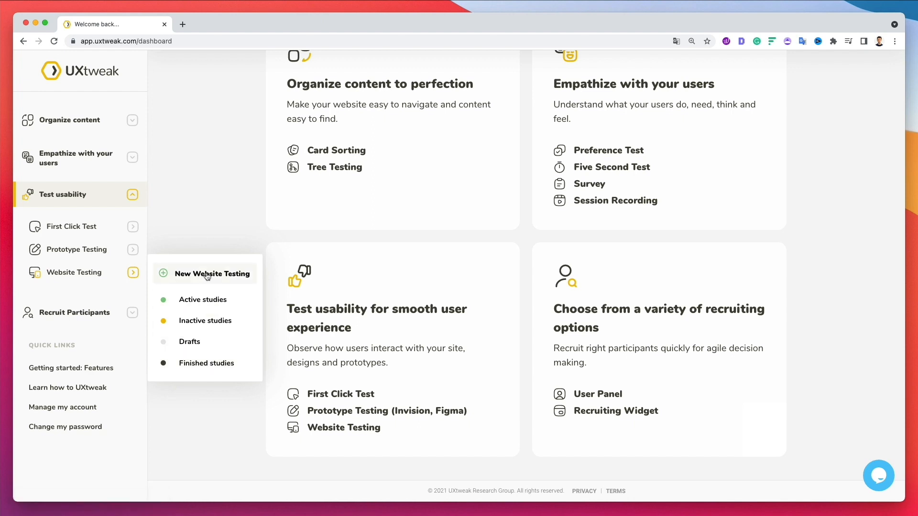
left_click(206, 274)
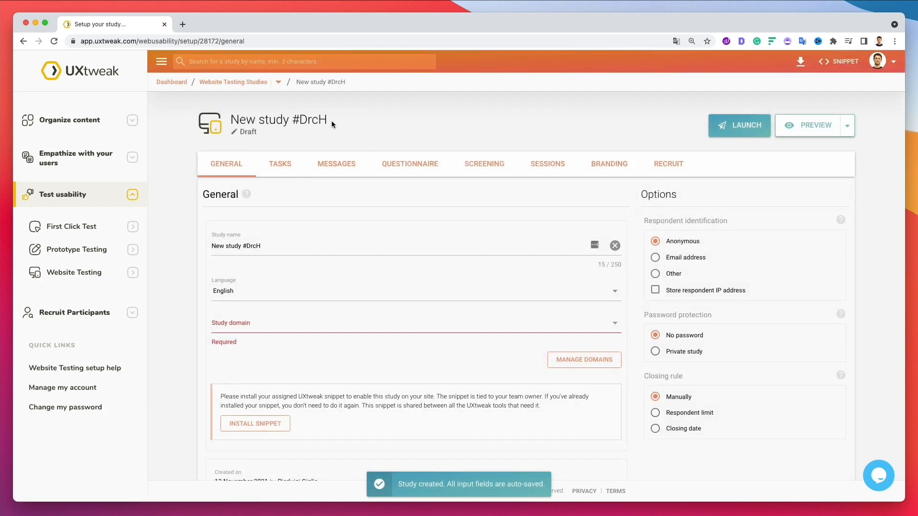
left_click(255, 424)
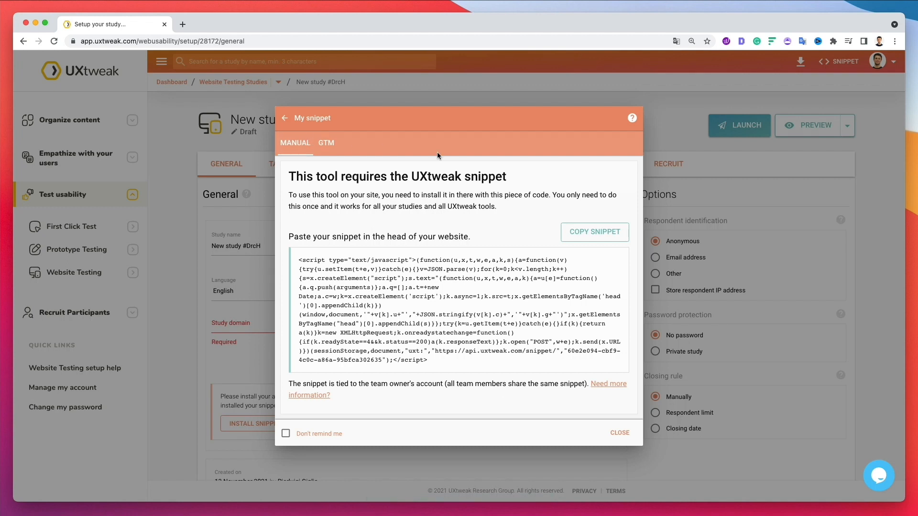
mouse_move(515, 211)
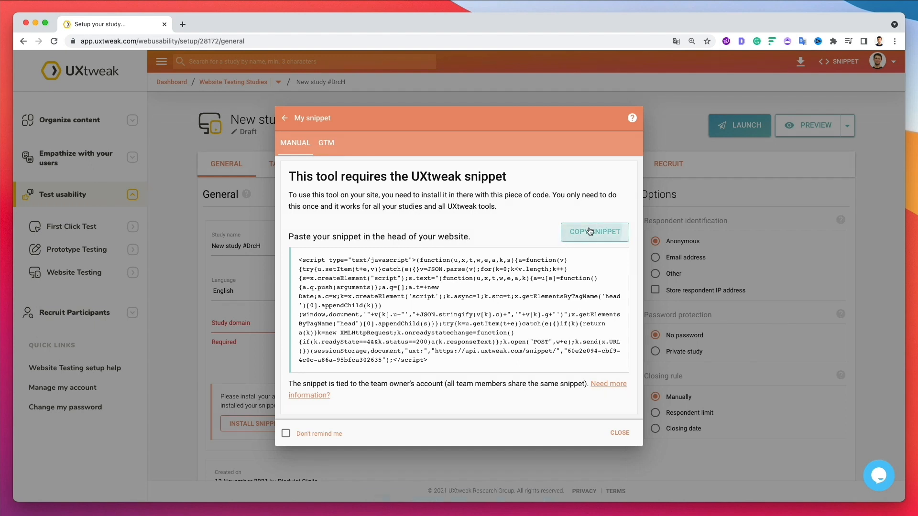
left_click(594, 232)
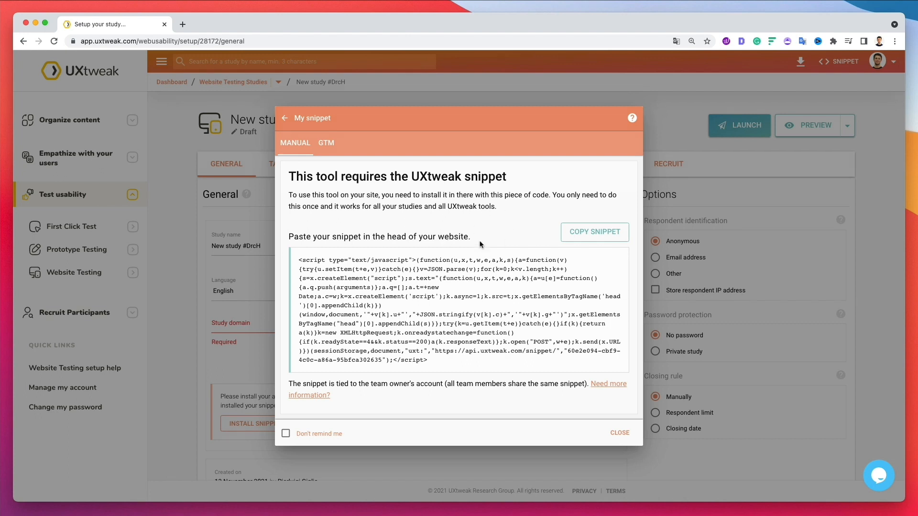
mouse_move(392, 246)
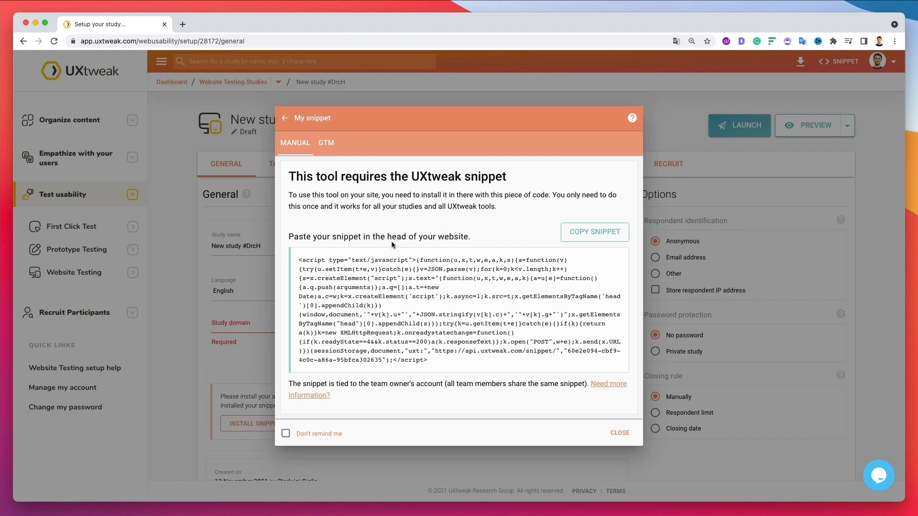
mouse_move(391, 255)
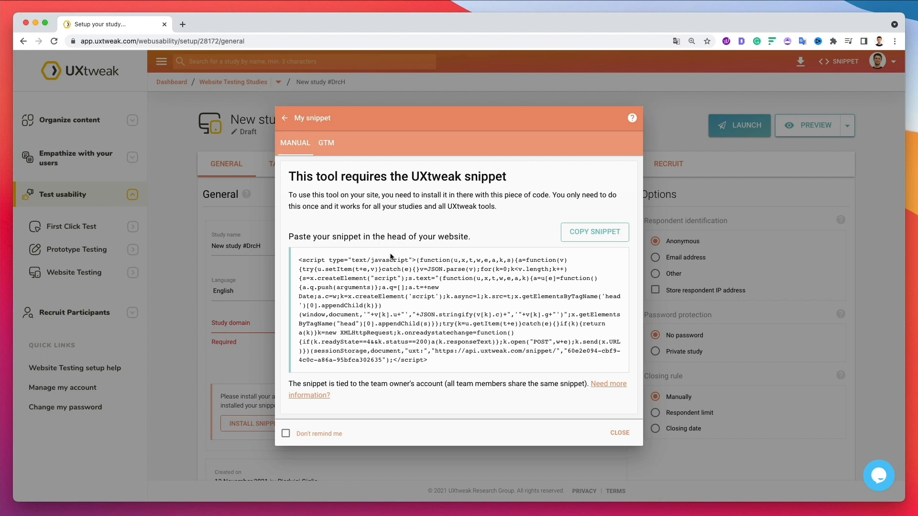
mouse_move(396, 245)
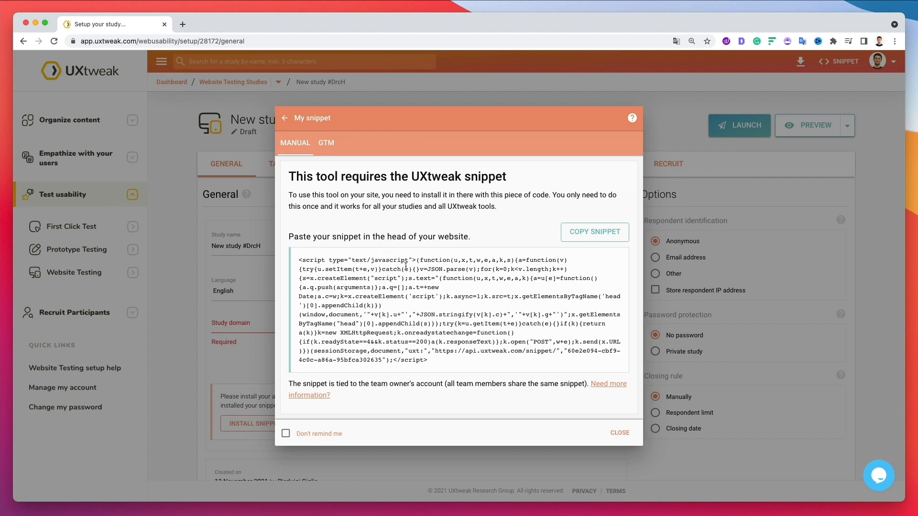
mouse_move(407, 277)
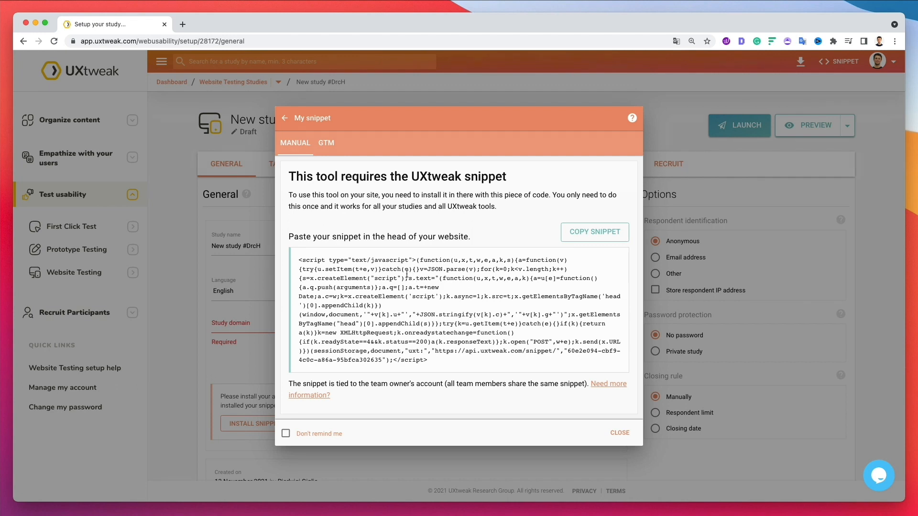
mouse_move(383, 287)
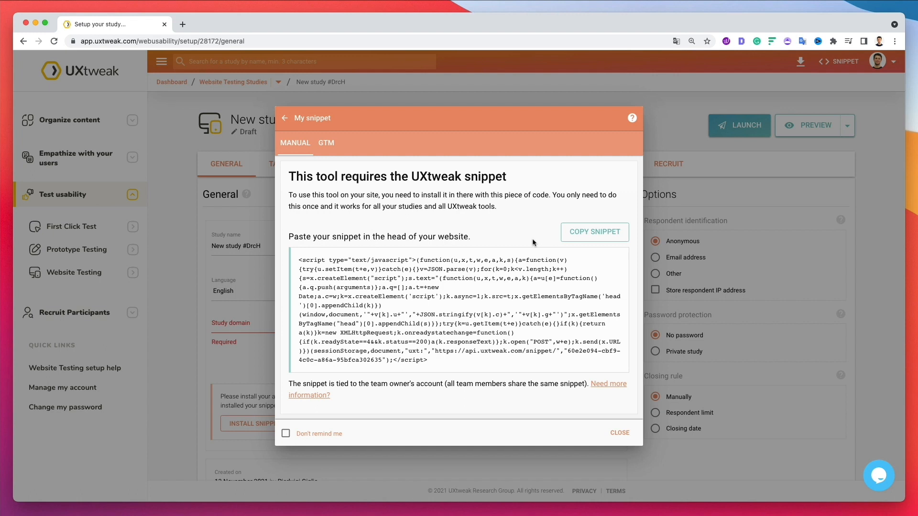
mouse_move(475, 227)
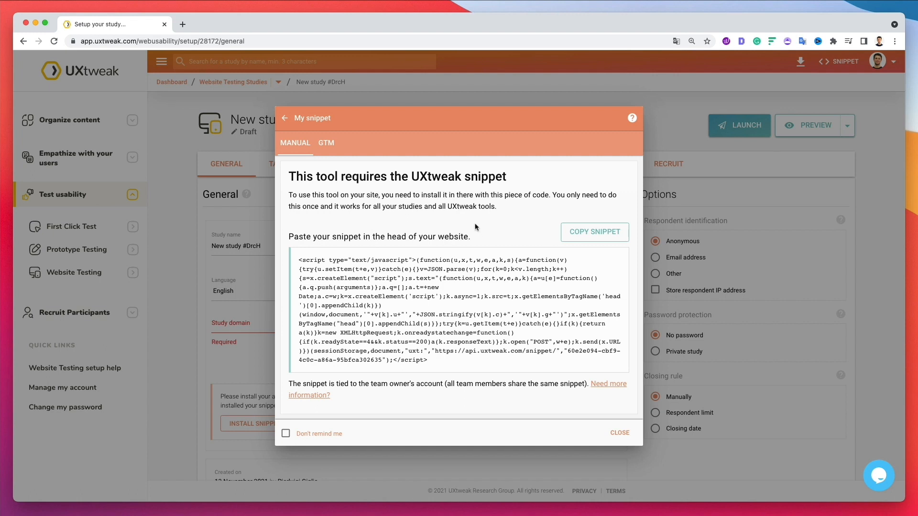
mouse_move(227, 60)
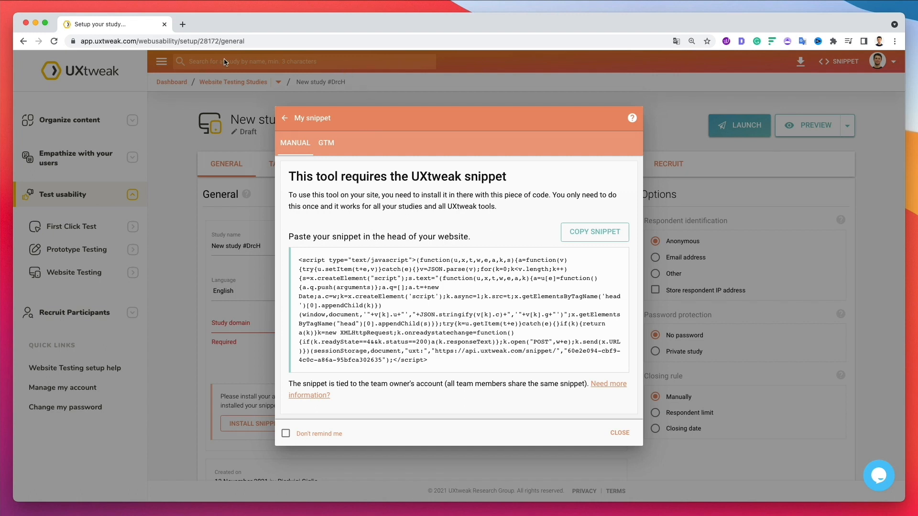
mouse_move(415, 220)
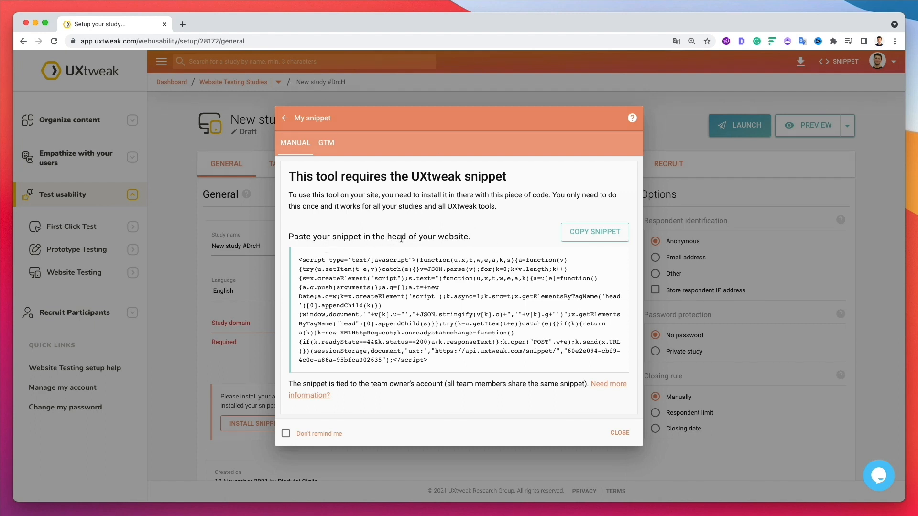
mouse_move(373, 244)
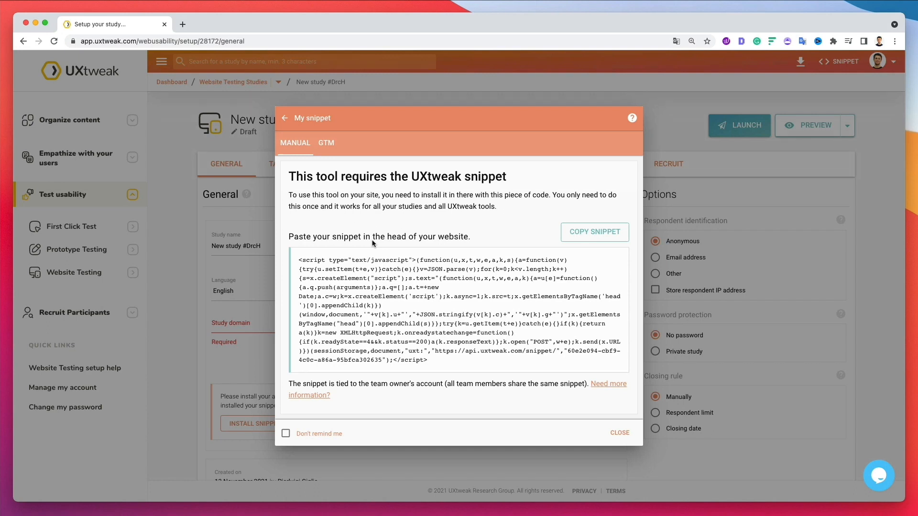
mouse_move(533, 260)
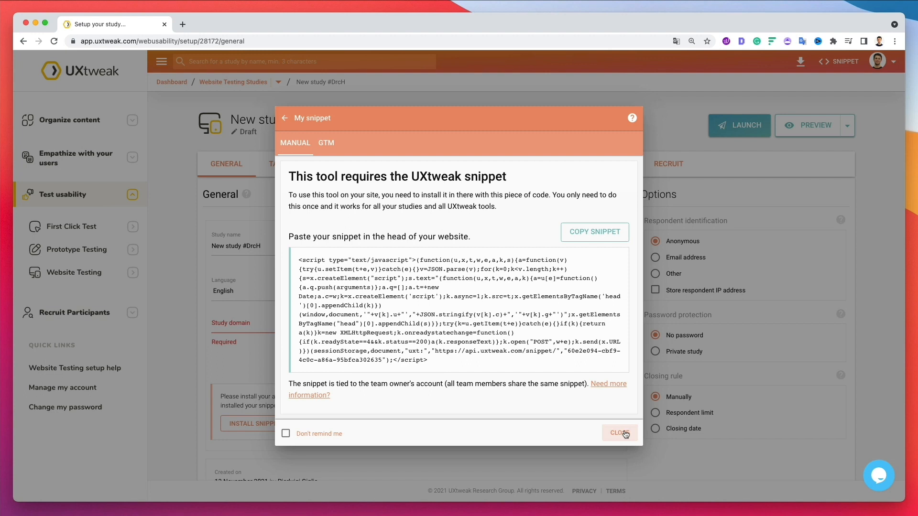
Close the snippet instructions, rename the study 'Study for Google' and set its language to Italian.
left_click(620, 433)
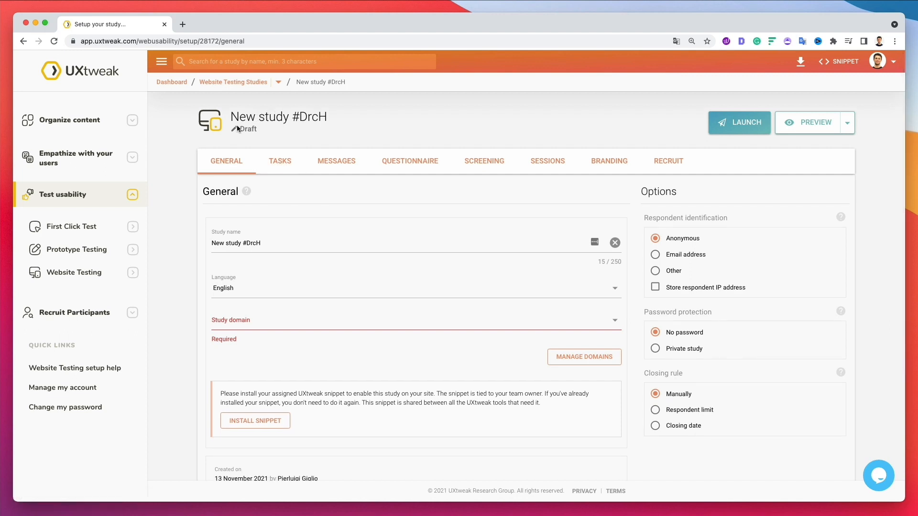
mouse_move(564, 144)
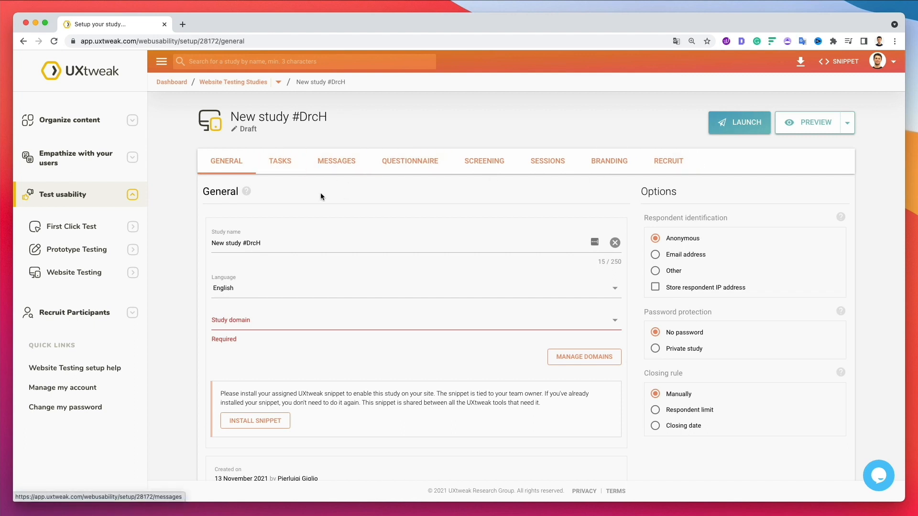
left_click(260, 243)
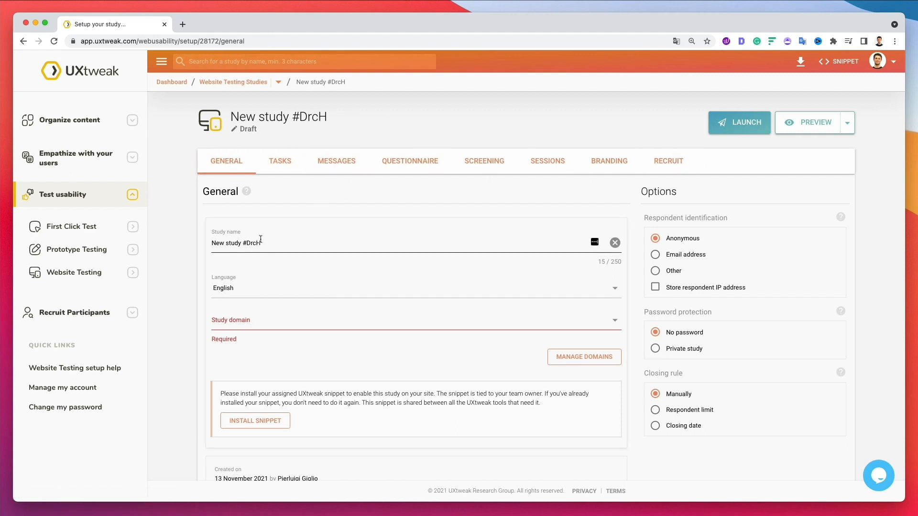
triple_click(236, 243)
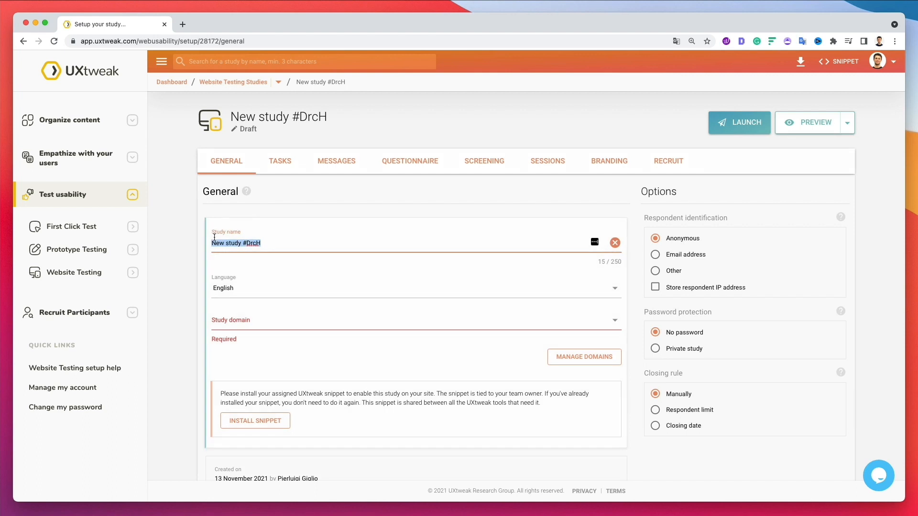
type("Study for Google")
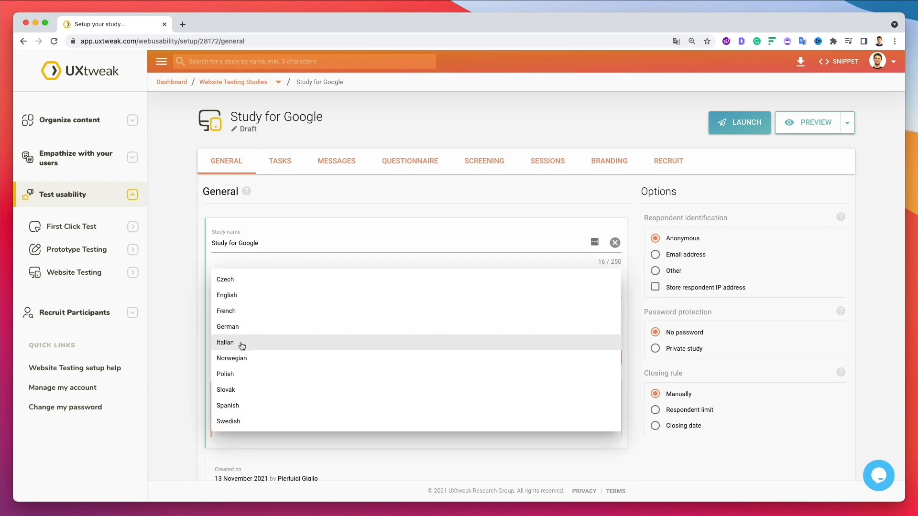
left_click(225, 343)
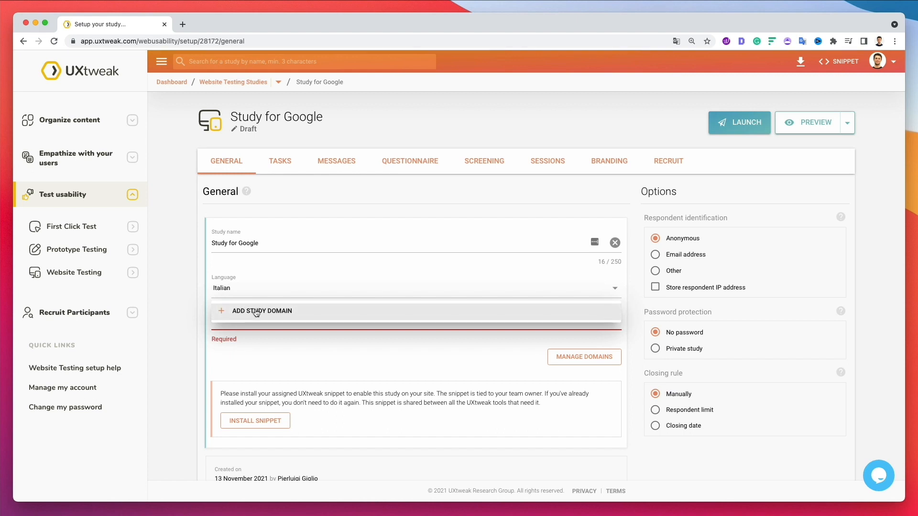
left_click(262, 311)
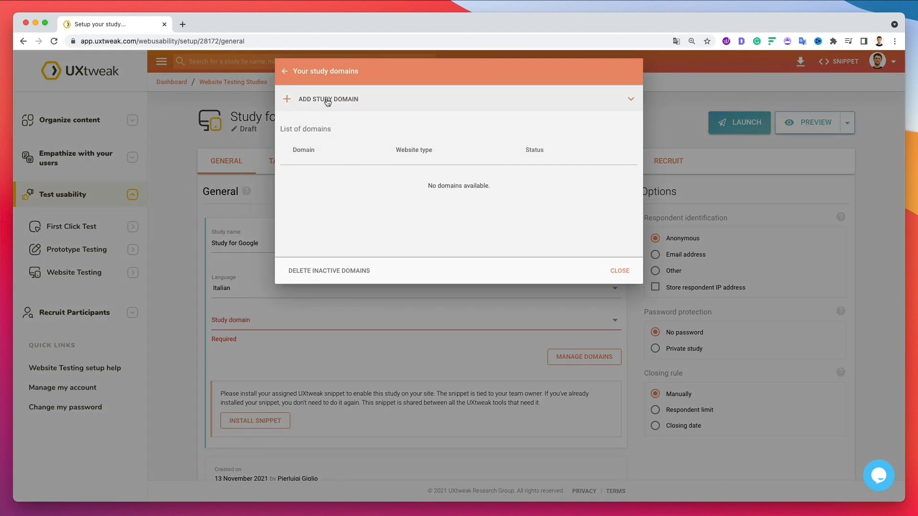
left_click(328, 98)
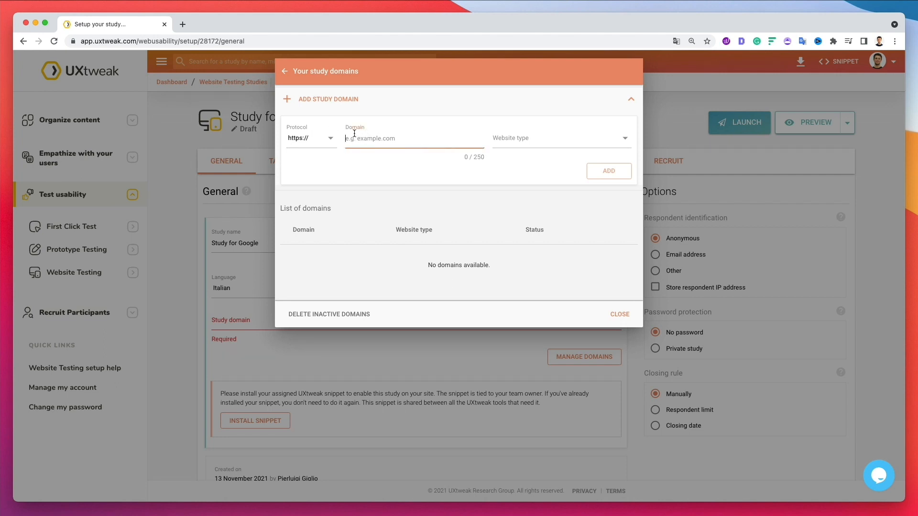
left_click(309, 138)
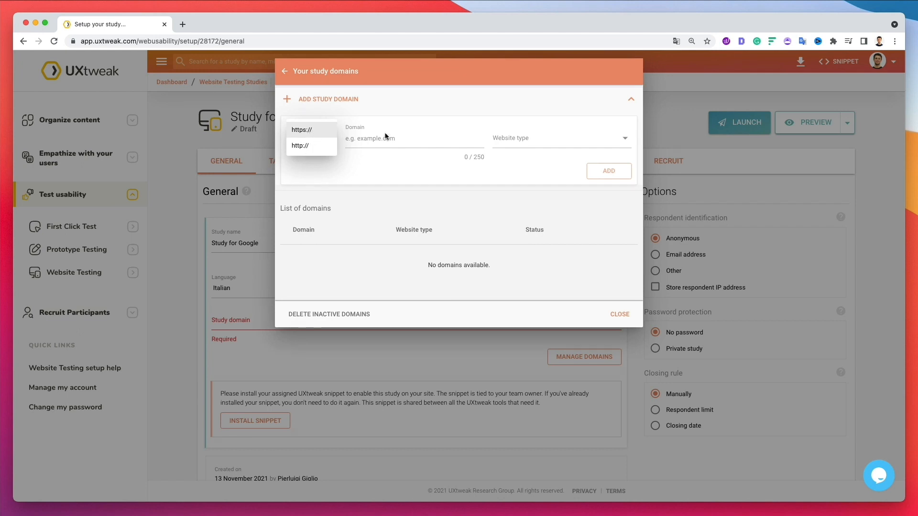
left_click(561, 138)
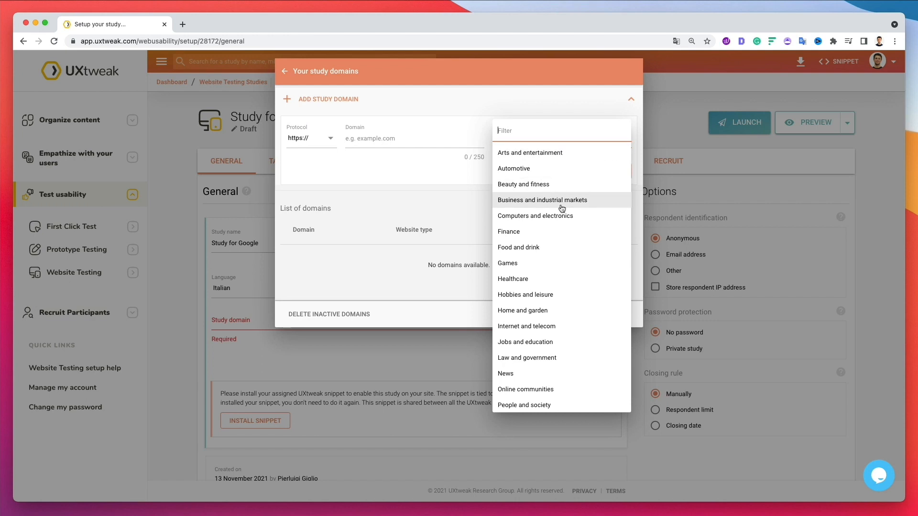
left_click(507, 263)
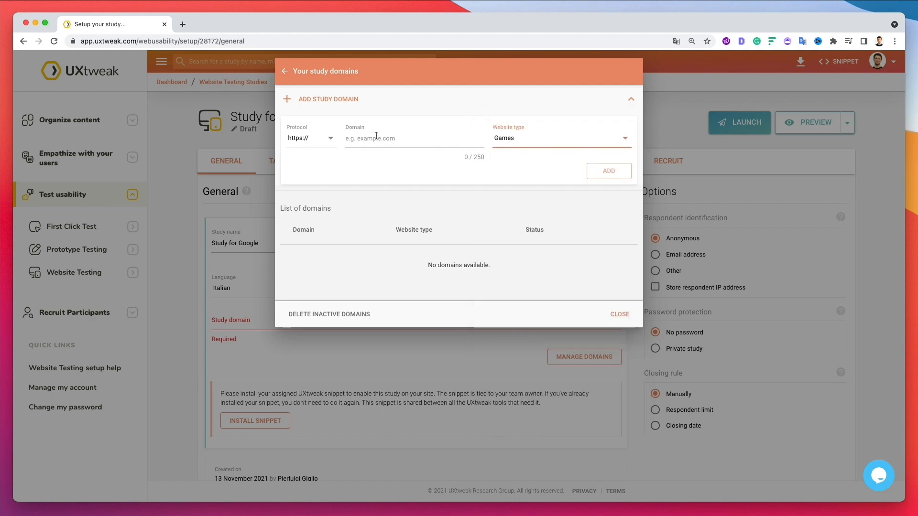
type(".we")
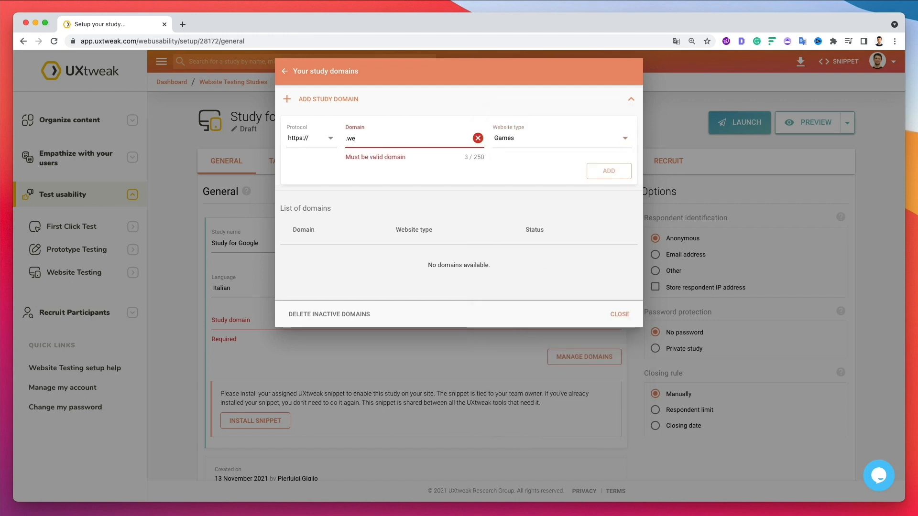
type("www.pierluigigiglio.com")
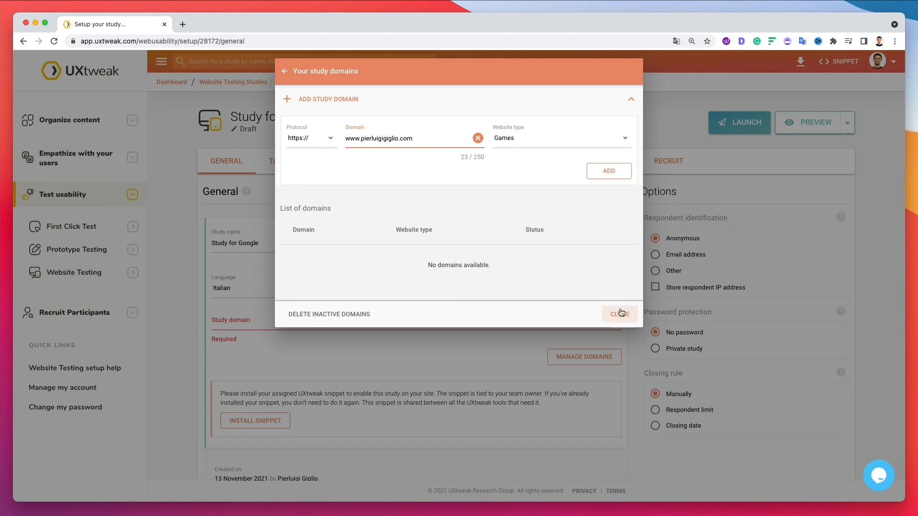
left_click(609, 171)
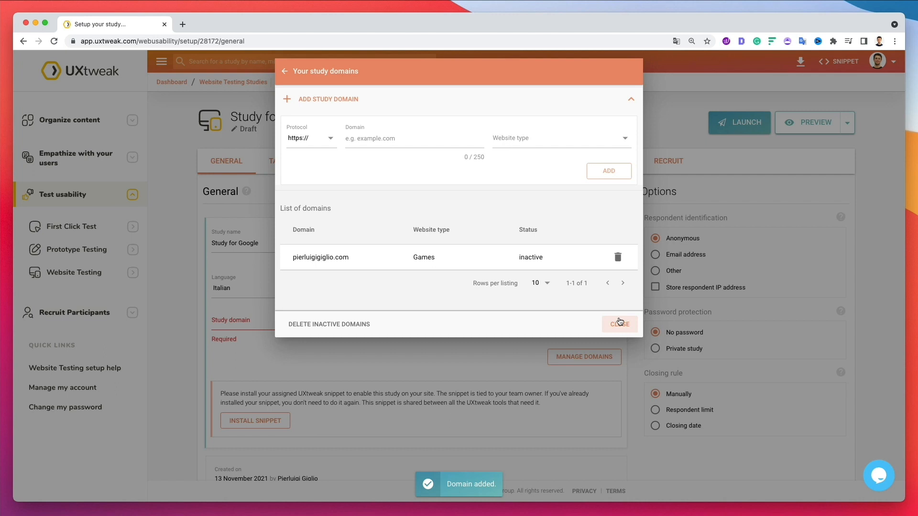
left_click(620, 324)
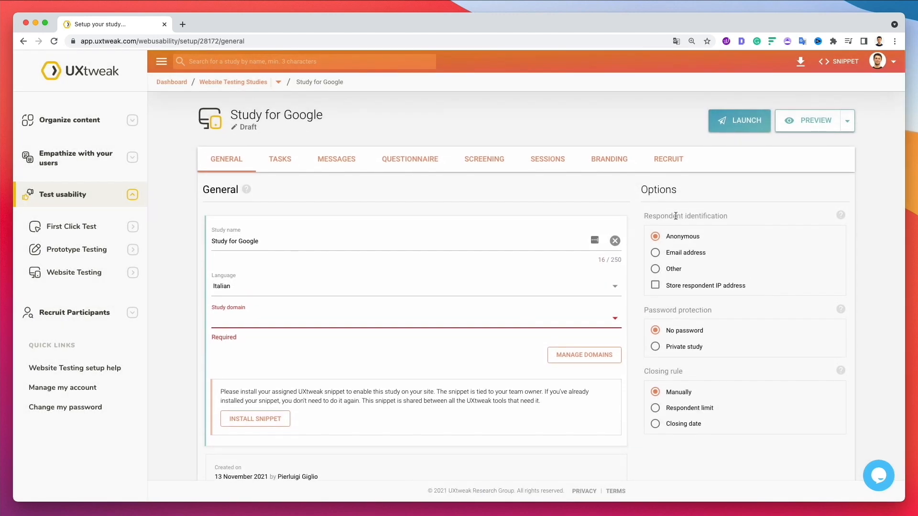
mouse_move(706, 217)
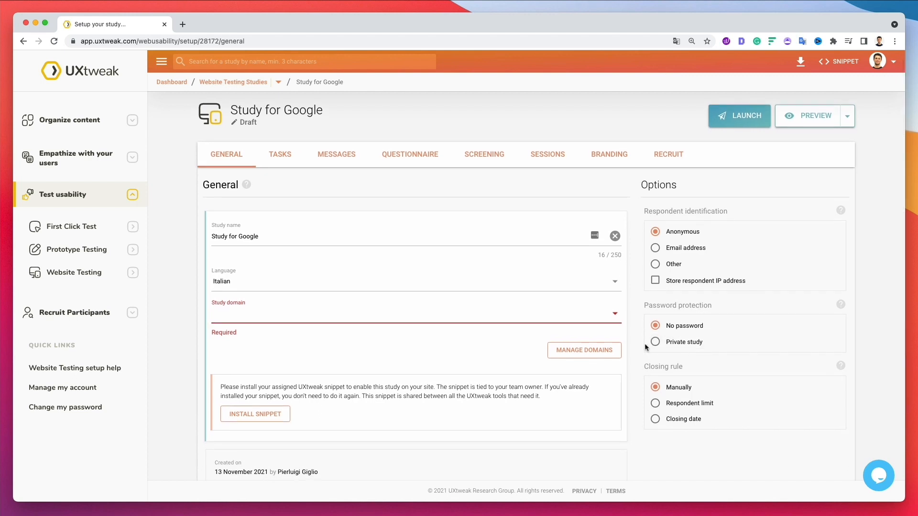
left_click(655, 342)
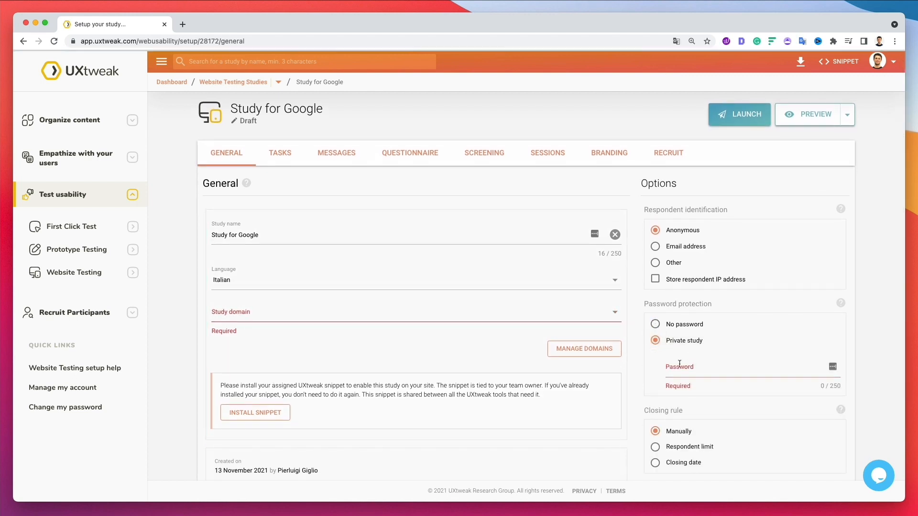
left_click(654, 324)
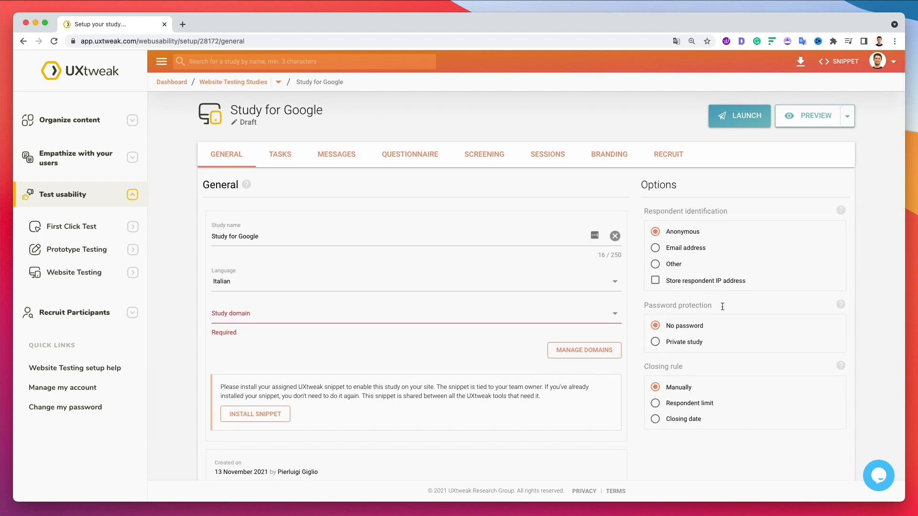
mouse_move(710, 343)
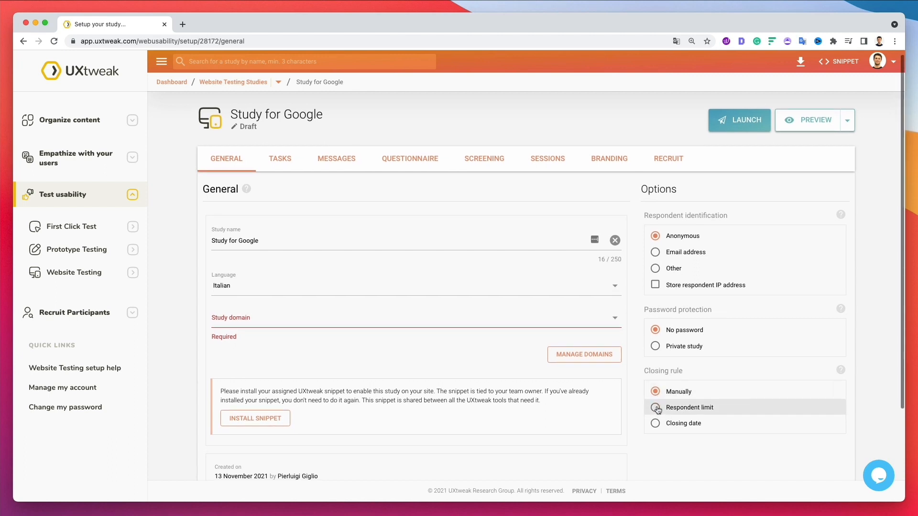
mouse_move(655, 423)
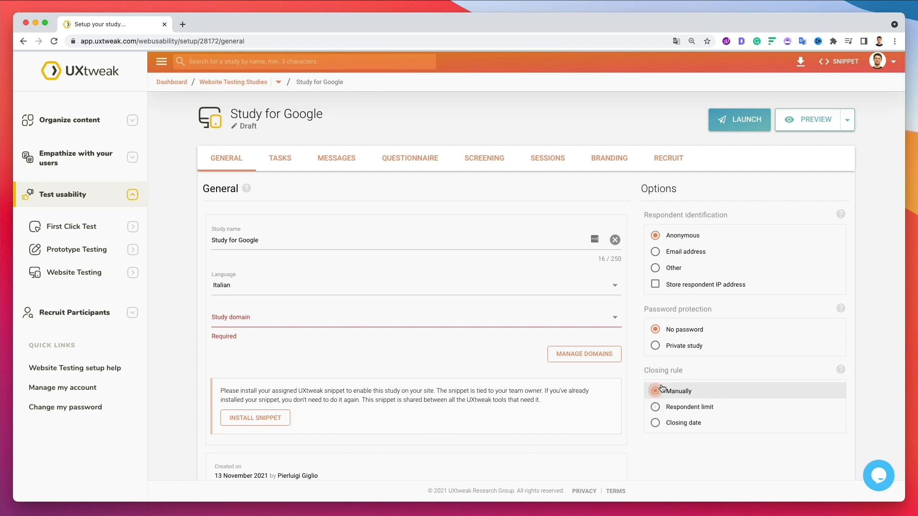
scroll("down", 3)
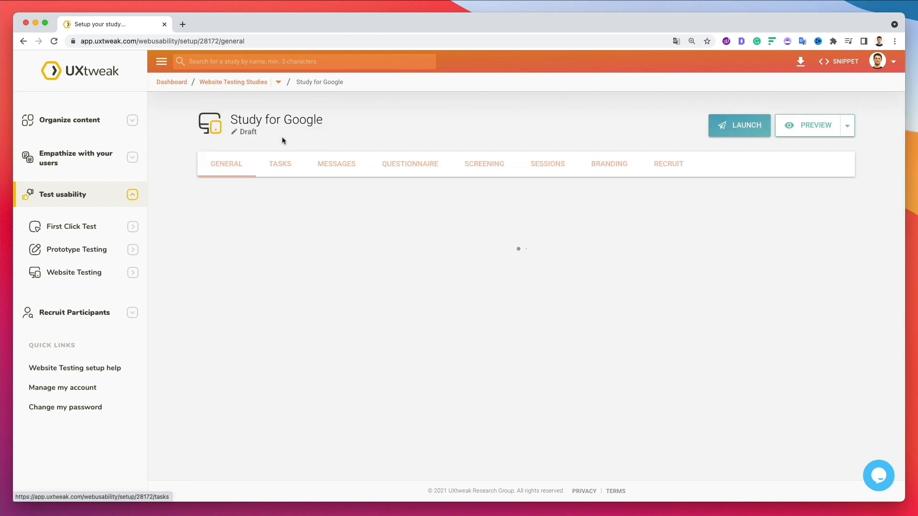
In Tasks, expand task T1 and set its text to 'Click on the e-commerce button'.
left_click(279, 164)
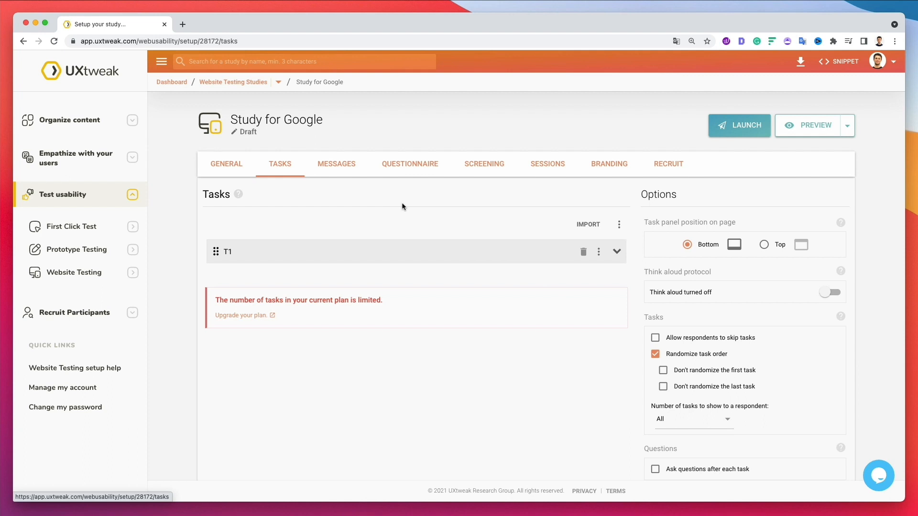
mouse_move(409, 207)
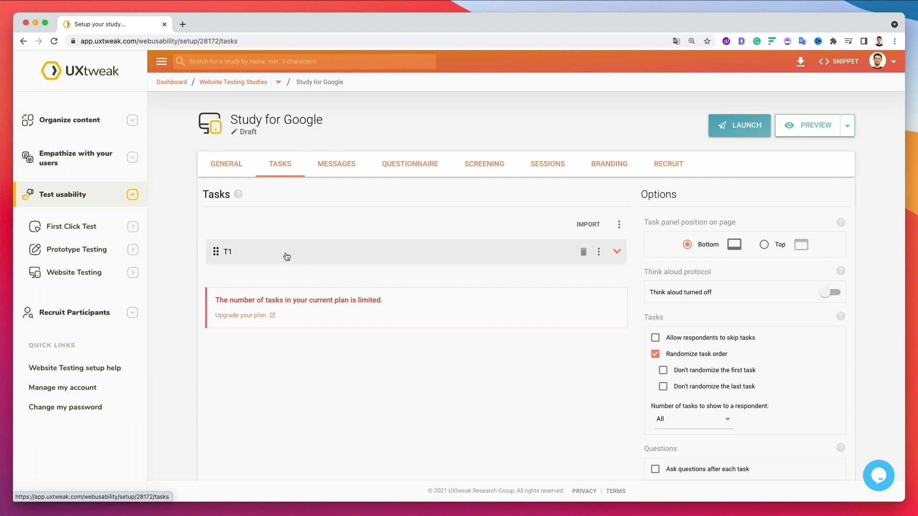
left_click(616, 251)
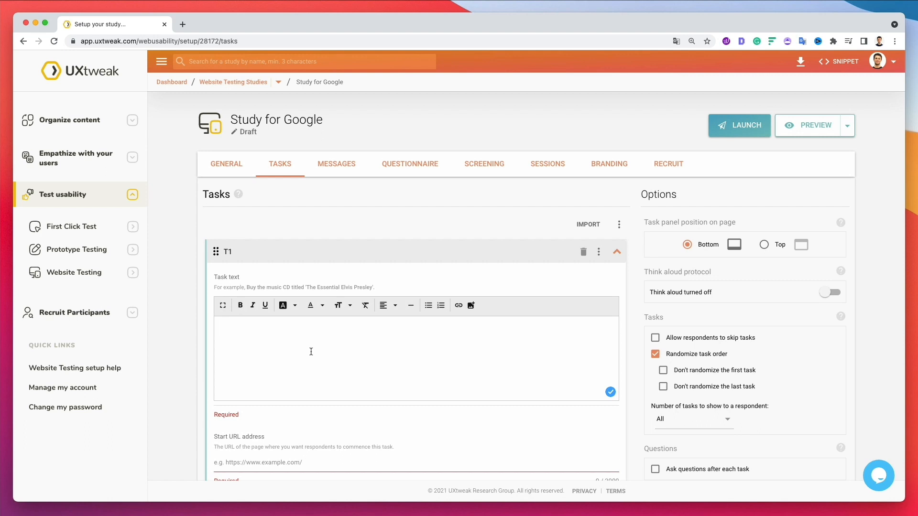
type("Clcik on th")
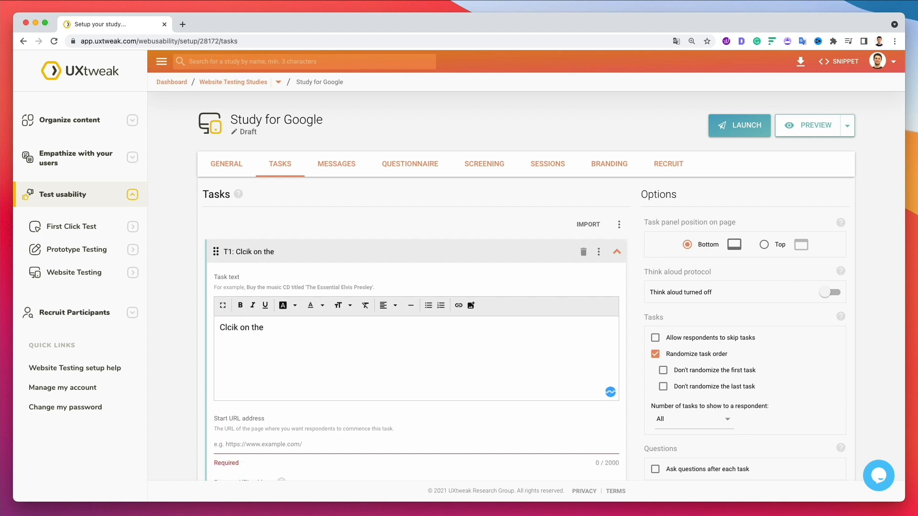
type("e-commerce button")
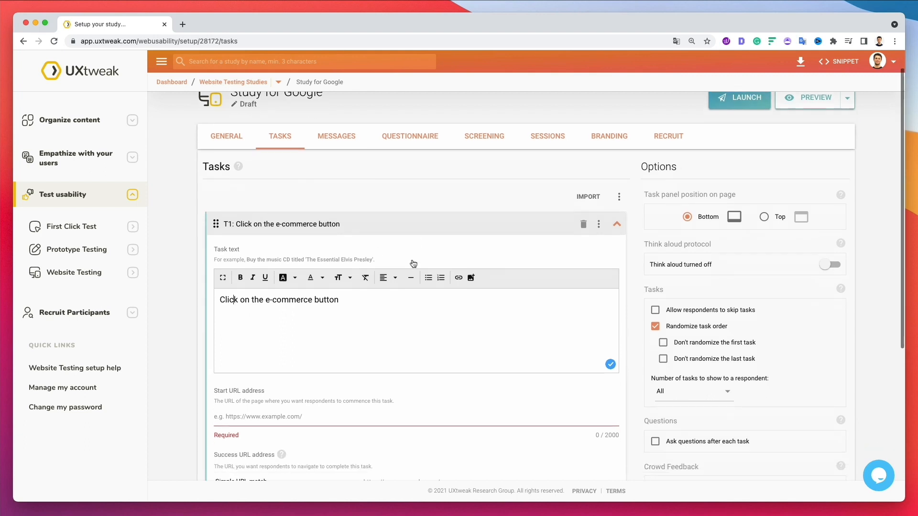
scroll("down", 3)
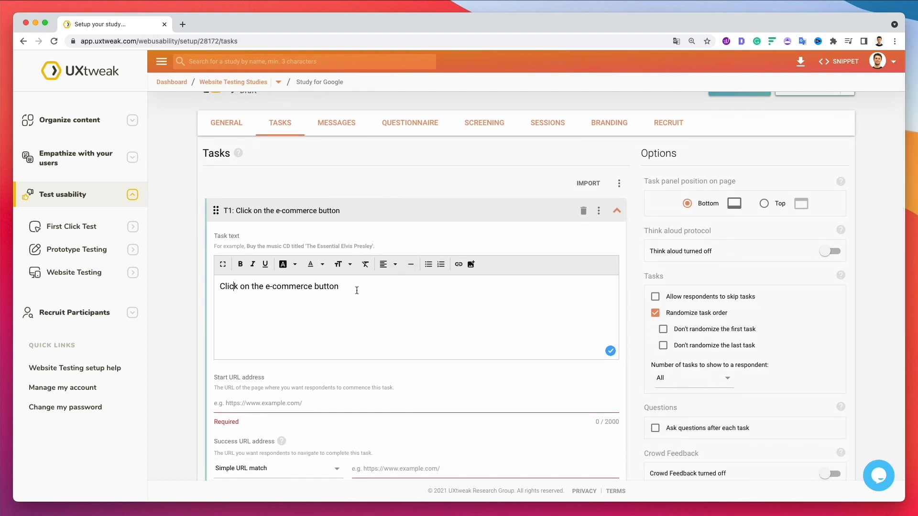
scroll("down", 3)
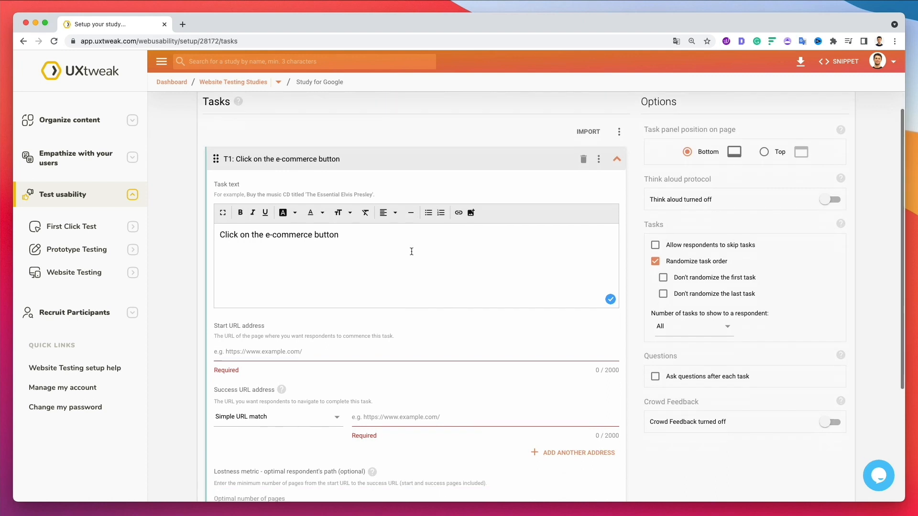
scroll("down", 3)
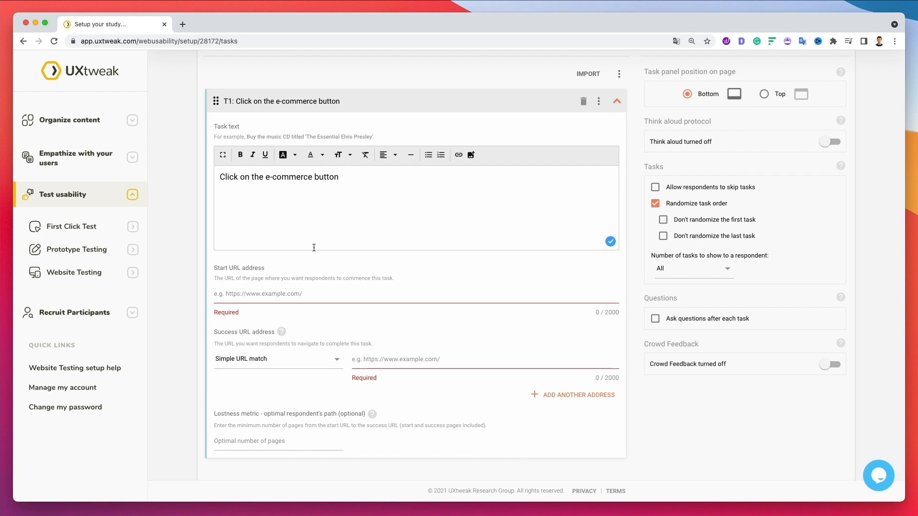
mouse_move(316, 244)
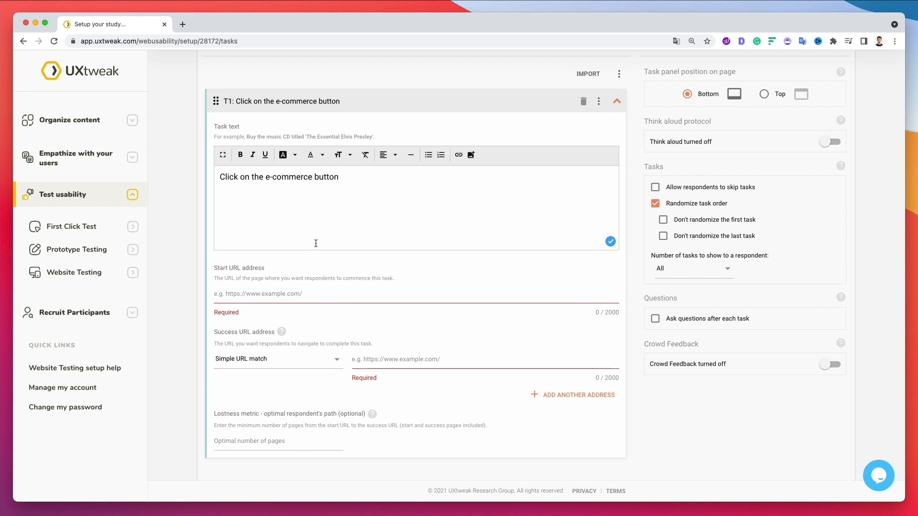
mouse_move(250, 362)
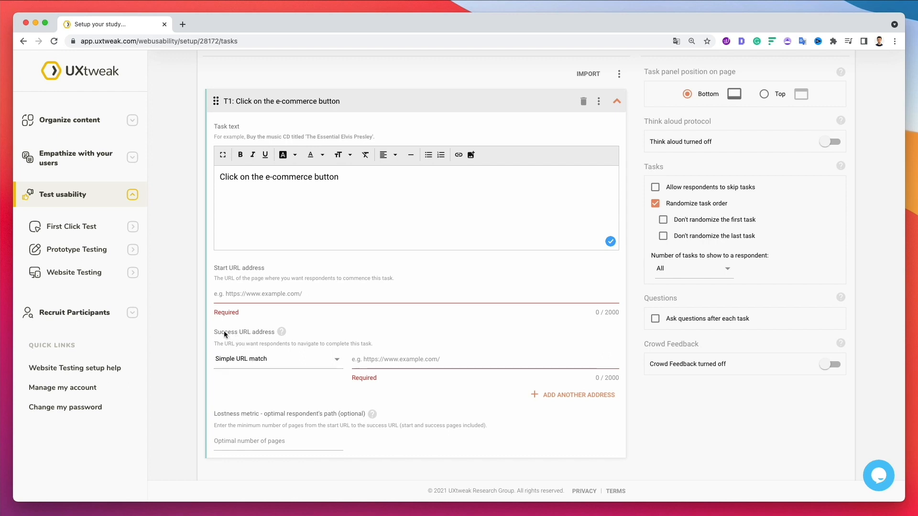
mouse_move(259, 335)
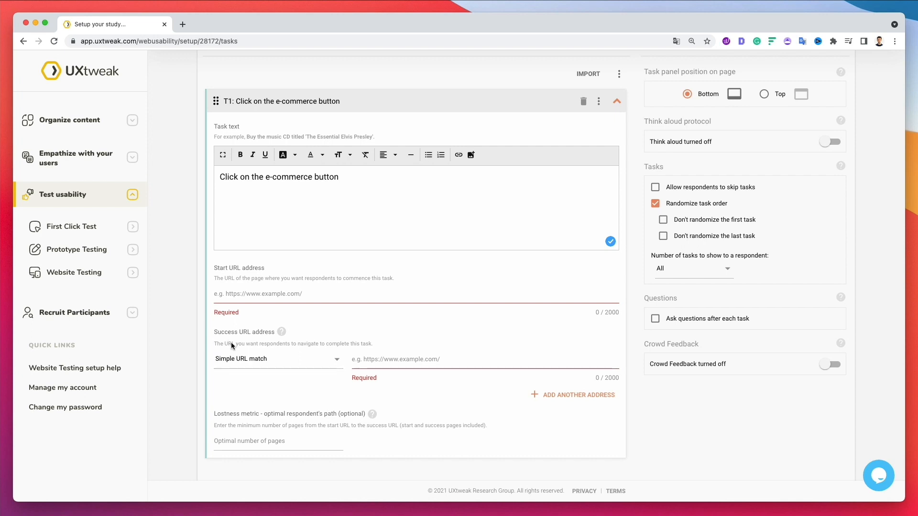
mouse_move(269, 348)
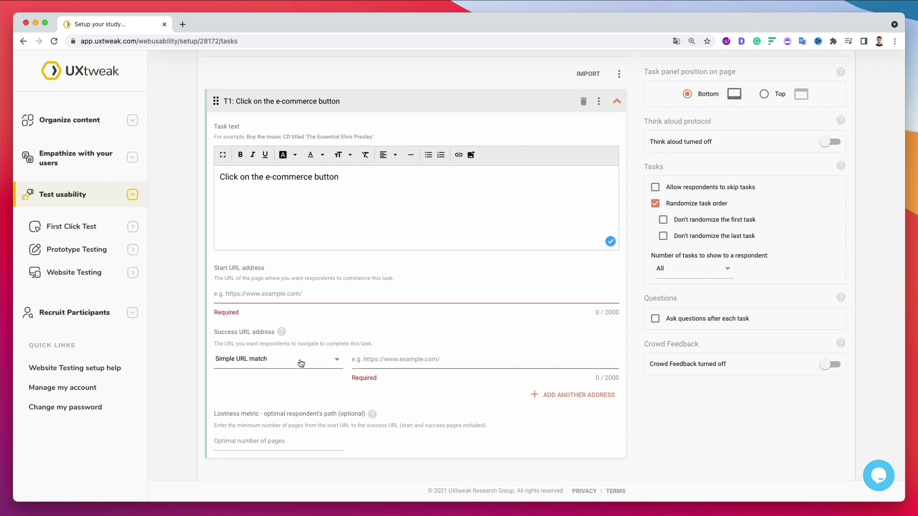
left_click(278, 359)
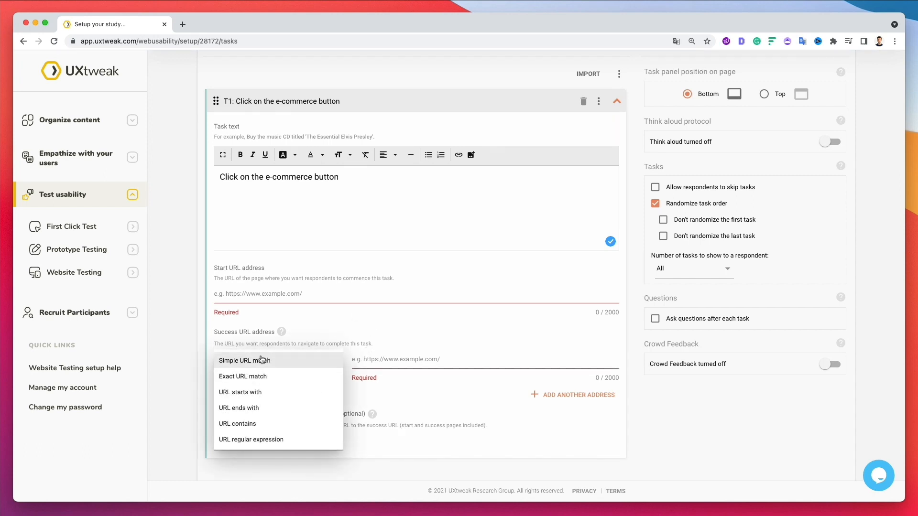
mouse_move(259, 377)
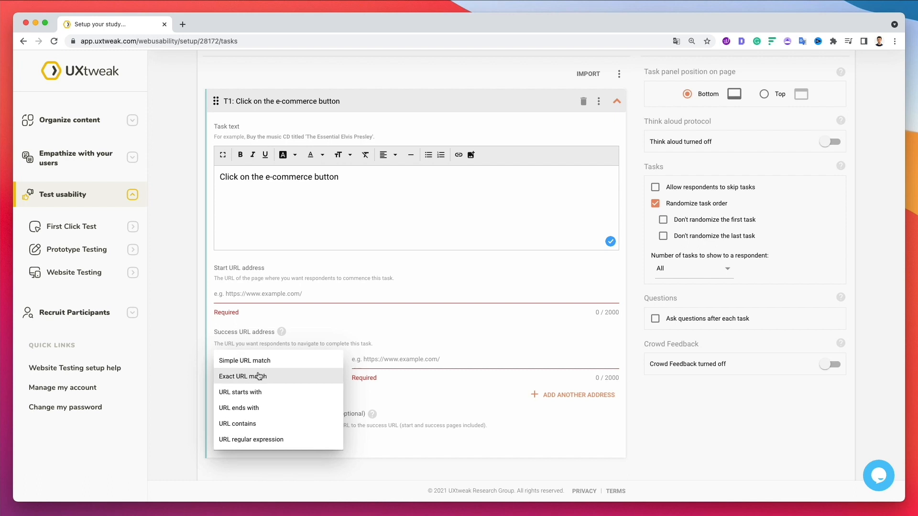
mouse_move(266, 394)
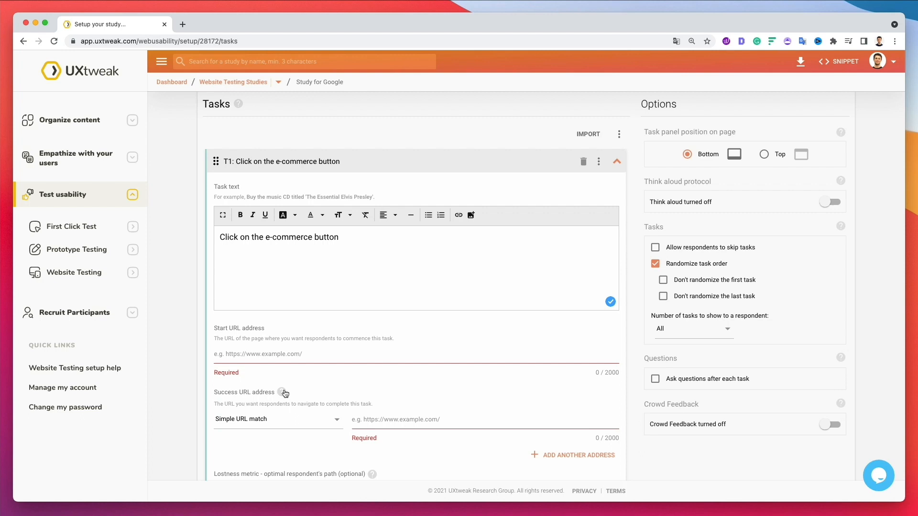
mouse_move(284, 393)
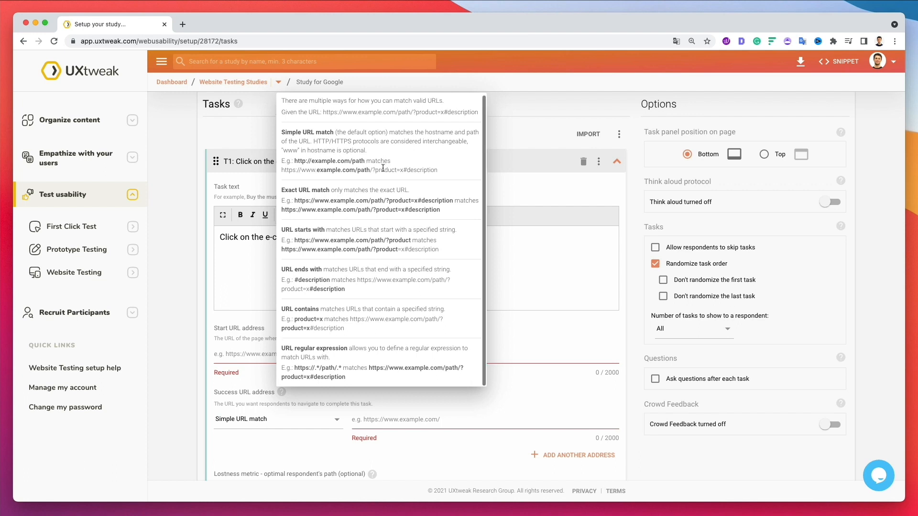
mouse_move(546, 343)
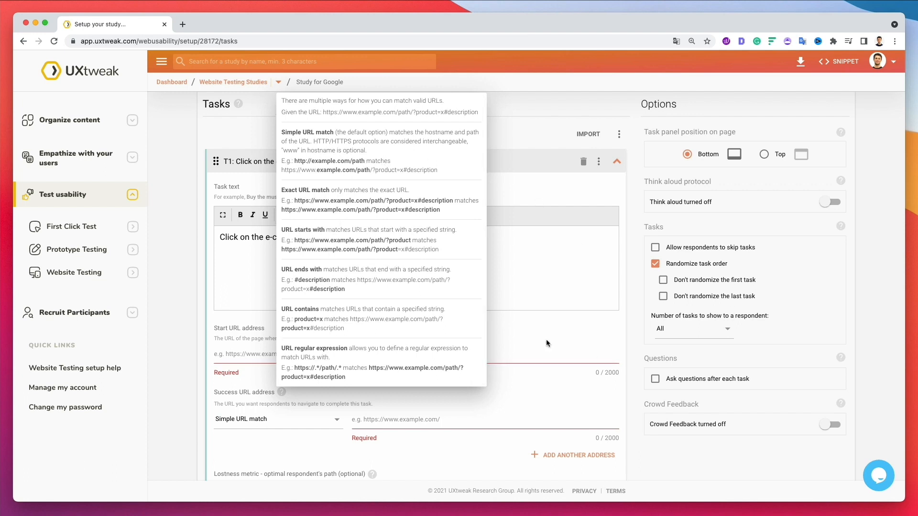
mouse_move(553, 386)
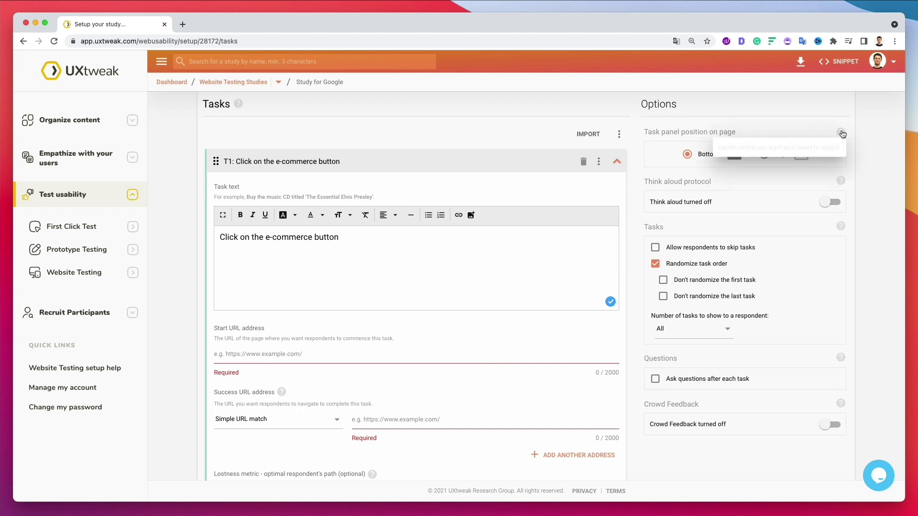
mouse_move(870, 156)
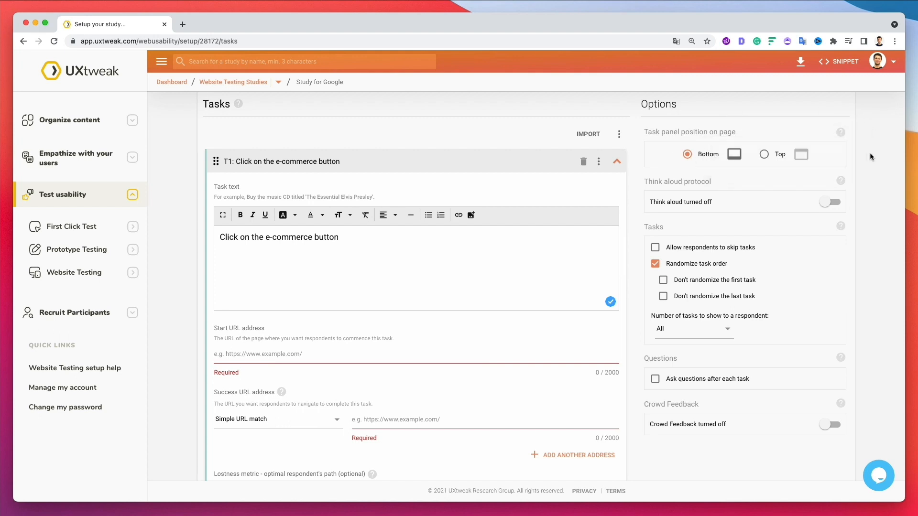
mouse_move(735, 111)
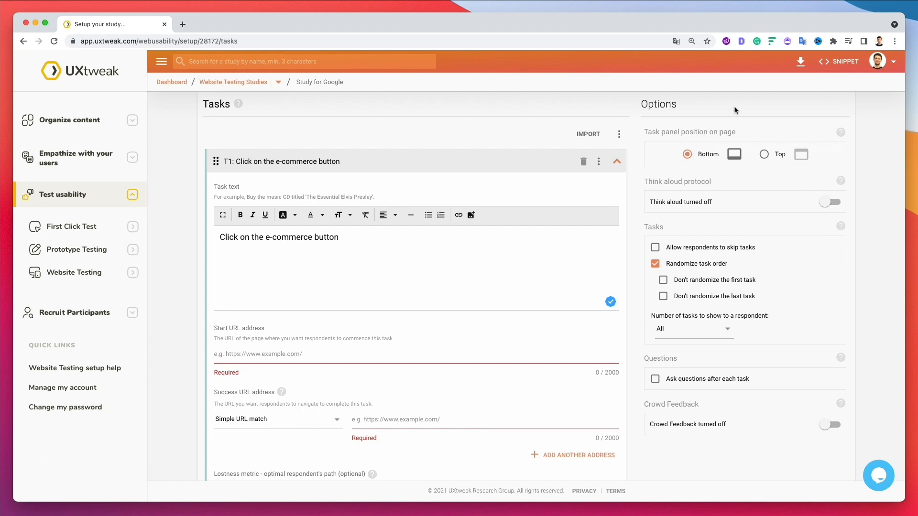
mouse_move(847, 204)
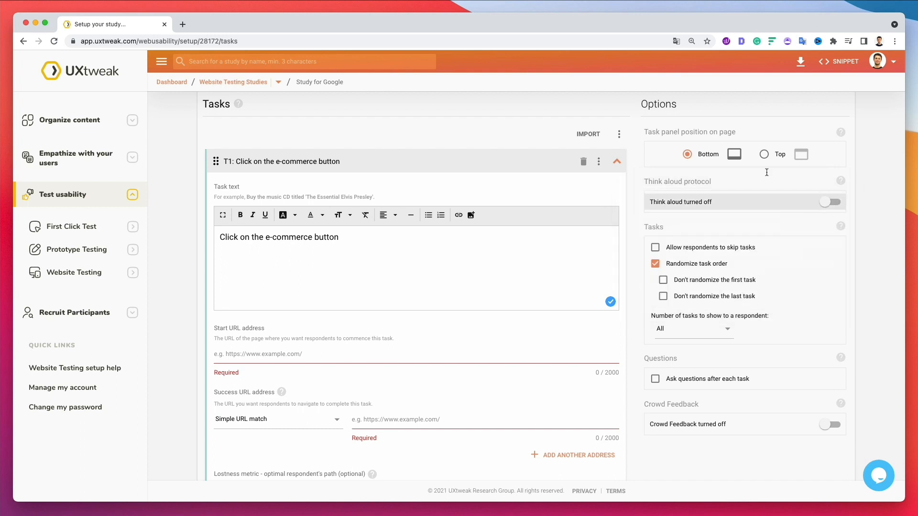
mouse_move(841, 178)
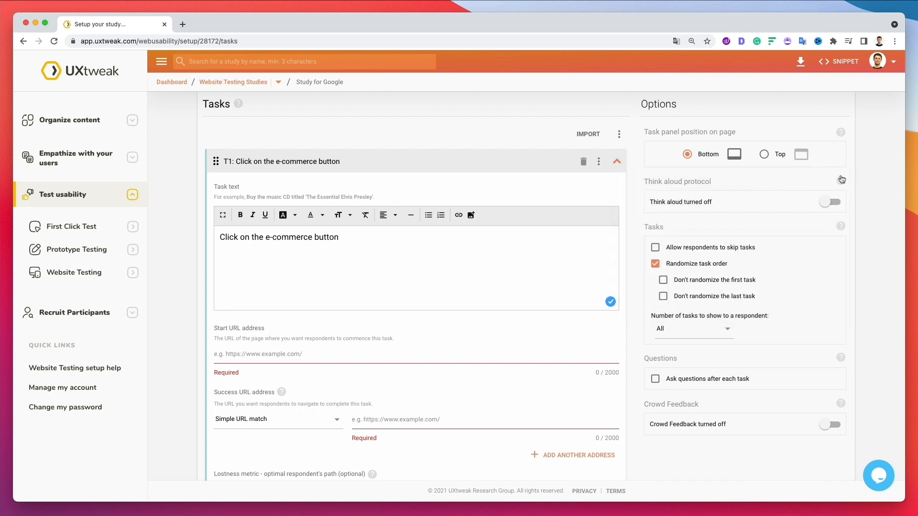
mouse_move(774, 177)
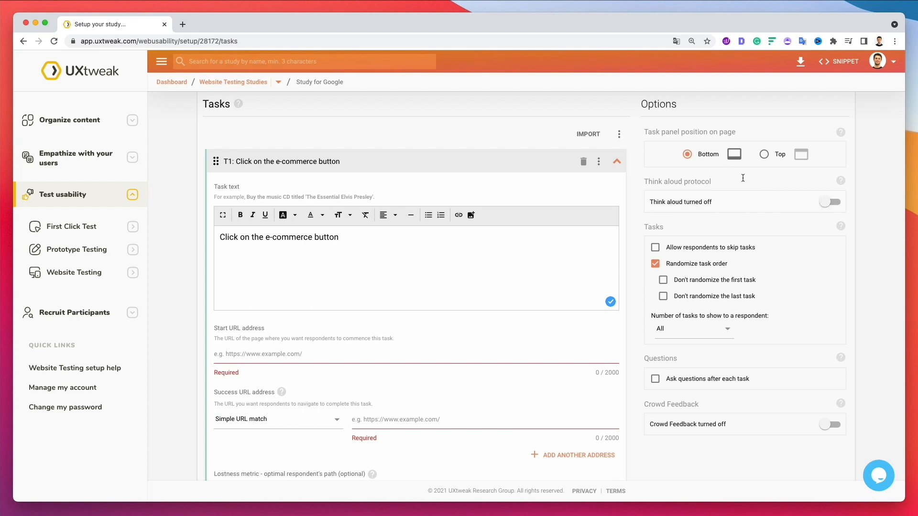
mouse_move(841, 184)
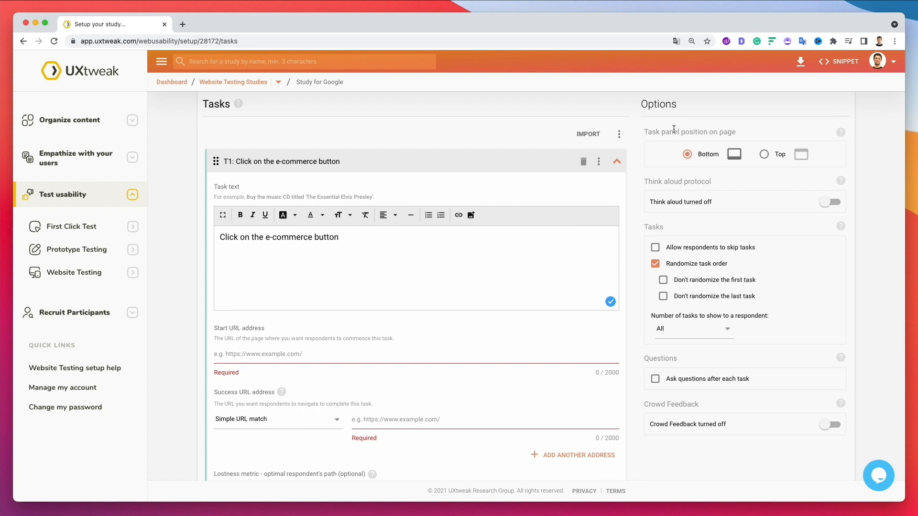
mouse_move(677, 143)
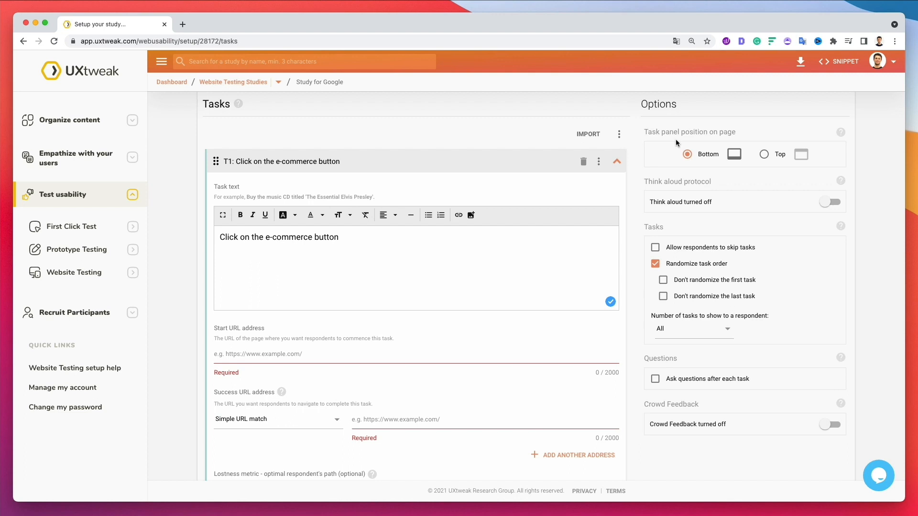
mouse_move(766, 159)
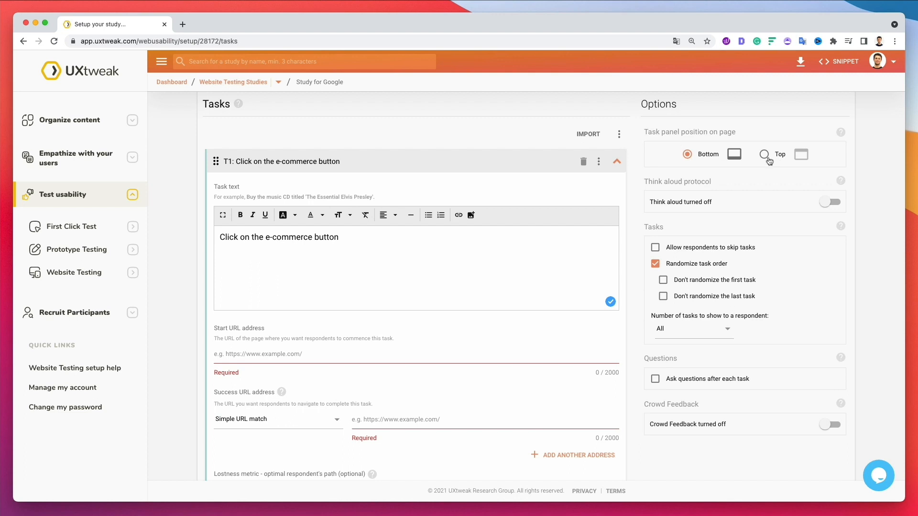
left_click(763, 154)
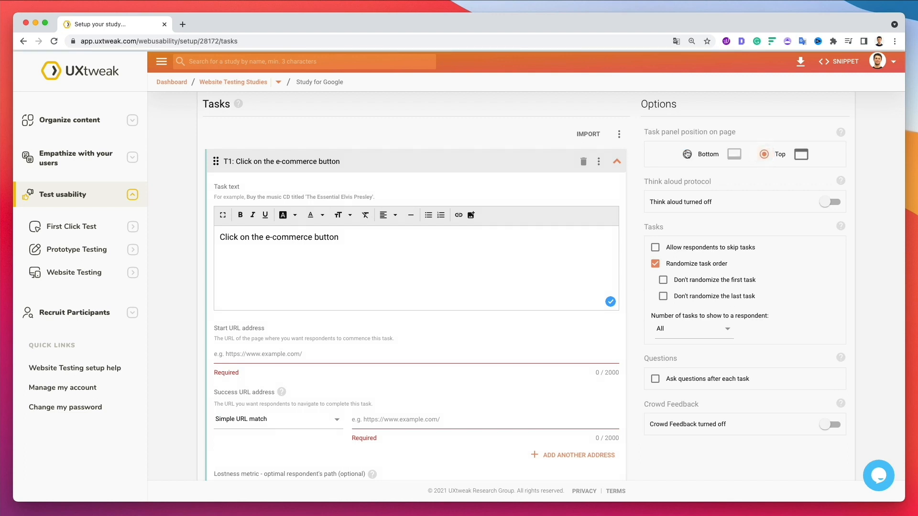
left_click(687, 154)
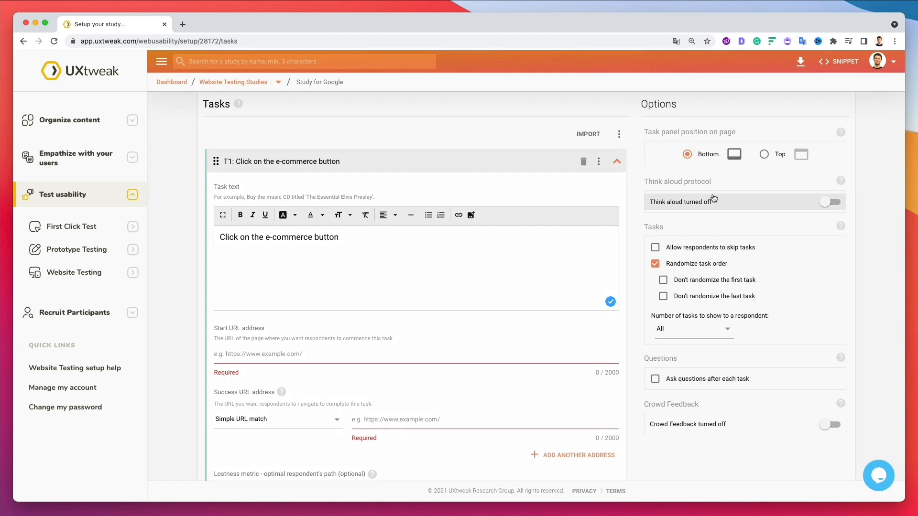
mouse_move(707, 204)
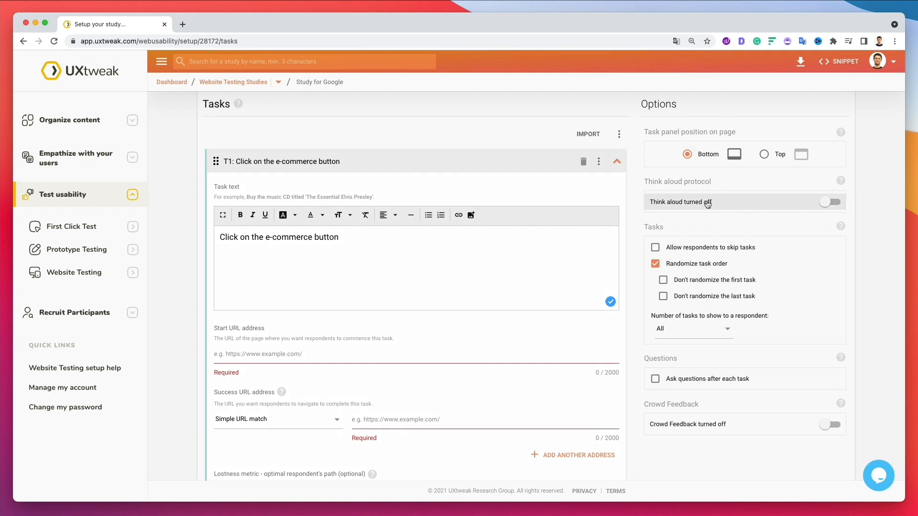
mouse_move(718, 196)
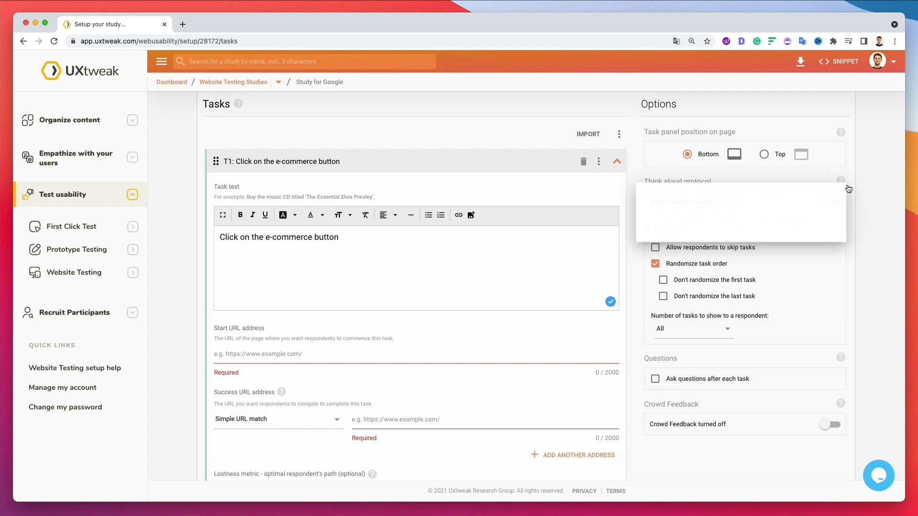
mouse_move(840, 179)
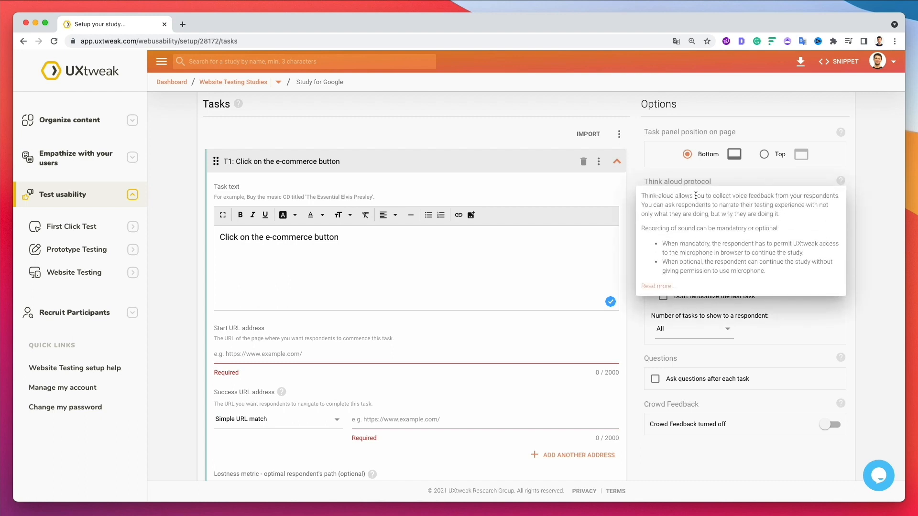
mouse_move(797, 198)
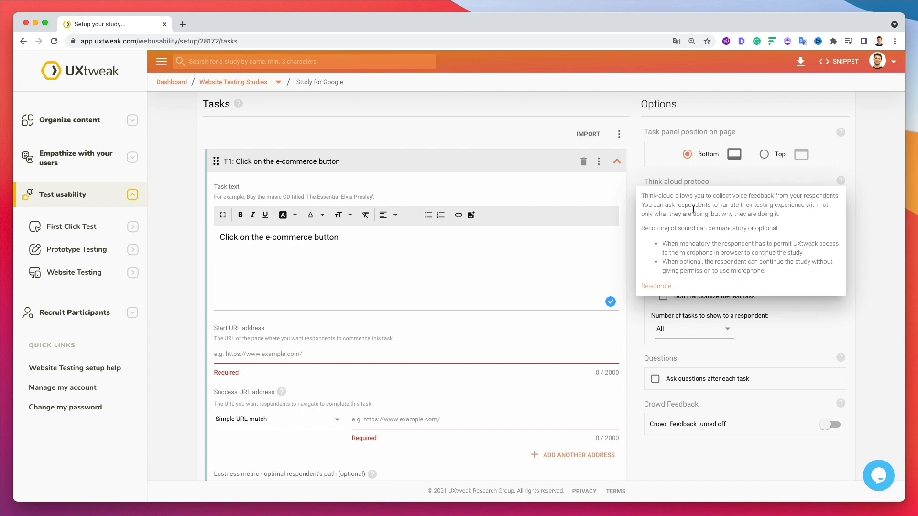
mouse_move(764, 204)
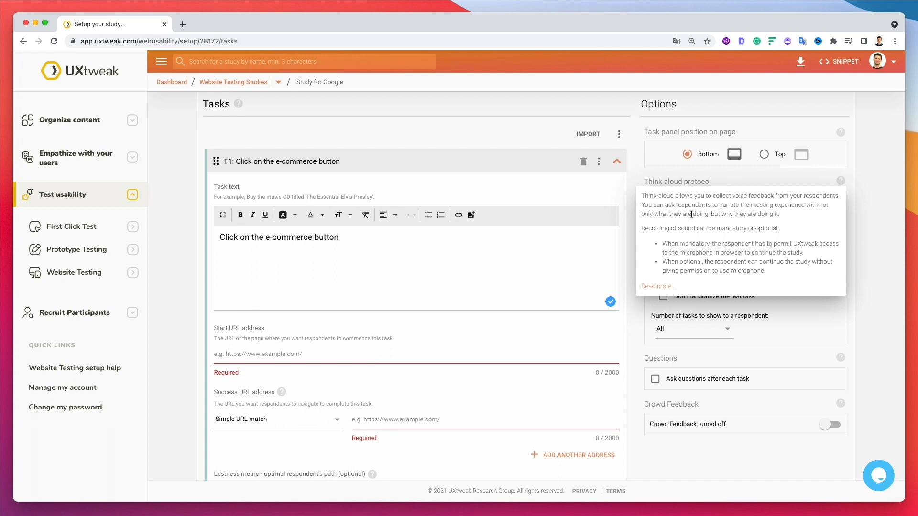
mouse_move(752, 208)
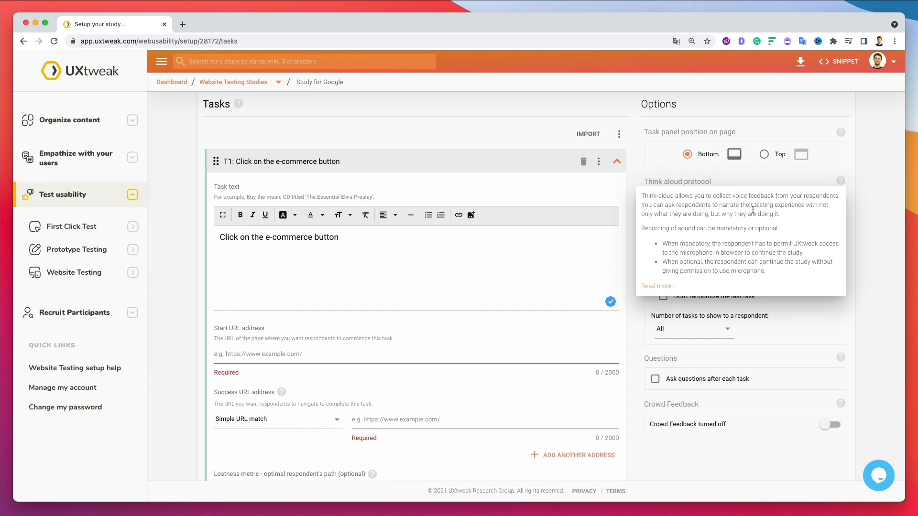
mouse_move(868, 196)
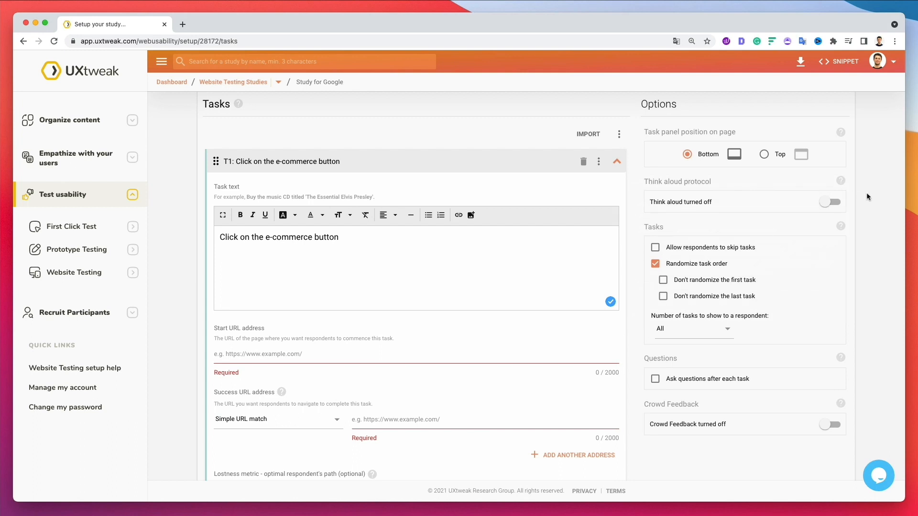
mouse_move(880, 220)
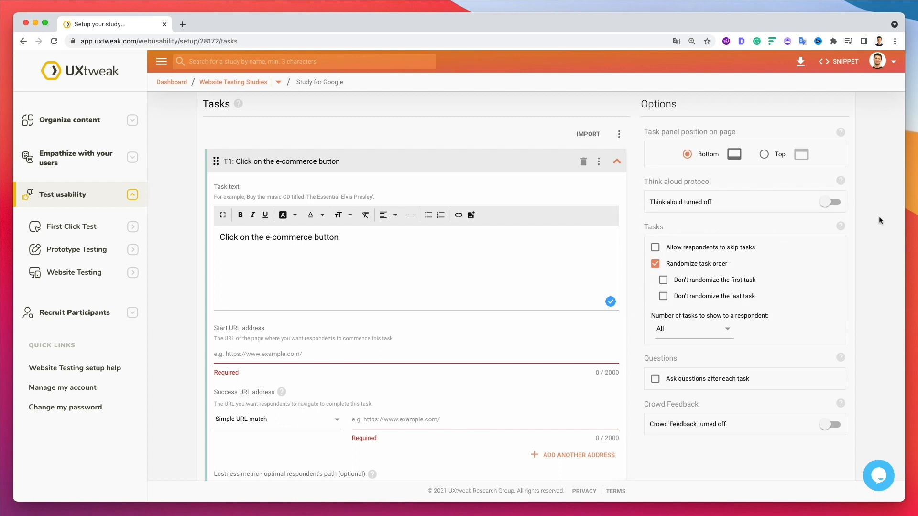
scroll("down", 3)
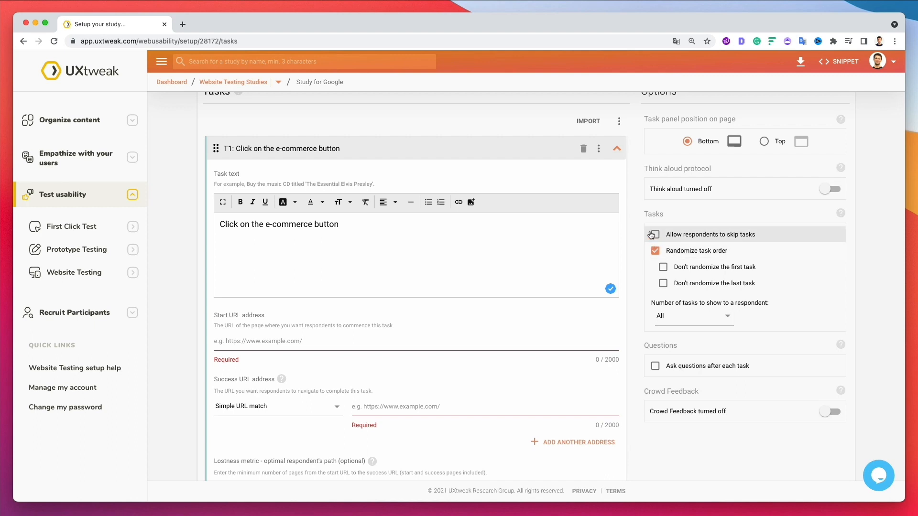
left_click(654, 251)
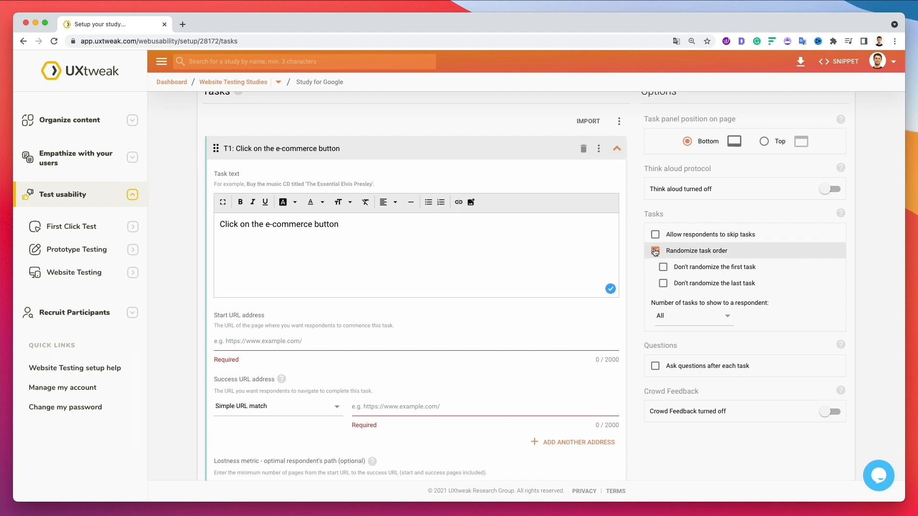
left_click(655, 251)
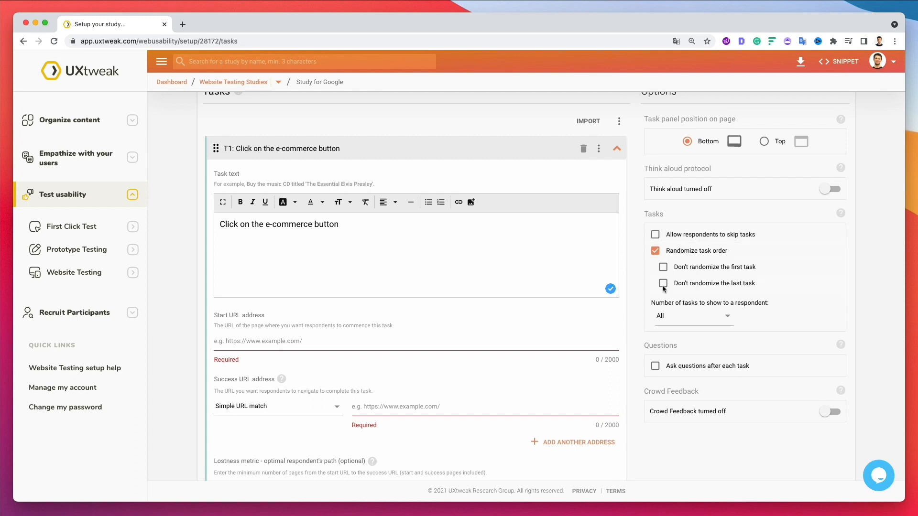
left_click(663, 266)
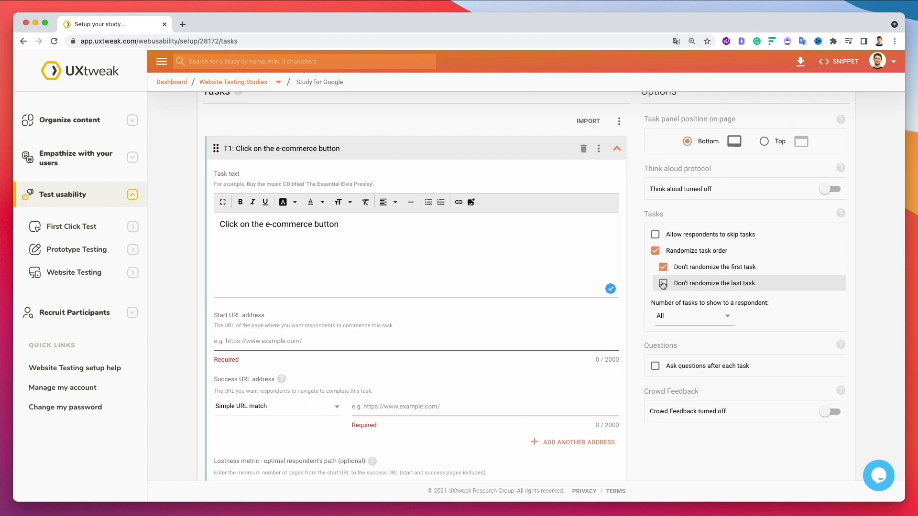
left_click(663, 266)
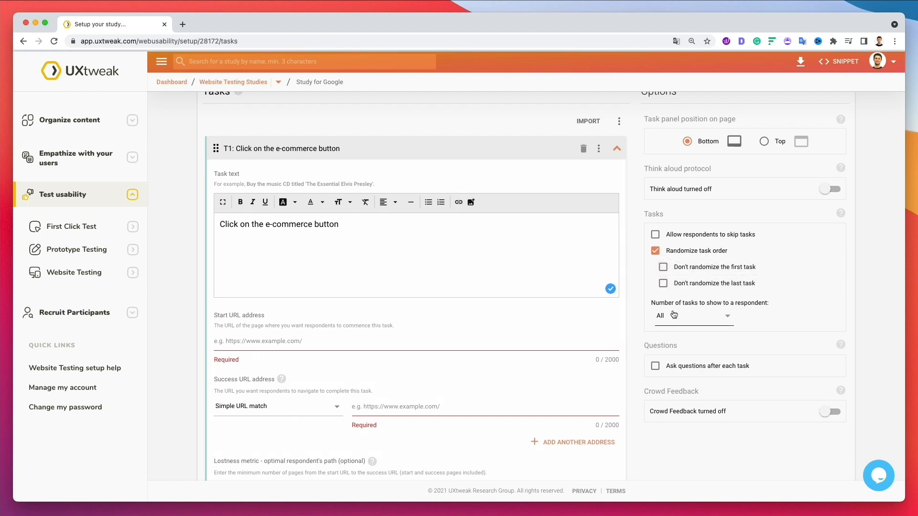
left_click(693, 315)
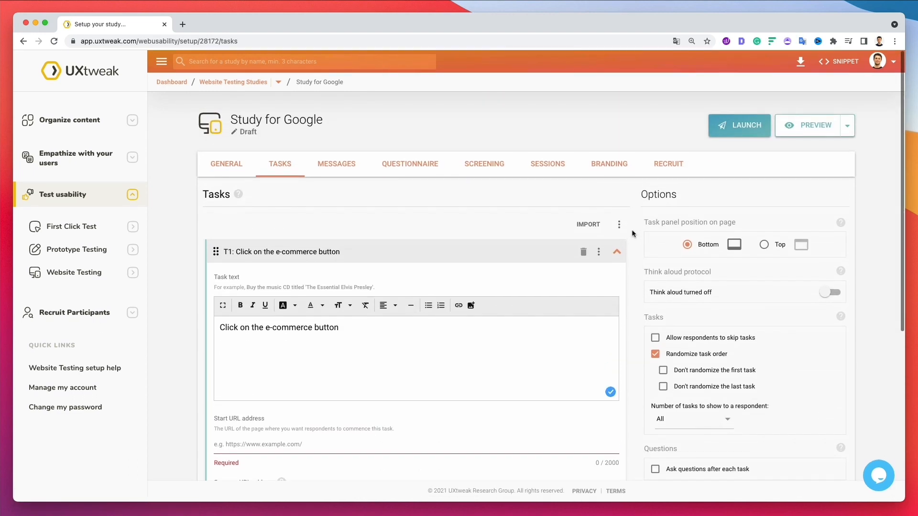
mouse_move(817, 138)
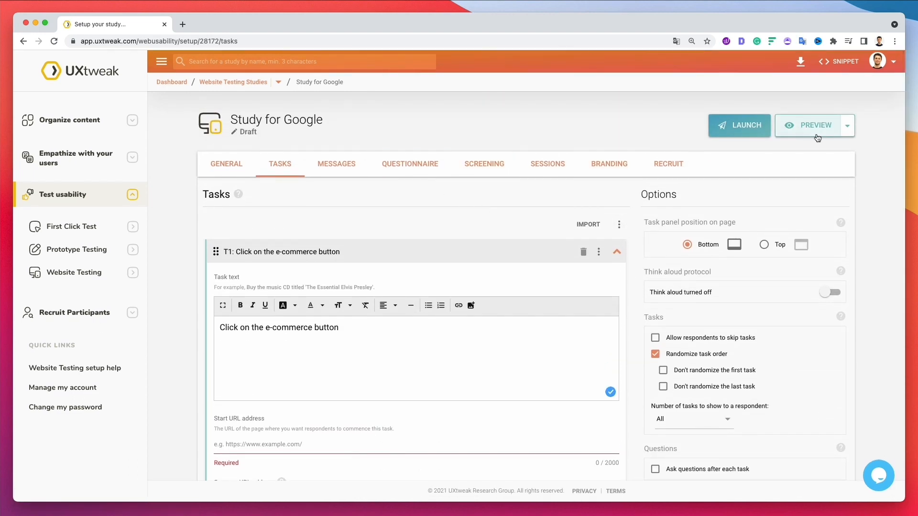
mouse_move(805, 134)
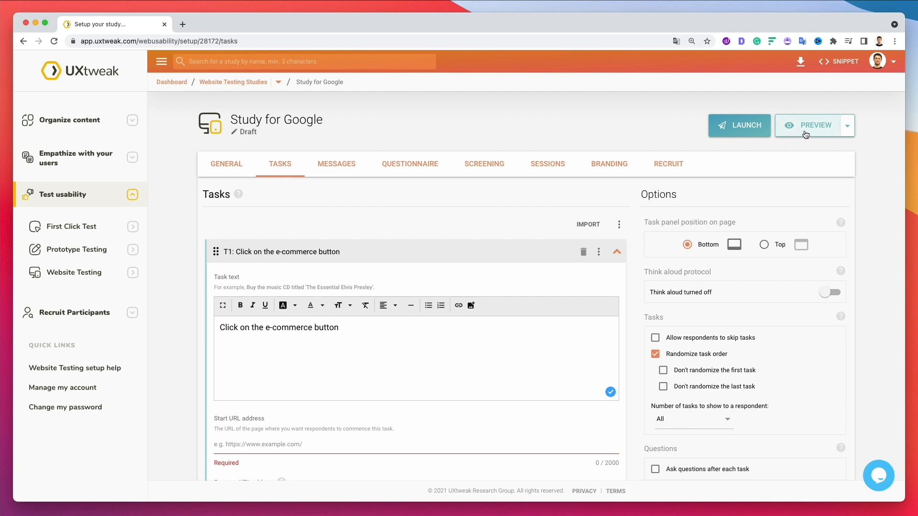
Launch the respondent preview of the study and switch to its Benvenuto tab.
left_click(809, 125)
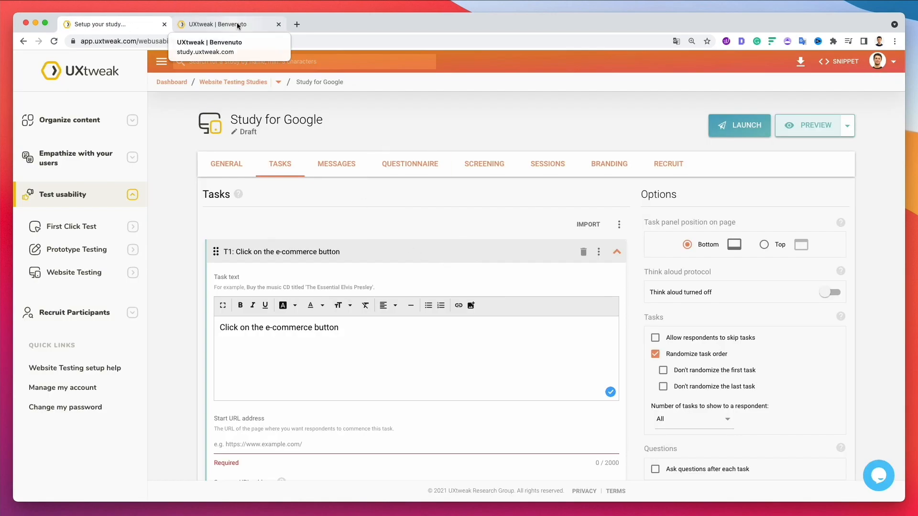
left_click(224, 24)
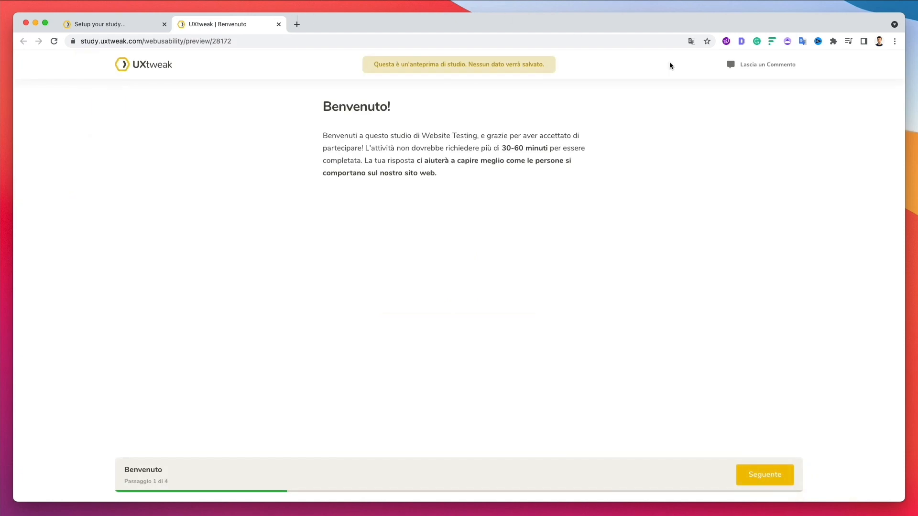
mouse_move(588, 100)
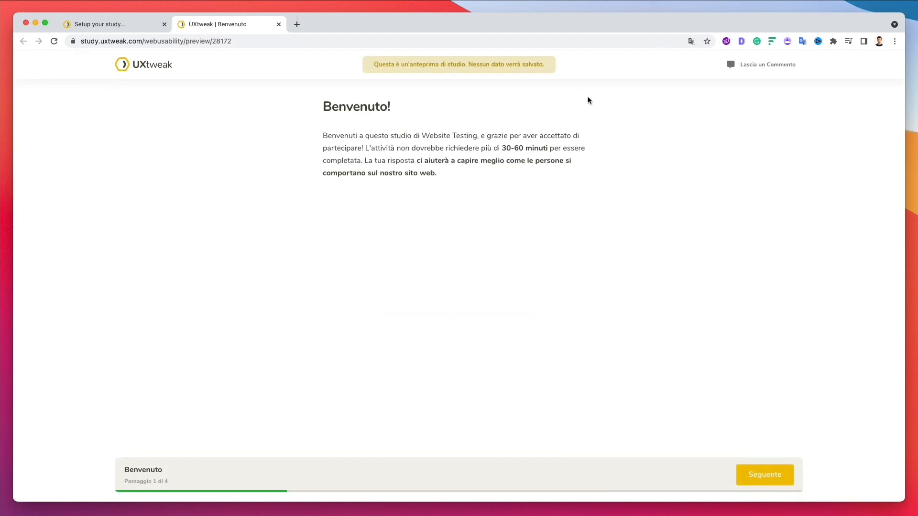
Advance the preview with Seguente to the Istruzioni step, then close the preview tab.
left_click(764, 475)
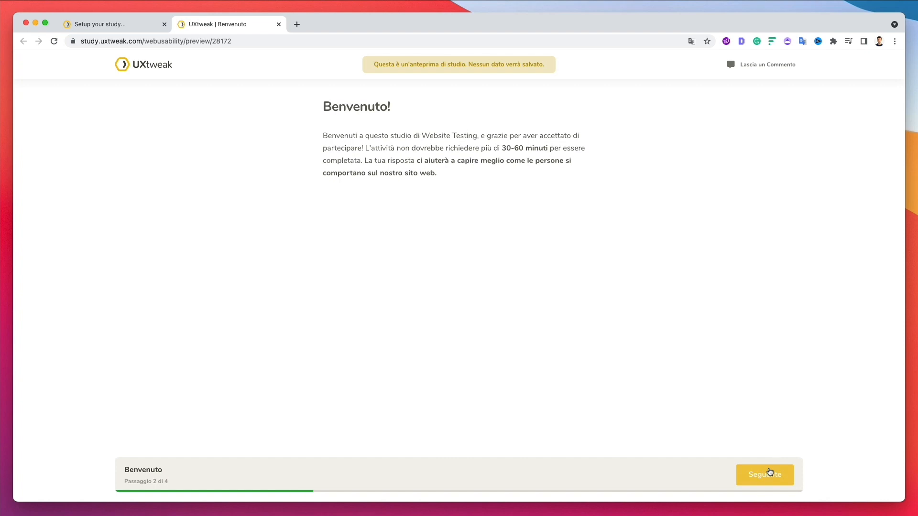
left_click(764, 475)
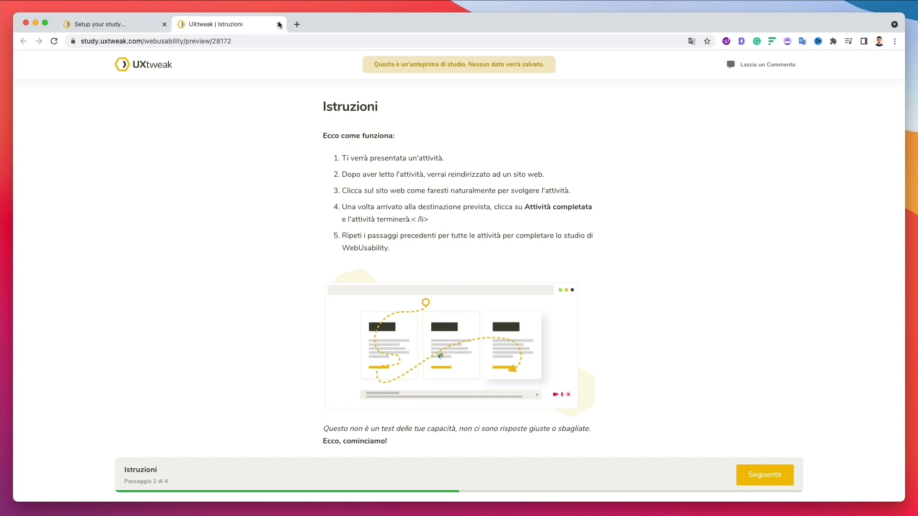
mouse_move(280, 24)
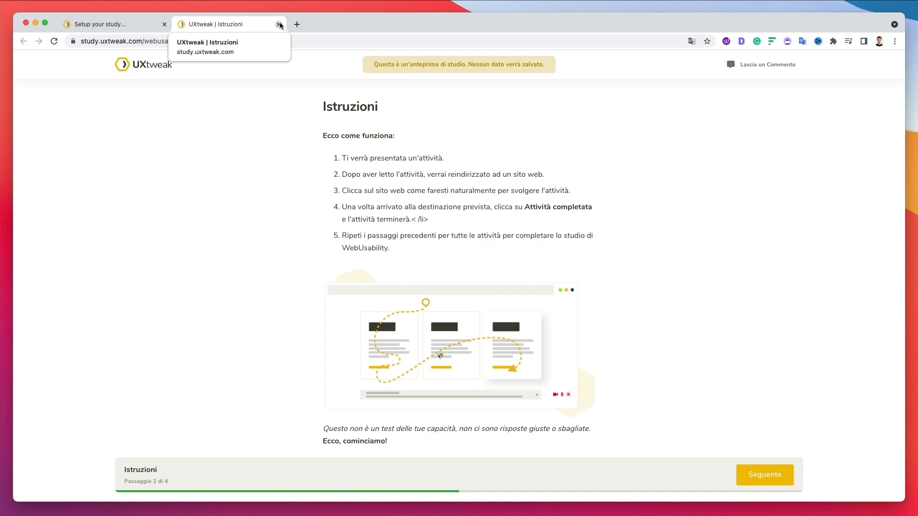
left_click(280, 25)
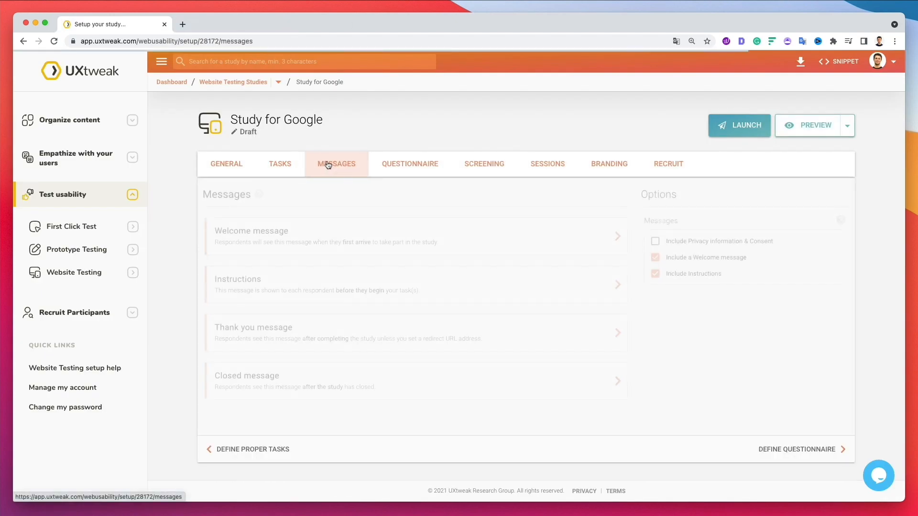
In Messages, review the Italian Instructions message and return to the message list.
left_click(336, 164)
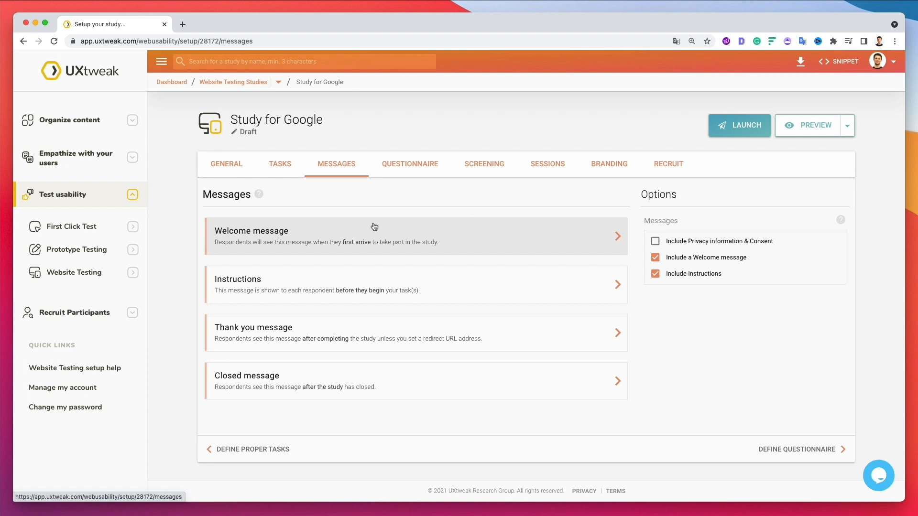
mouse_move(376, 190)
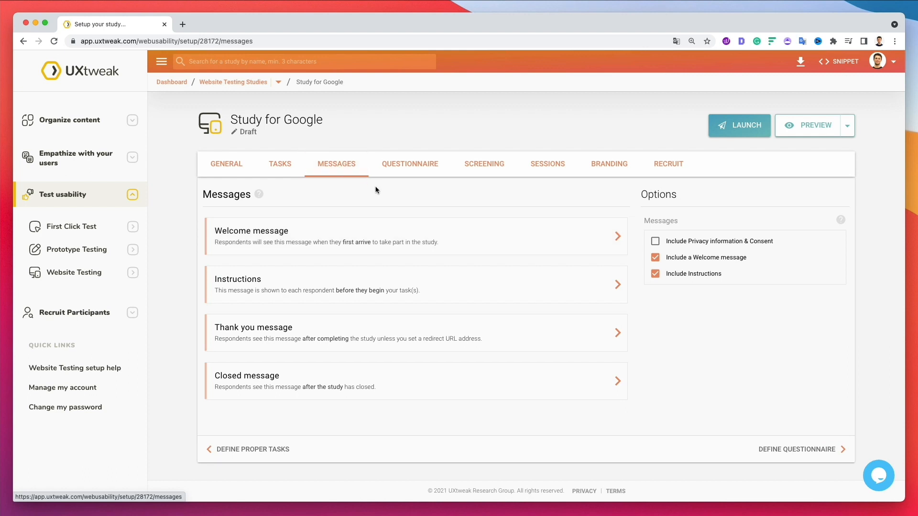
mouse_move(301, 205)
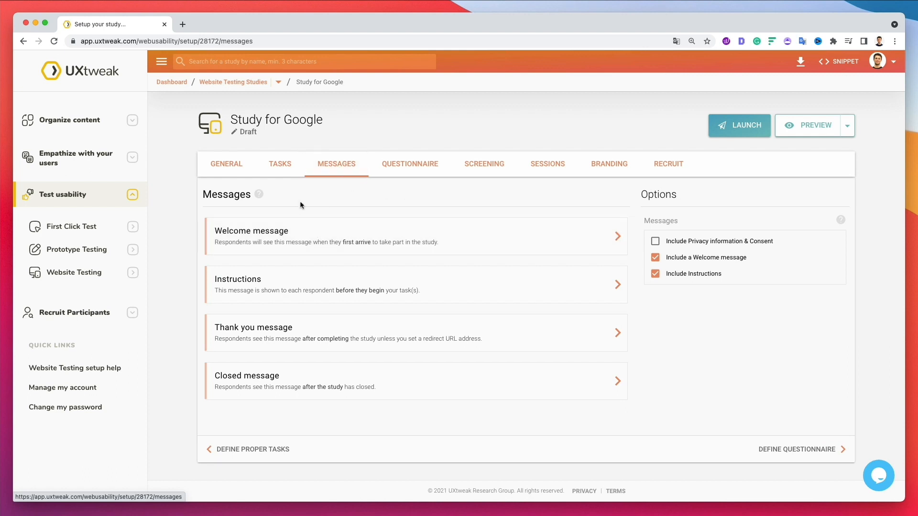
mouse_move(294, 285)
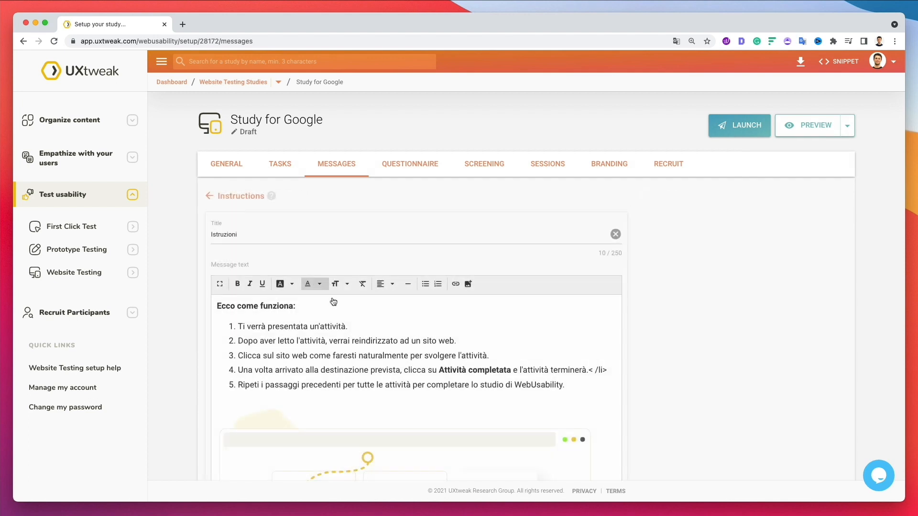
scroll("down", 3)
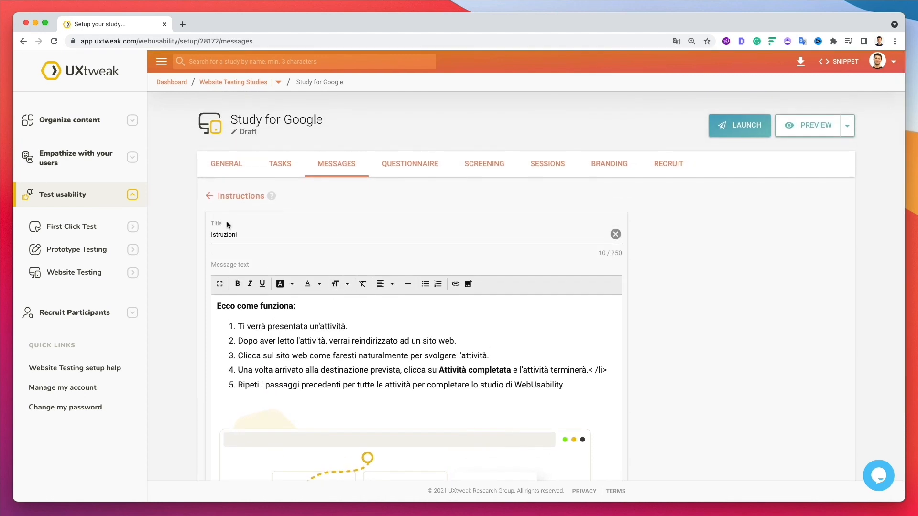
left_click(209, 196)
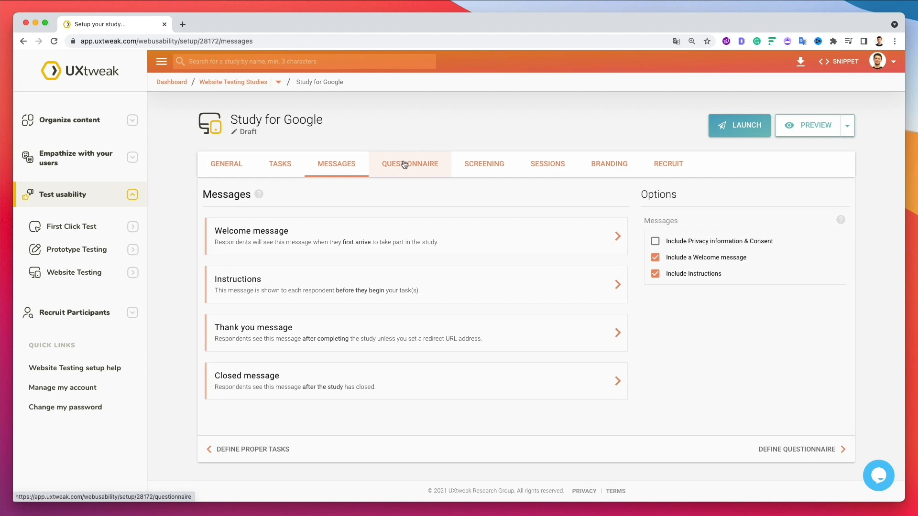
In Questionnaire, include pre-study questions and mark the questionnaires as collecting personal data.
left_click(409, 164)
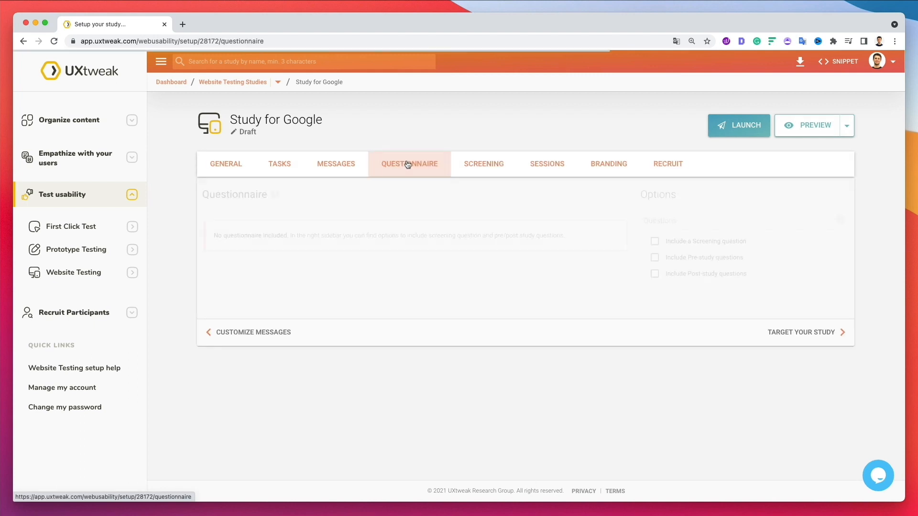
left_click(409, 164)
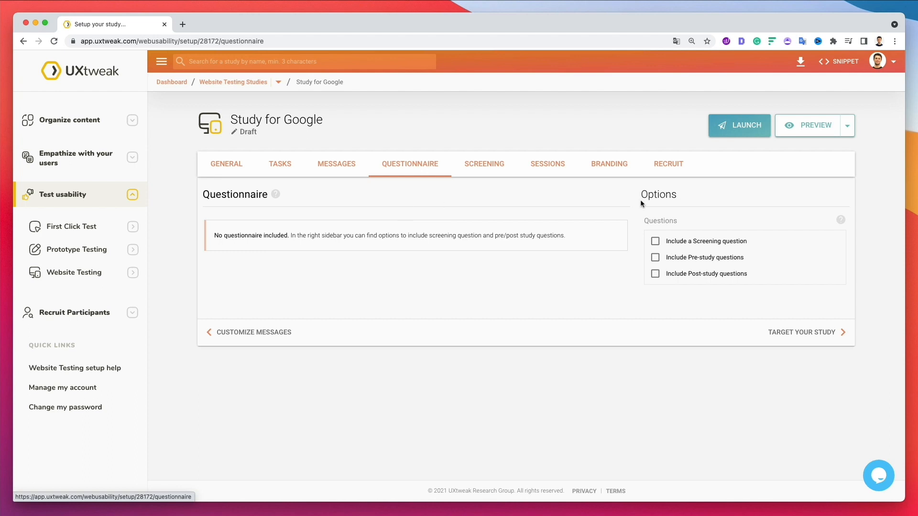
mouse_move(681, 245)
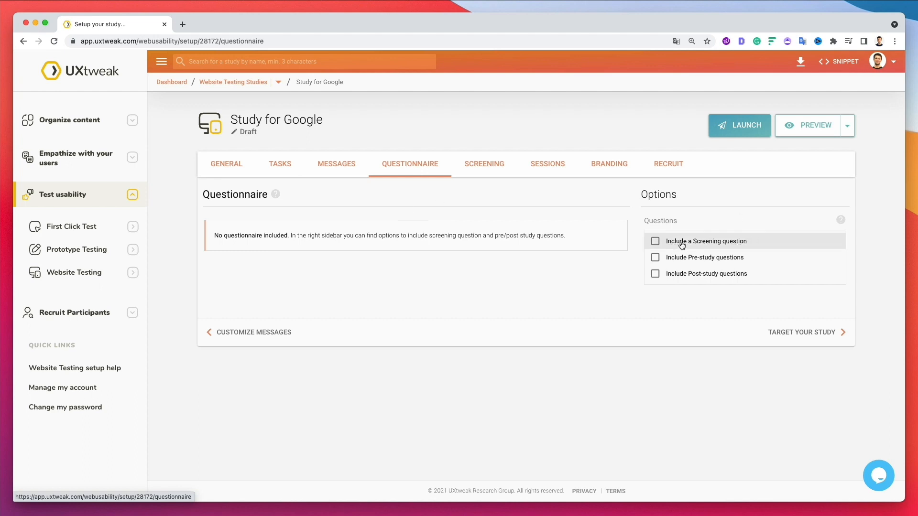
mouse_move(695, 260)
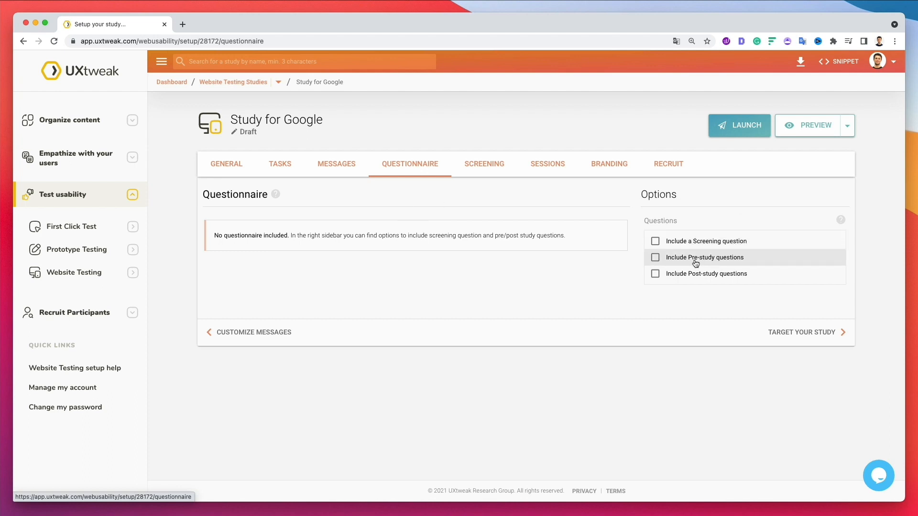
mouse_move(708, 277)
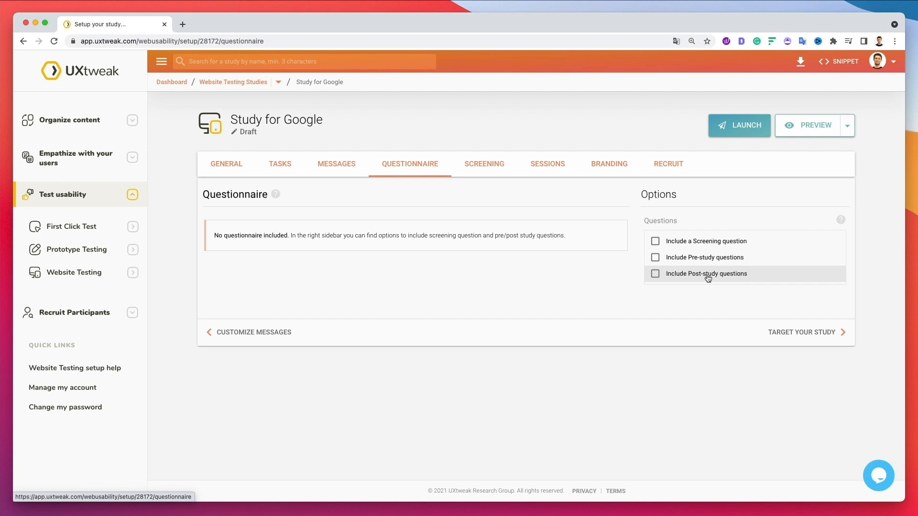
mouse_move(418, 270)
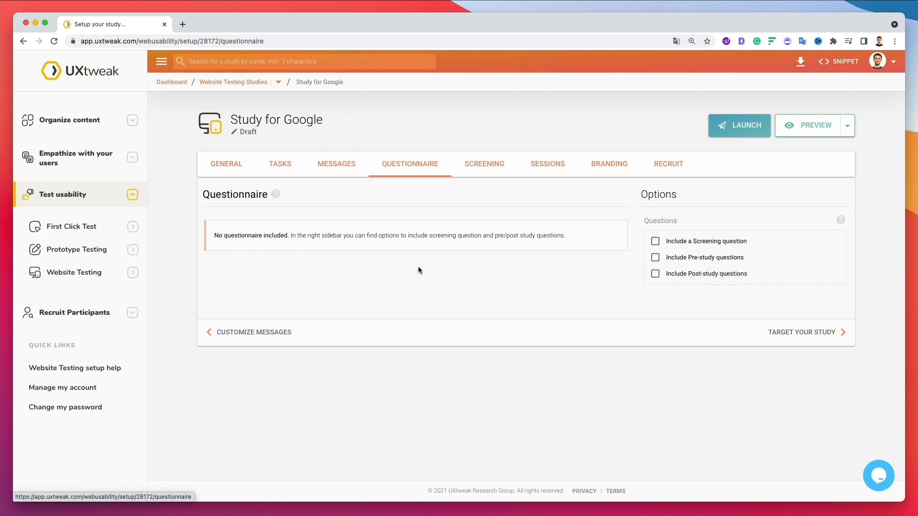
mouse_move(425, 269)
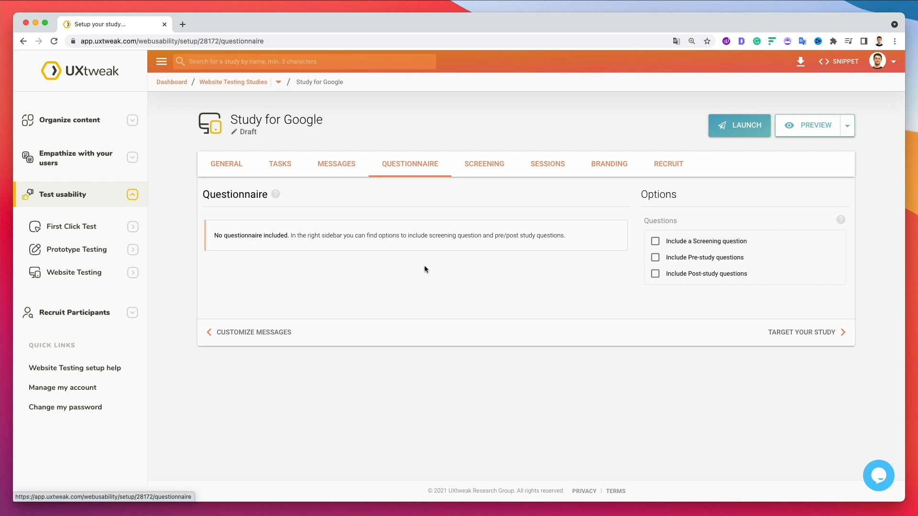
mouse_move(442, 270)
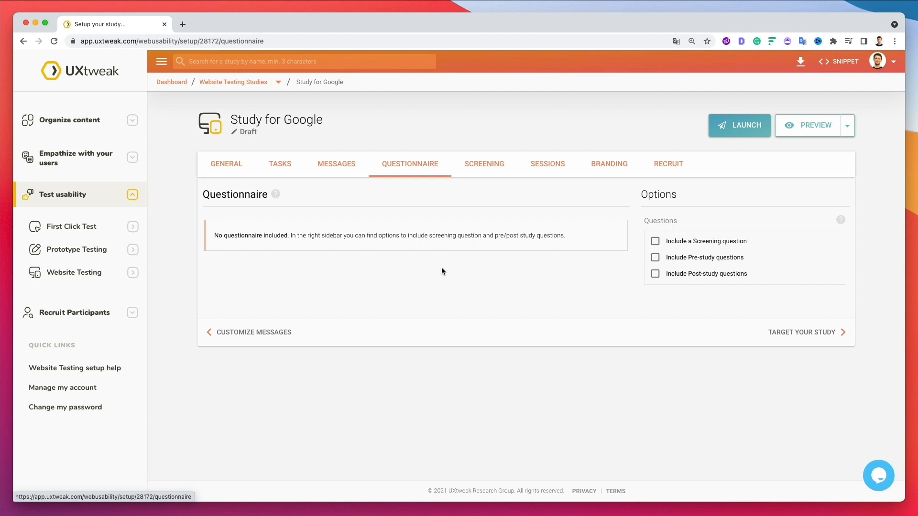
left_click(655, 257)
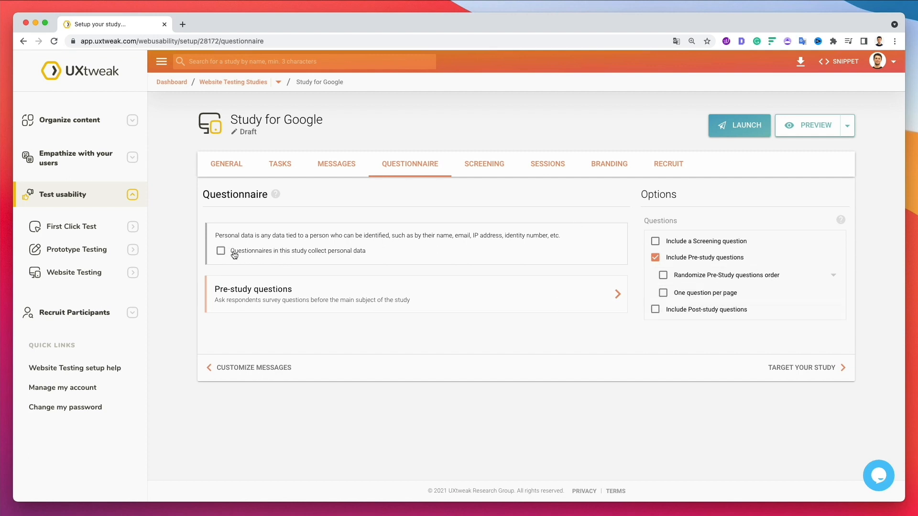
left_click(220, 251)
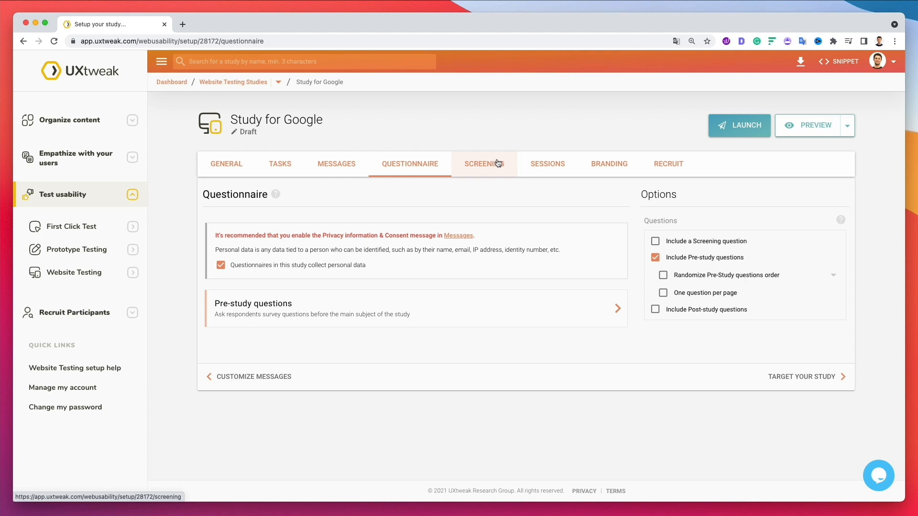
Review the Screening settings, leaving locations, devices, systems and browsers at their defaults.
left_click(484, 164)
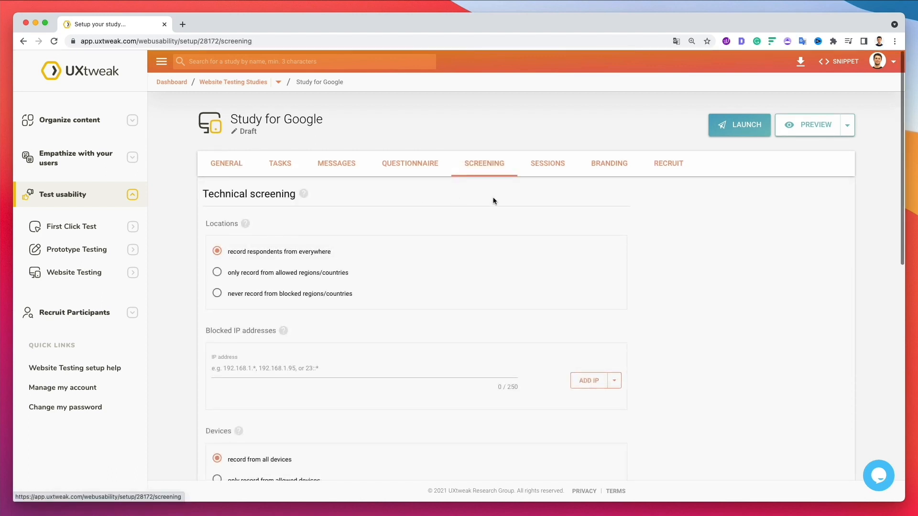
scroll("down", 3)
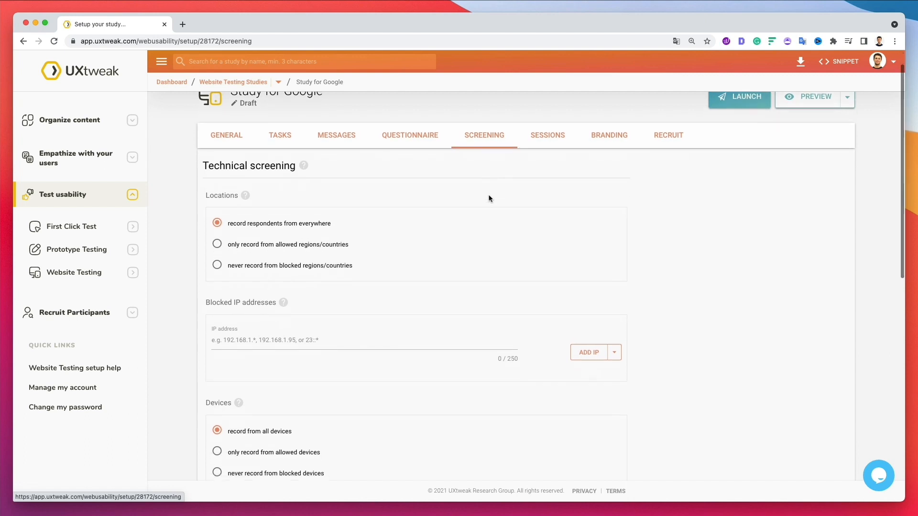
mouse_move(470, 203)
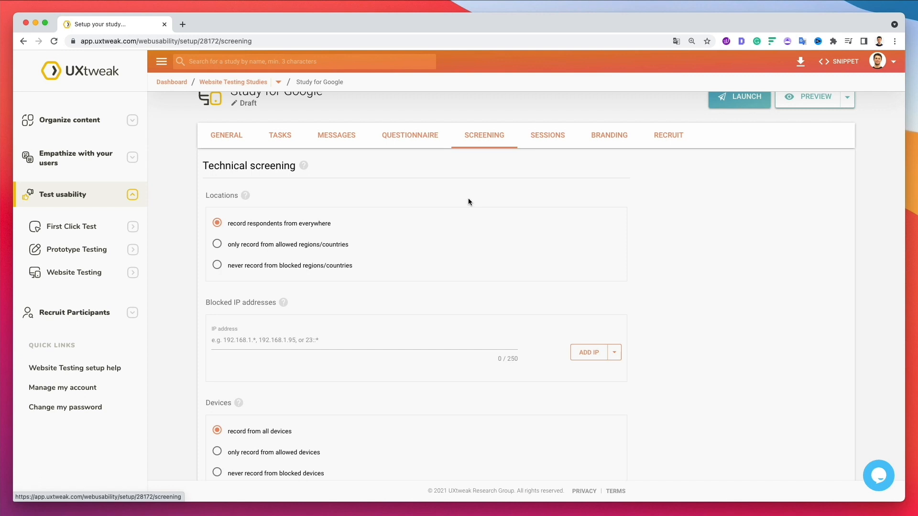
mouse_move(424, 202)
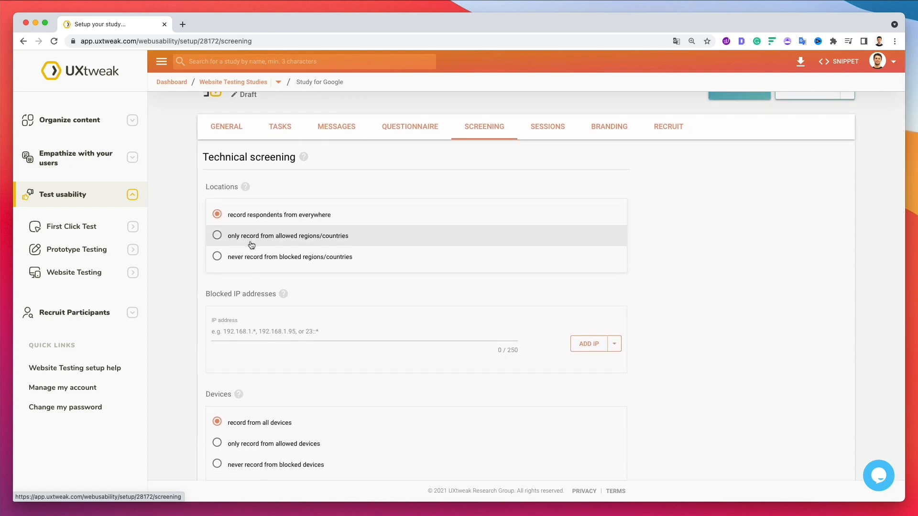
mouse_move(276, 264)
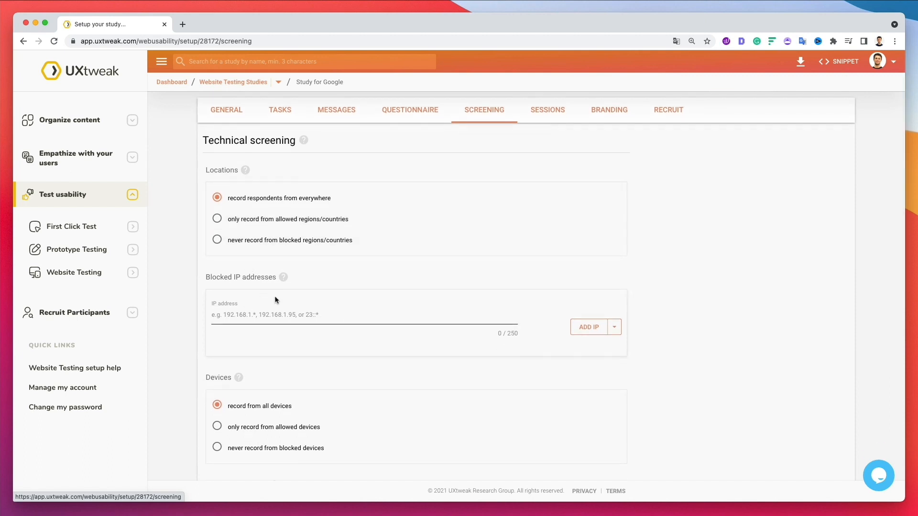
scroll("down", 3)
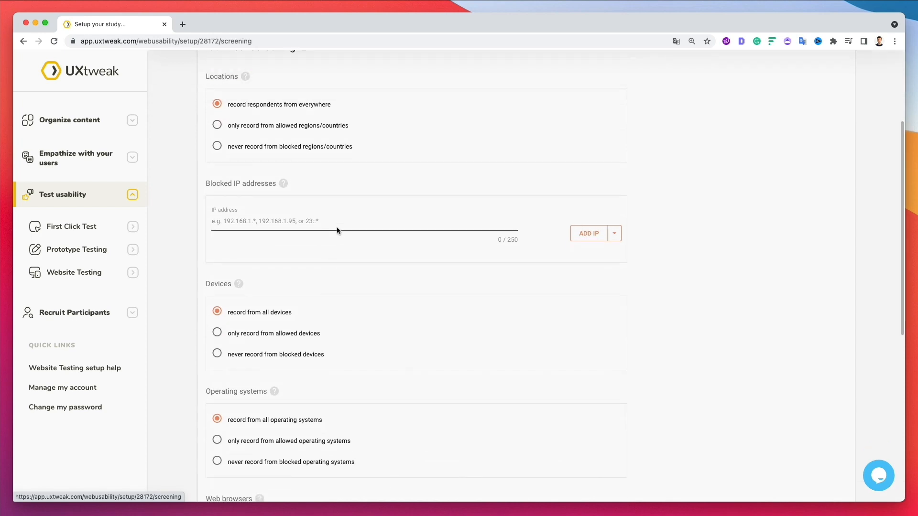
scroll("down", 3)
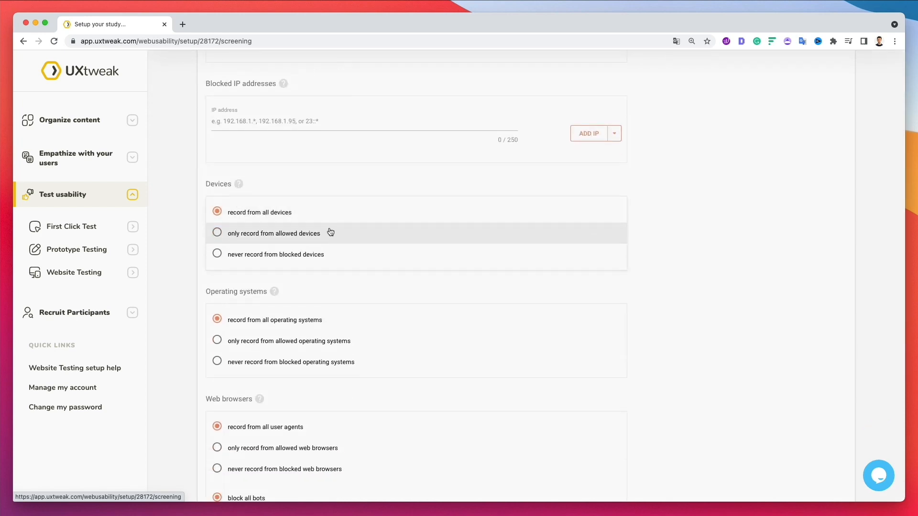
mouse_move(245, 186)
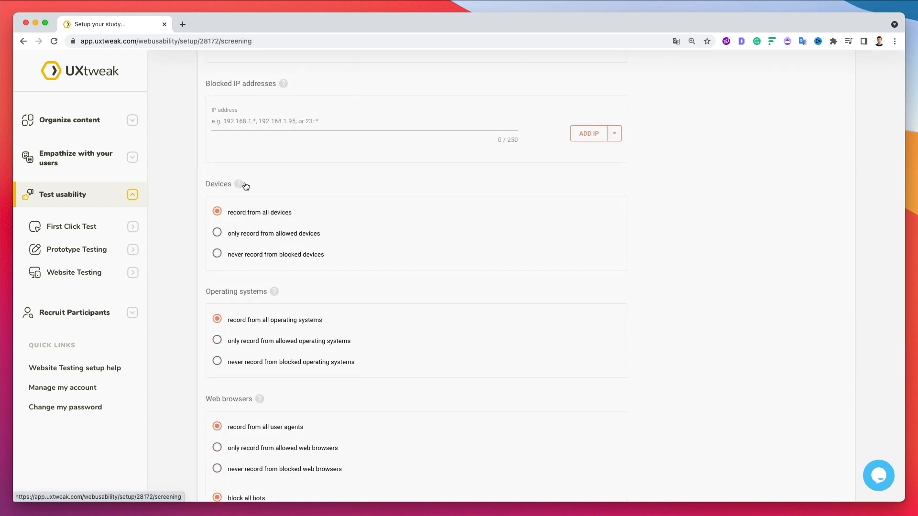
mouse_move(285, 218)
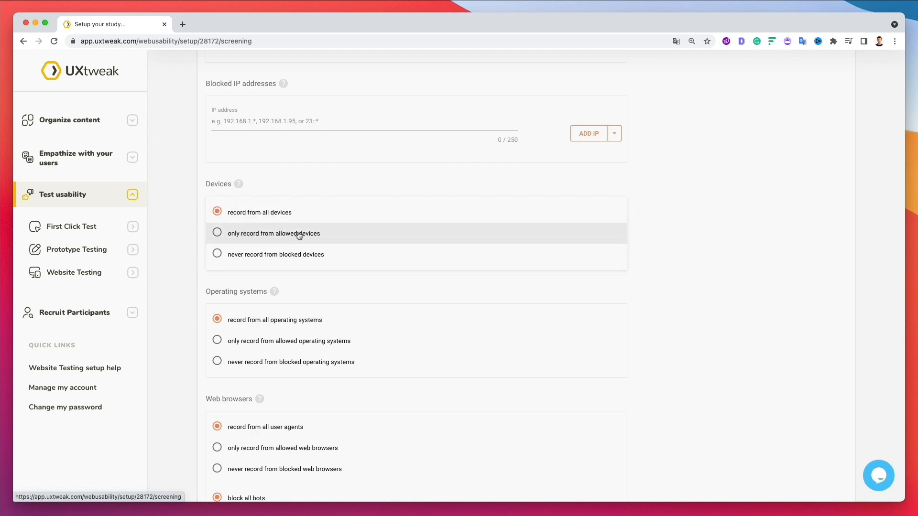
mouse_move(333, 233)
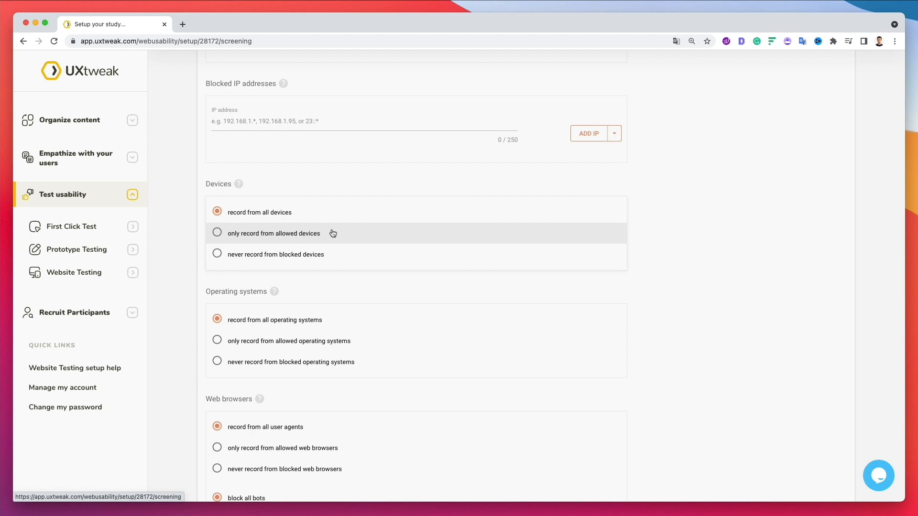
scroll("down", 3)
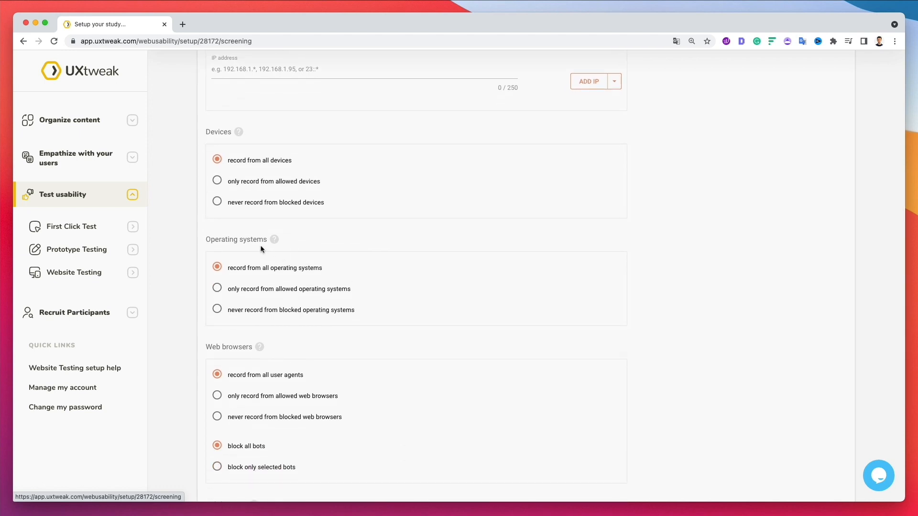
scroll("down", 3)
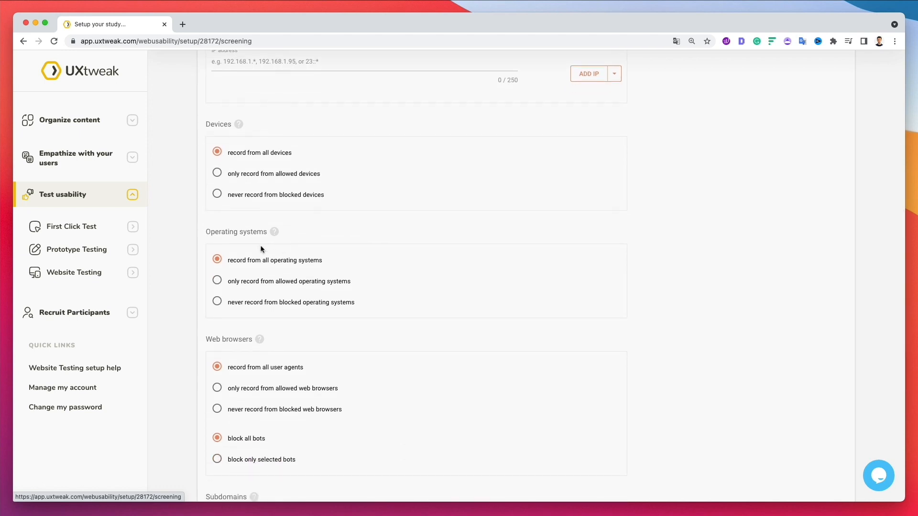
scroll("down", 3)
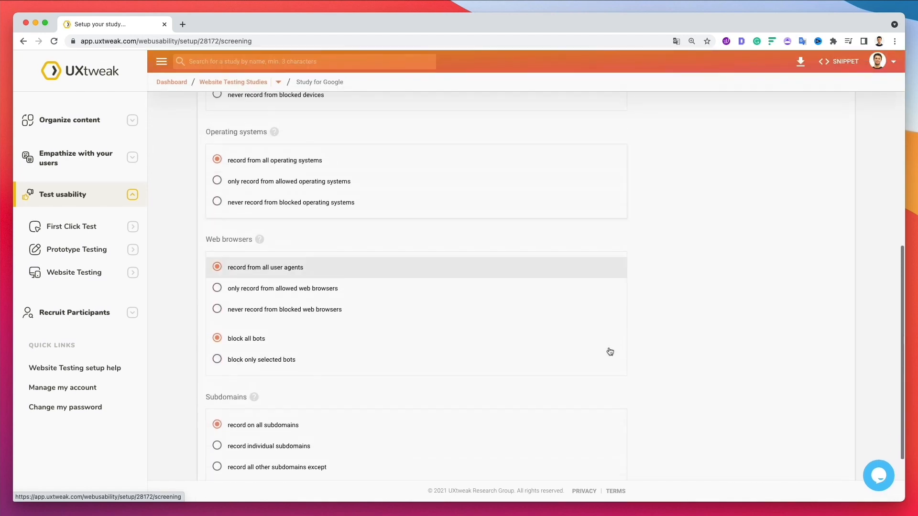
scroll("up", 3)
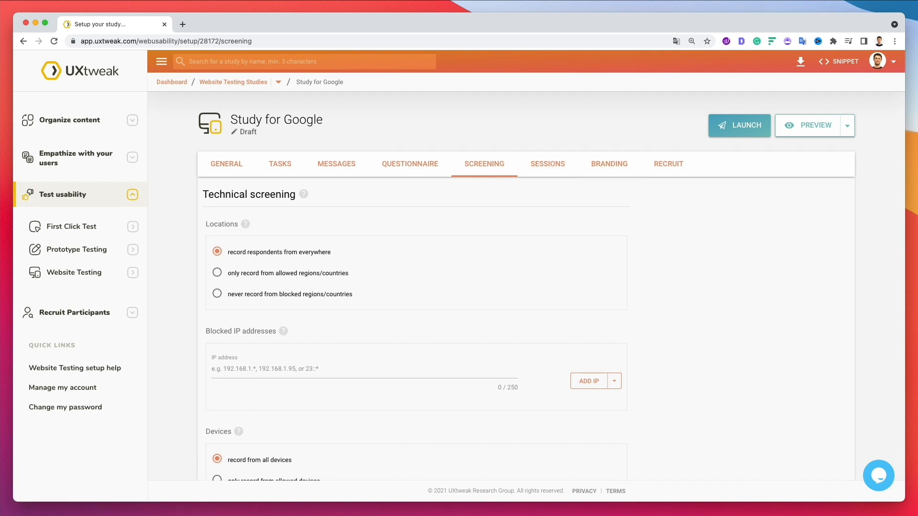
mouse_move(523, 154)
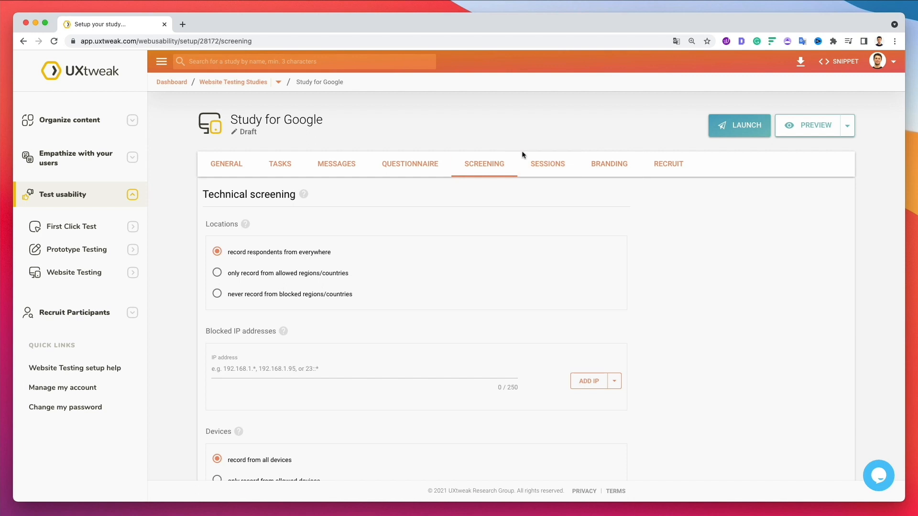
Review the Sessions settings, leaving privacy options unchecked and recording on all snippet pages.
left_click(548, 164)
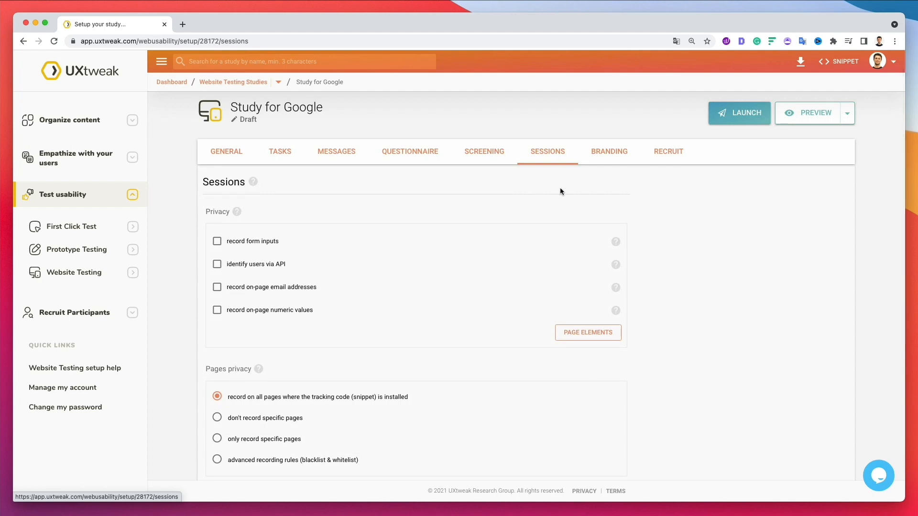
scroll("down", 3)
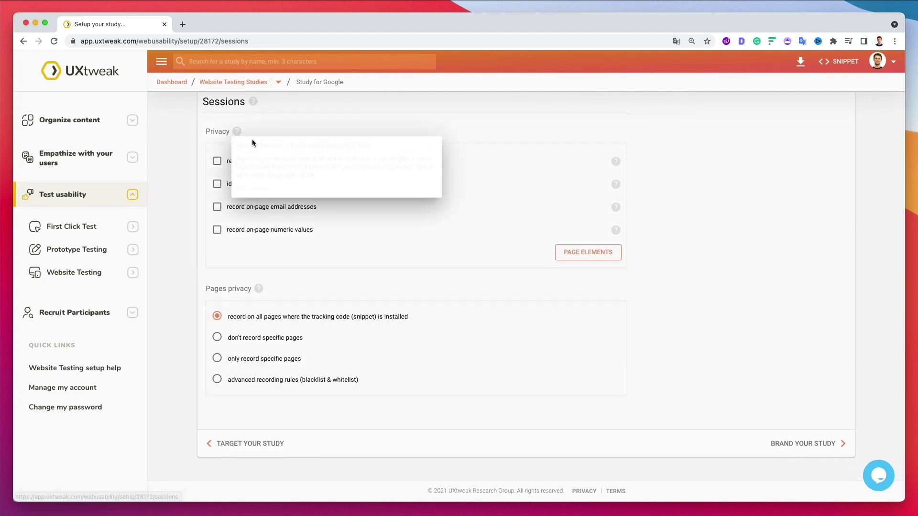
mouse_move(270, 117)
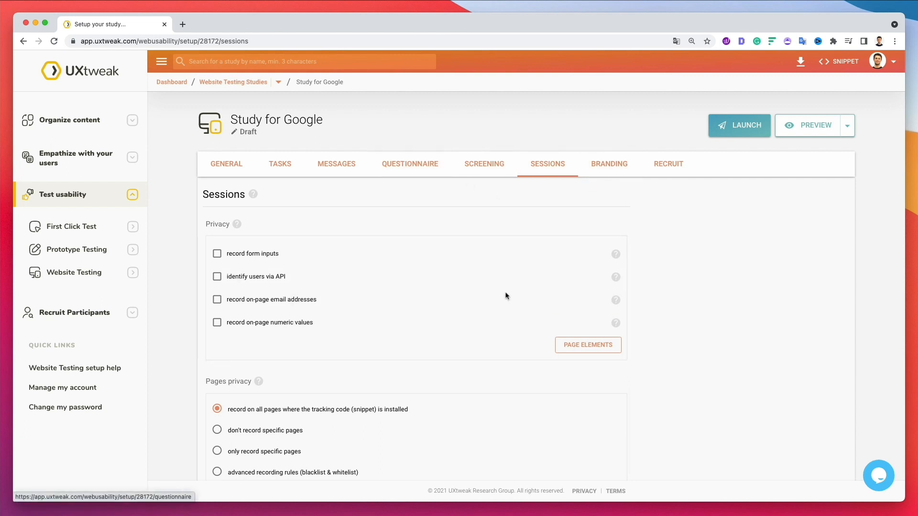
mouse_move(600, 165)
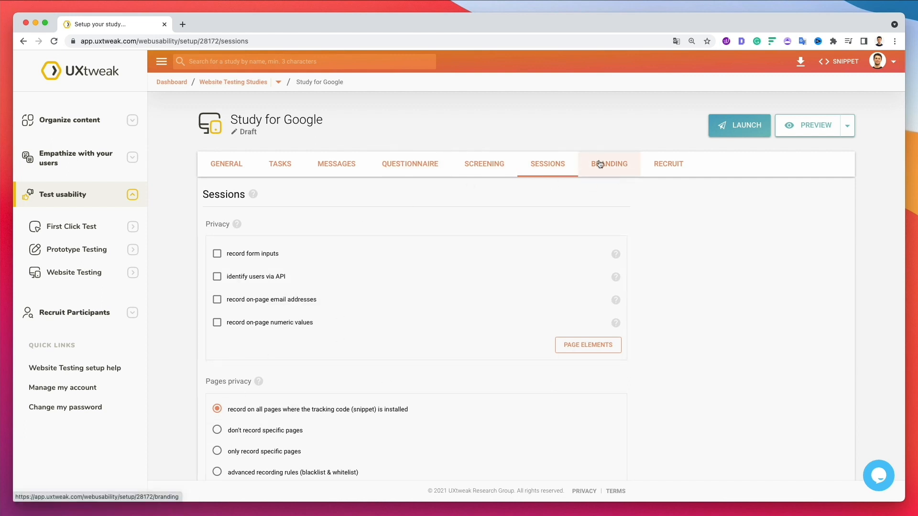
View the locked Branding settings, preview the study in a new tab, and return to the setup page.
left_click(609, 164)
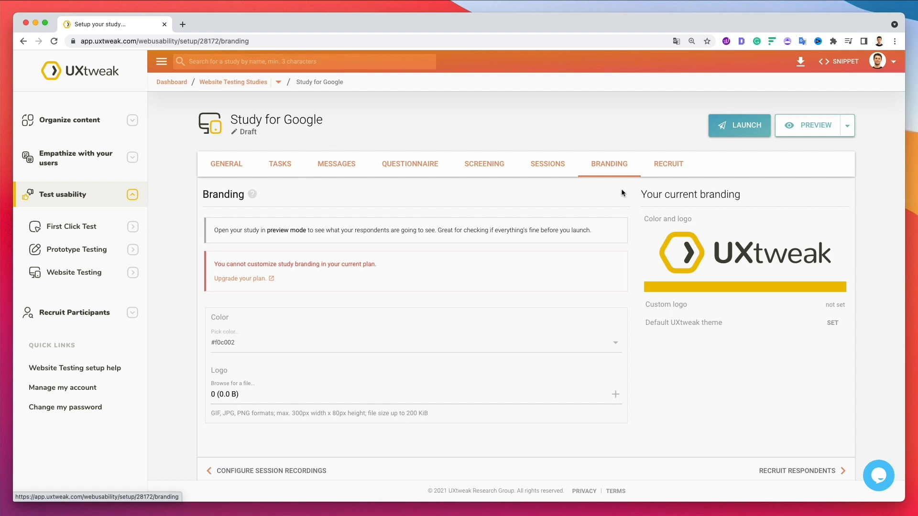
mouse_move(651, 190)
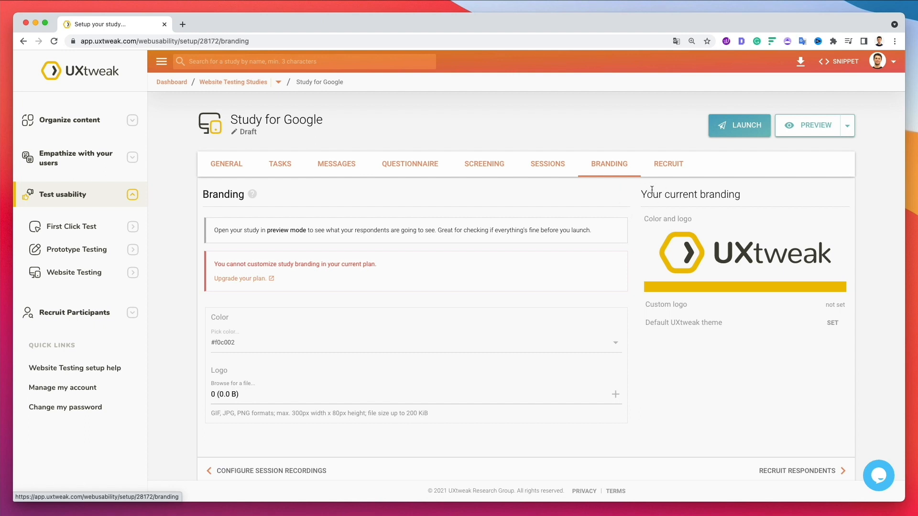
left_click(815, 125)
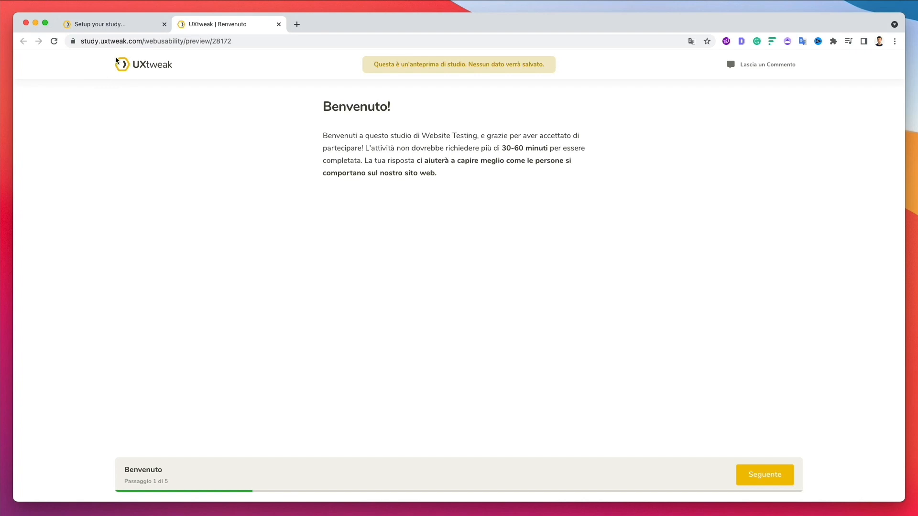
left_click(114, 24)
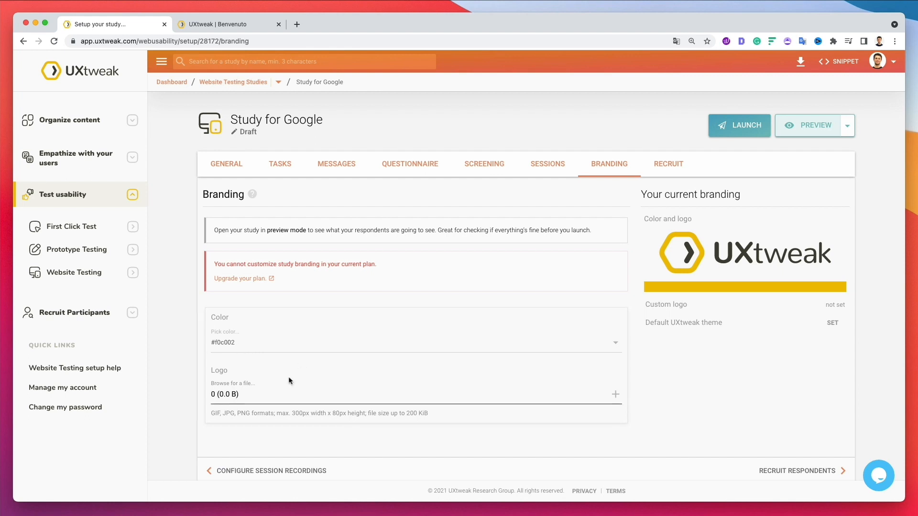
scroll("down", 3)
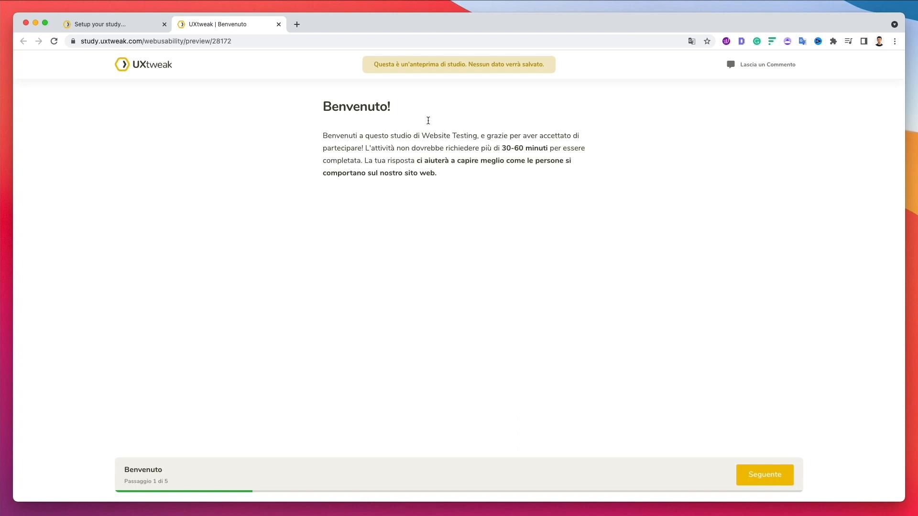
left_click(110, 24)
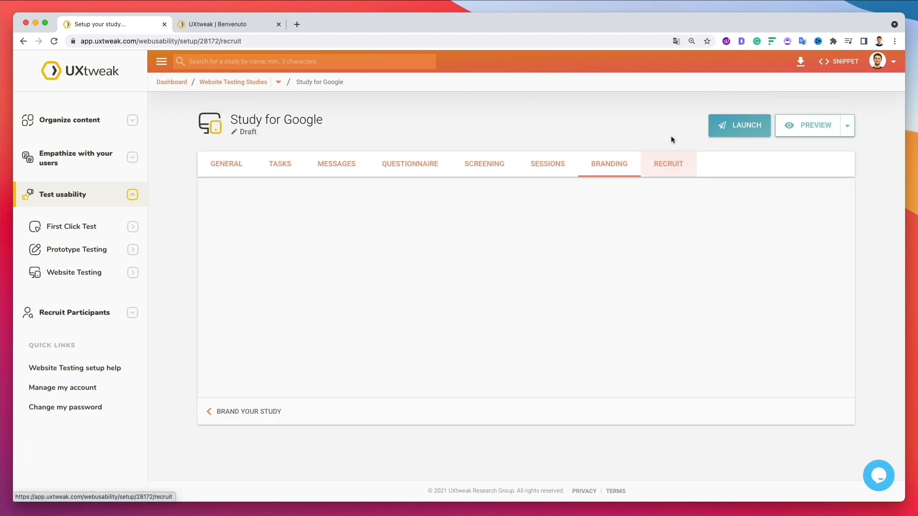
Load the Recruit respondents section with address sharing, widget and rewards options.
left_click(668, 164)
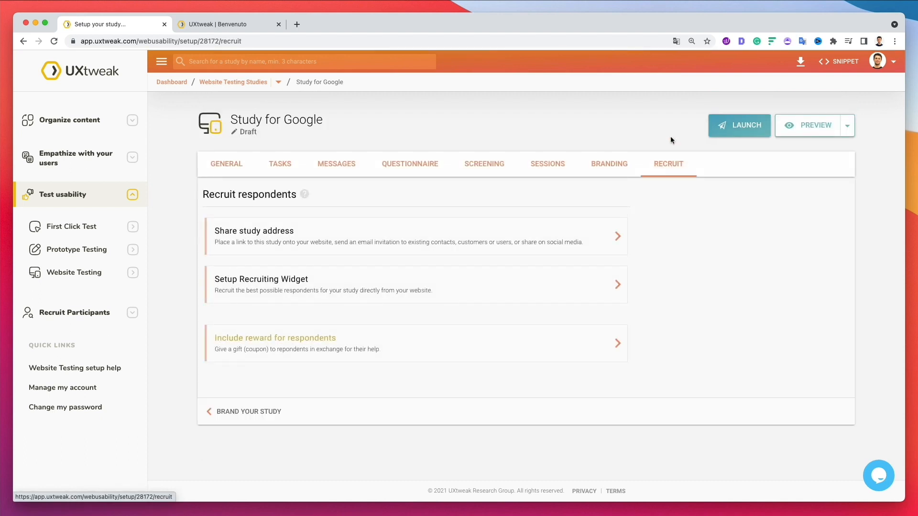
mouse_move(245, 272)
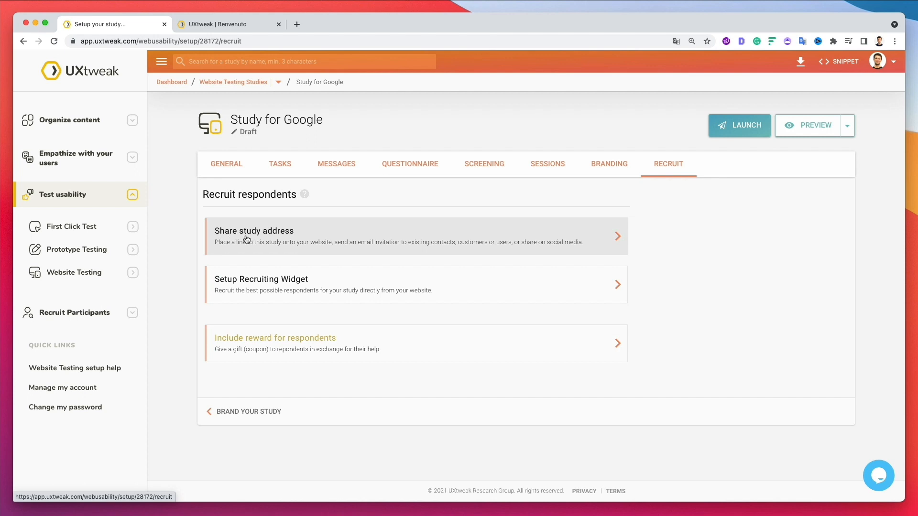
mouse_move(233, 254)
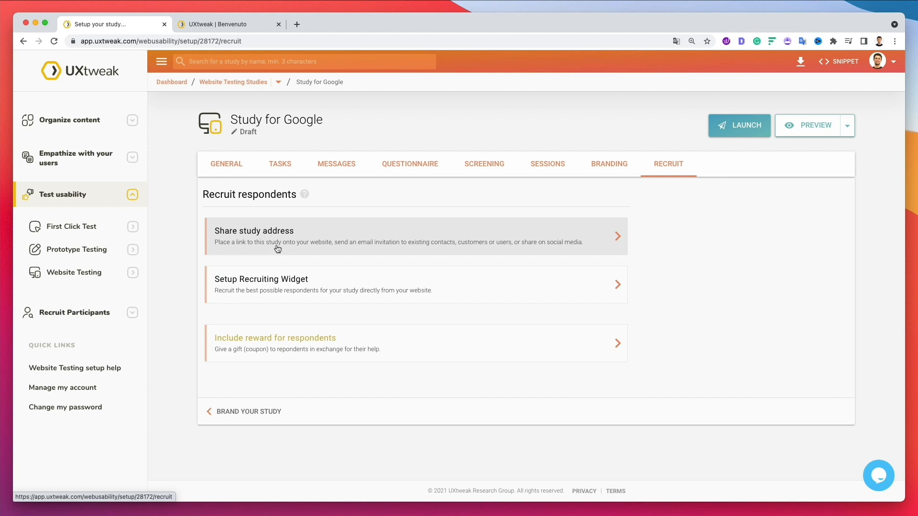
mouse_move(416, 248)
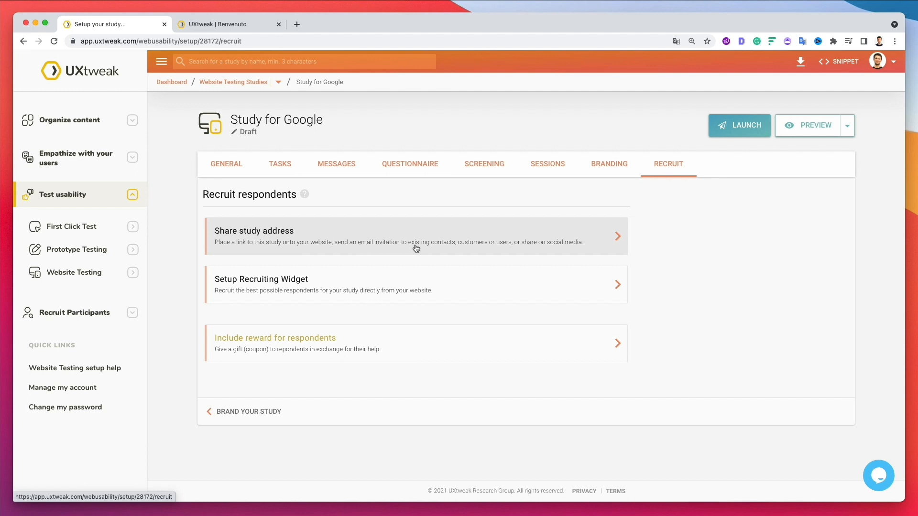
mouse_move(543, 246)
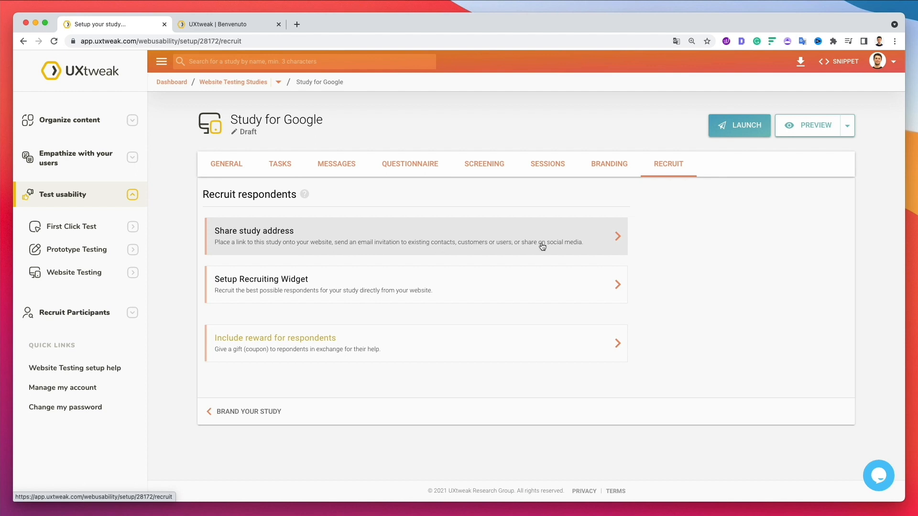
mouse_move(350, 261)
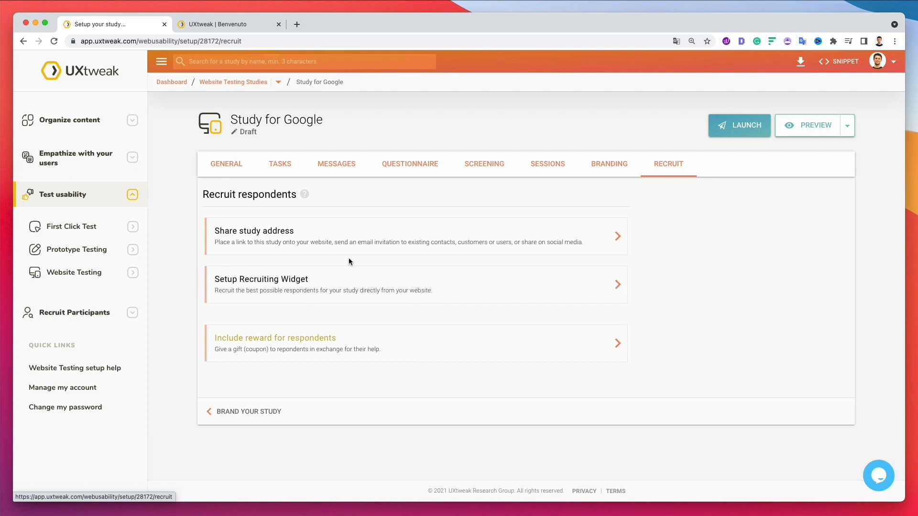
mouse_move(256, 298)
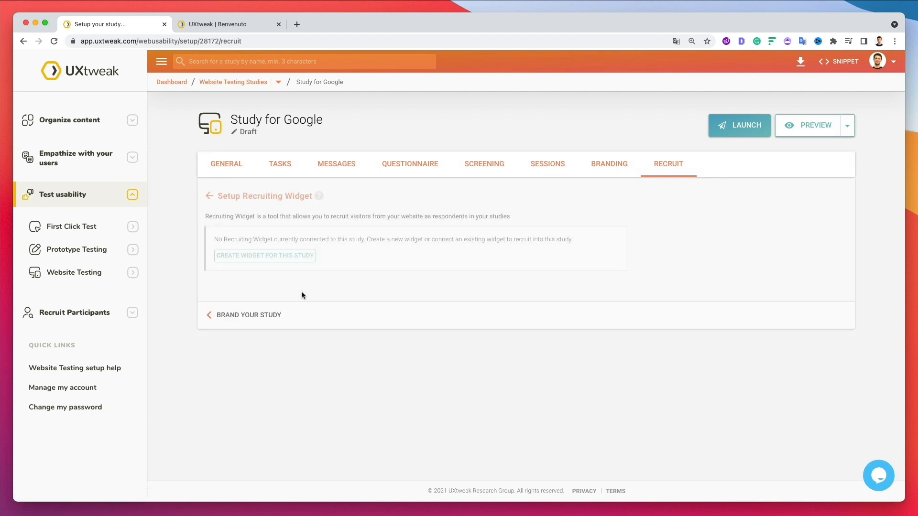
mouse_move(267, 256)
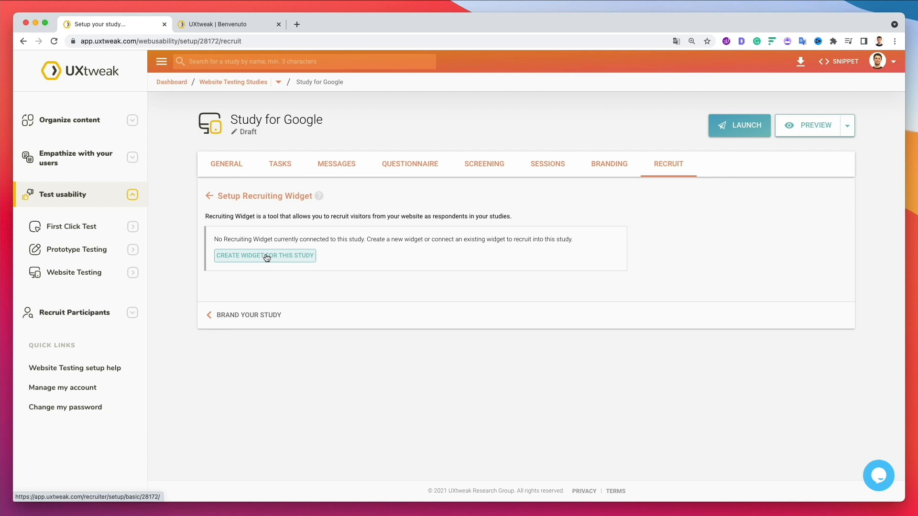
mouse_move(262, 235)
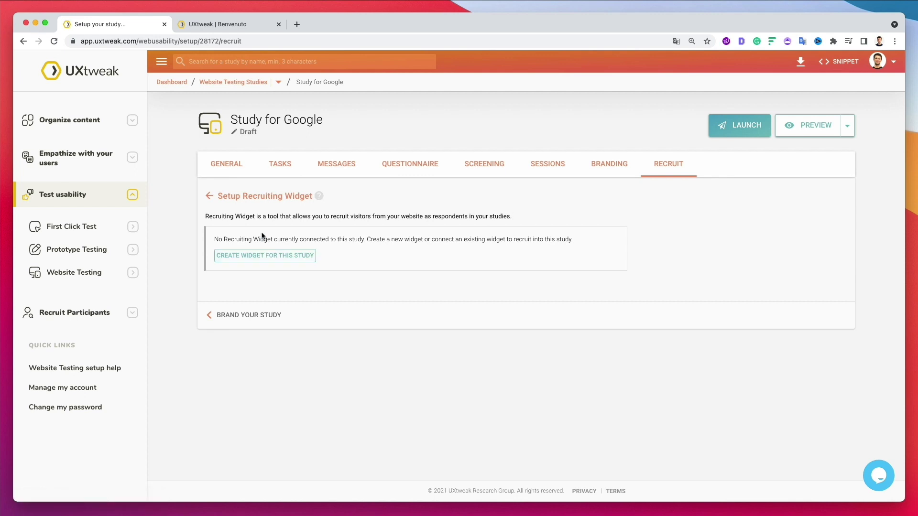
mouse_move(281, 261)
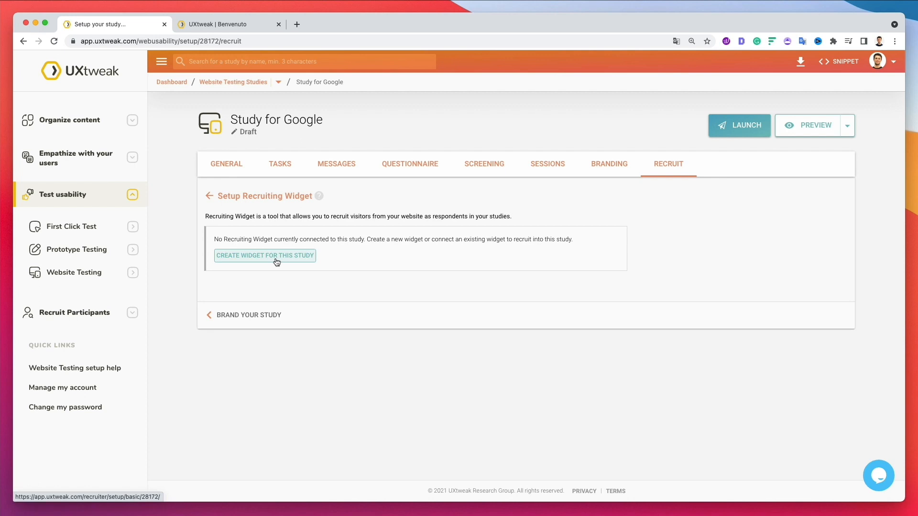
mouse_move(273, 258)
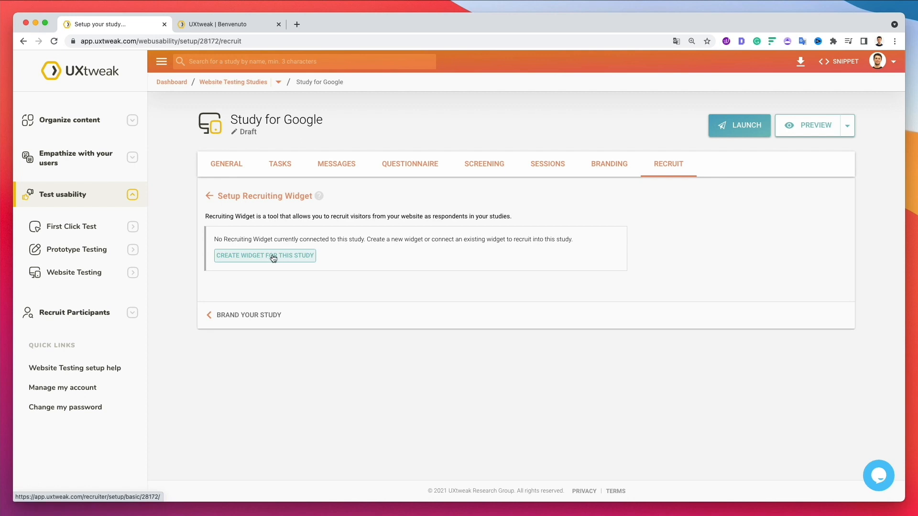
Create recruiting widget #WVvI for Study for Google and dismiss the 'My snippet' notice.
left_click(264, 255)
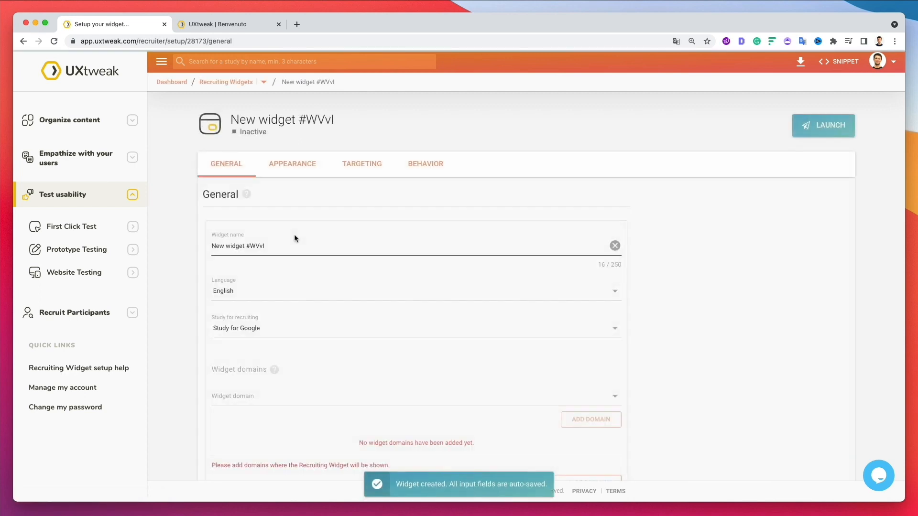
left_click(839, 61)
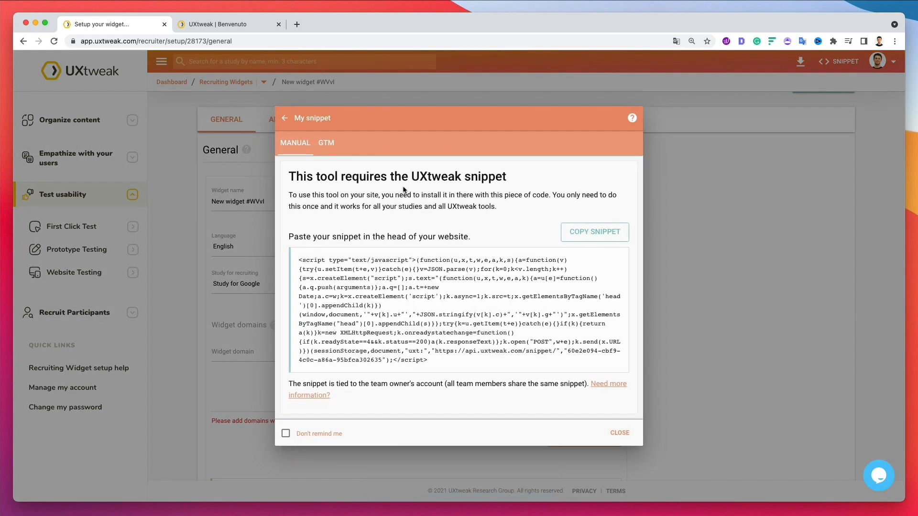
left_click(619, 433)
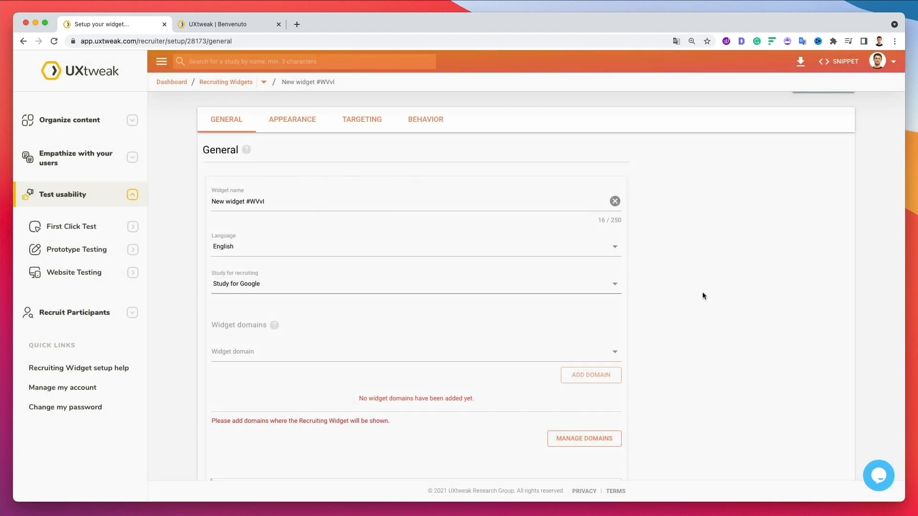
scroll("down", 3)
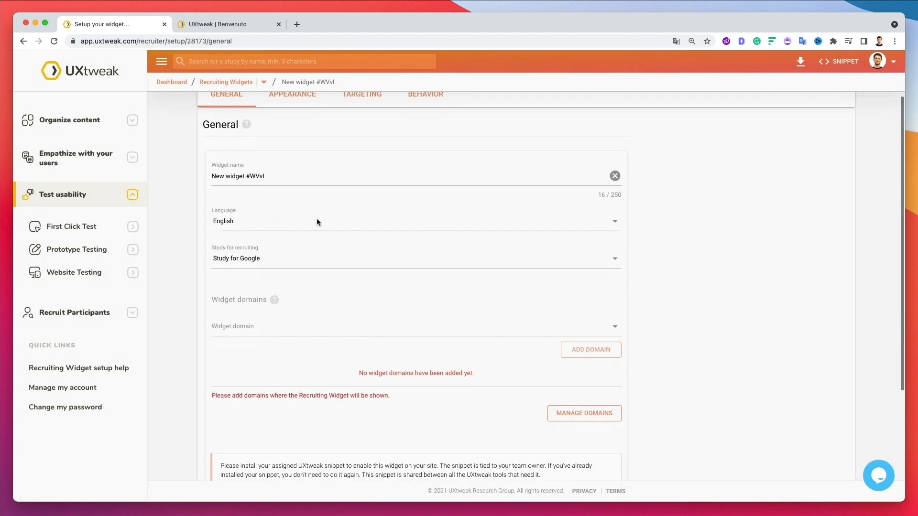
scroll("down", 3)
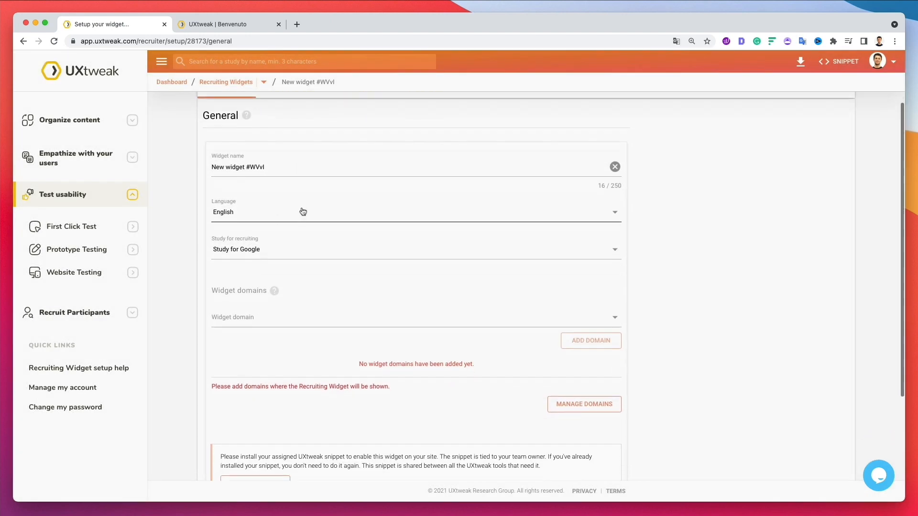
scroll("down", 3)
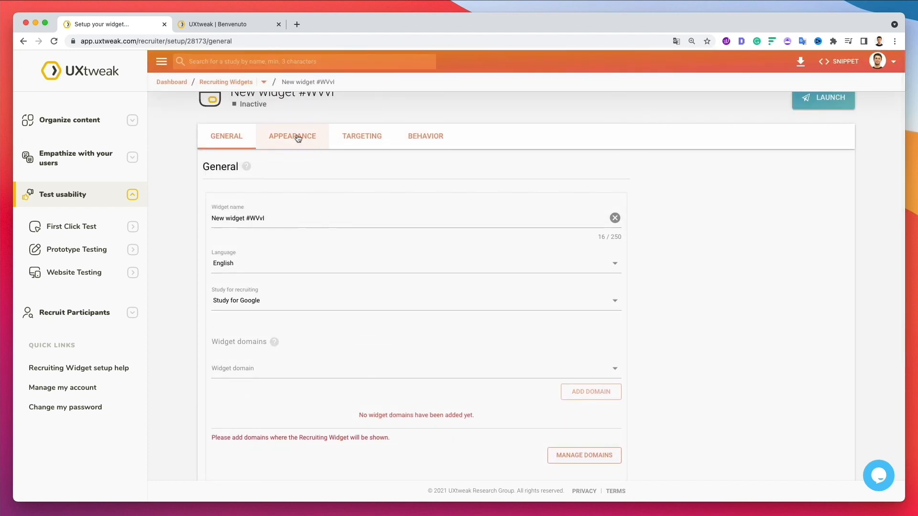
Review widget #WVvI's Appearance, Targeting and Behavior trigger settings.
left_click(292, 136)
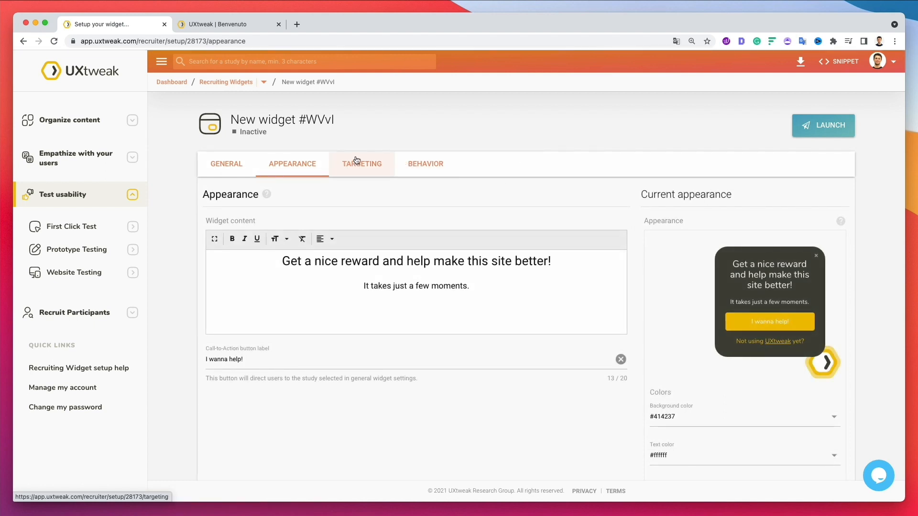
left_click(361, 164)
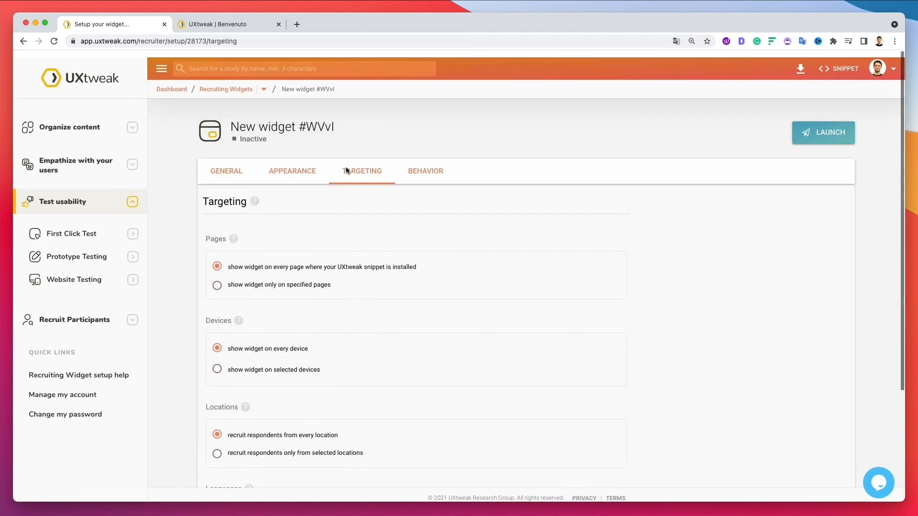
left_click(425, 171)
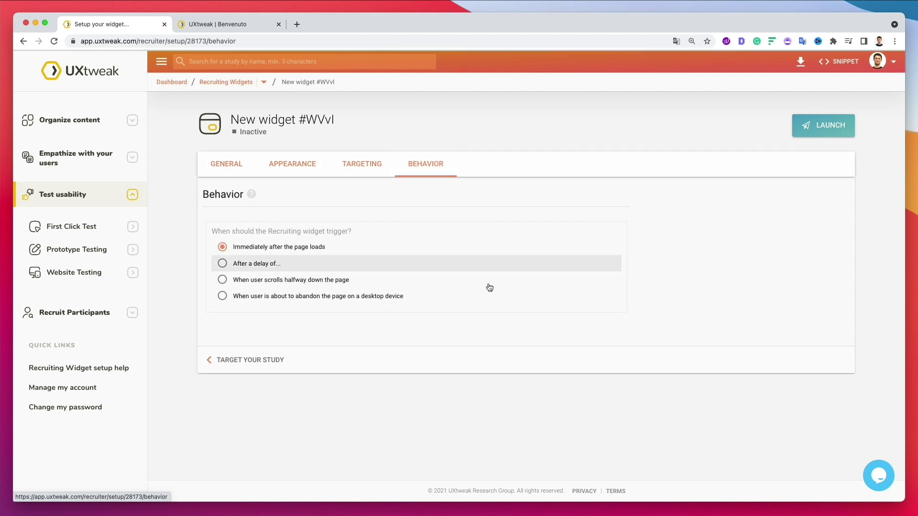
mouse_move(223, 101)
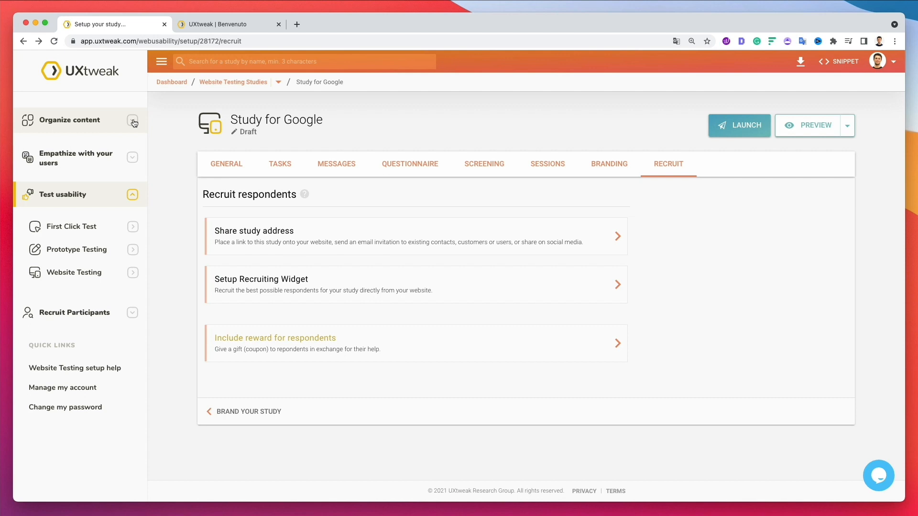
Expand the 'Organize content' and 'Empathize with your users' study-type groups in the sidebar.
left_click(133, 120)
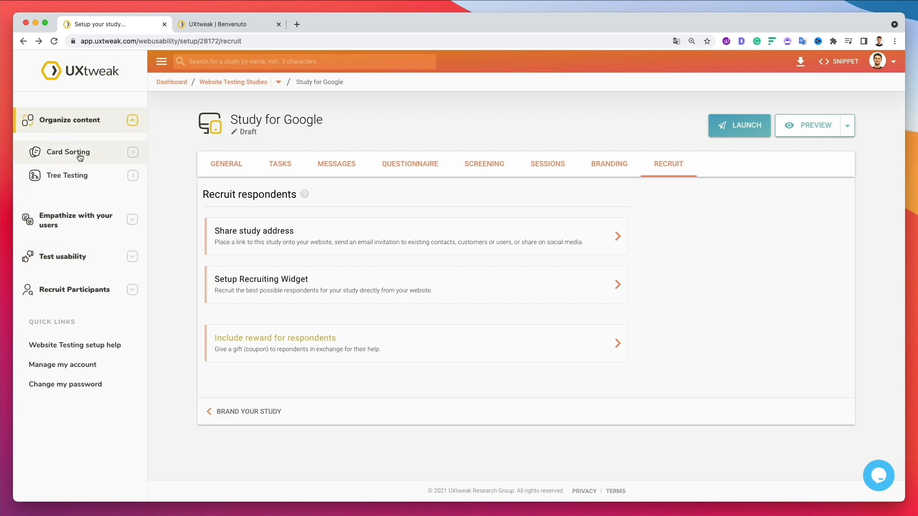
mouse_move(131, 200)
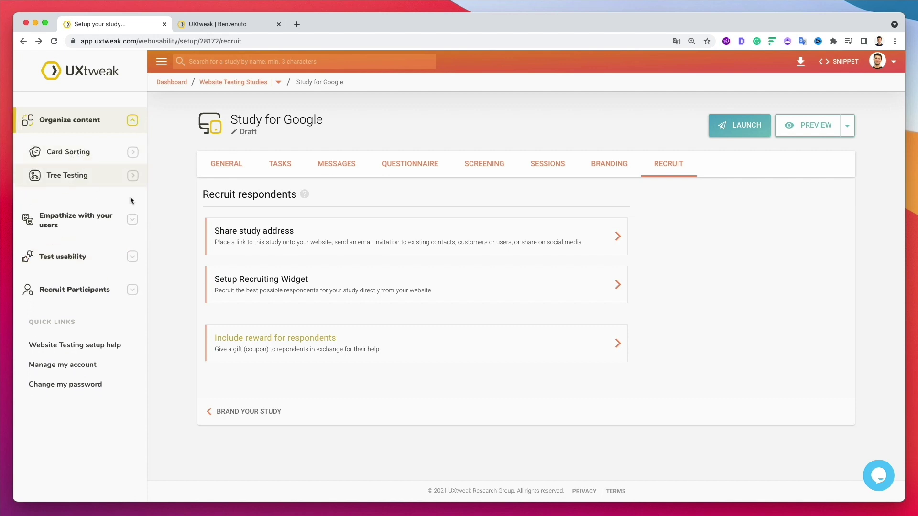
left_click(76, 220)
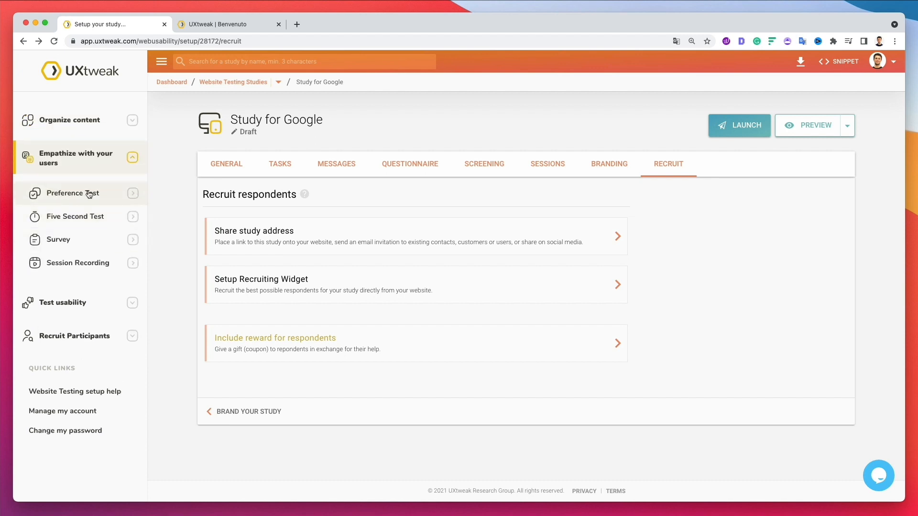
mouse_move(88, 263)
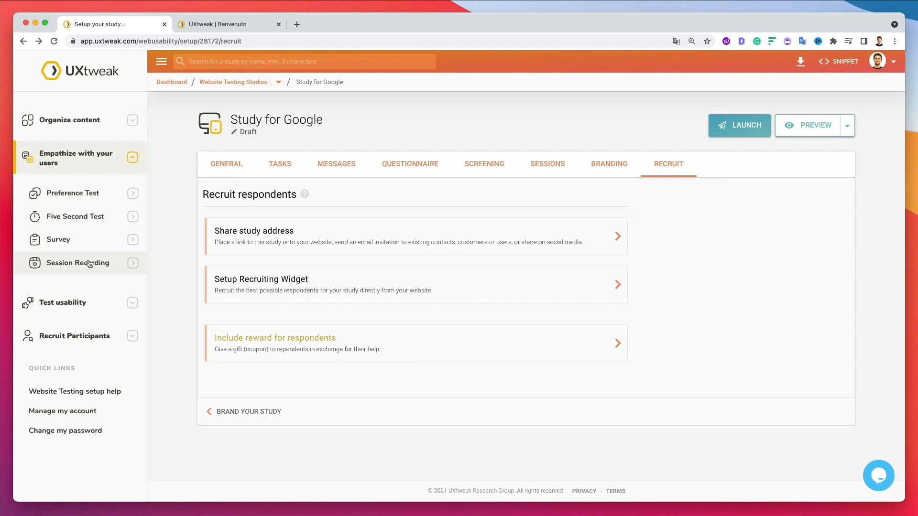
mouse_move(136, 203)
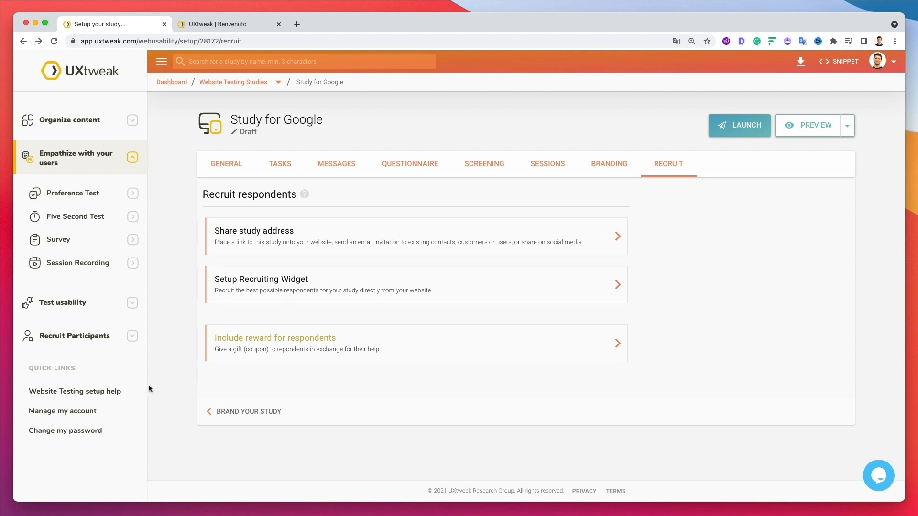
mouse_move(266, 132)
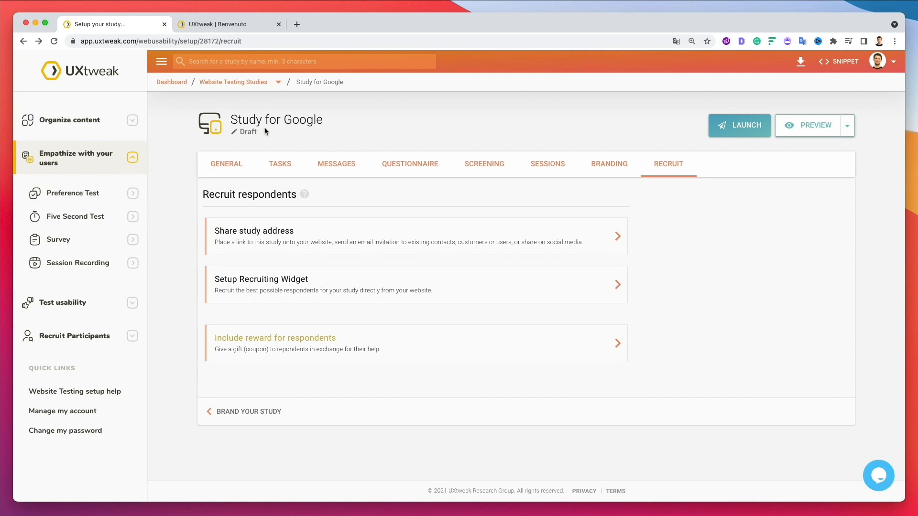
mouse_move(194, 254)
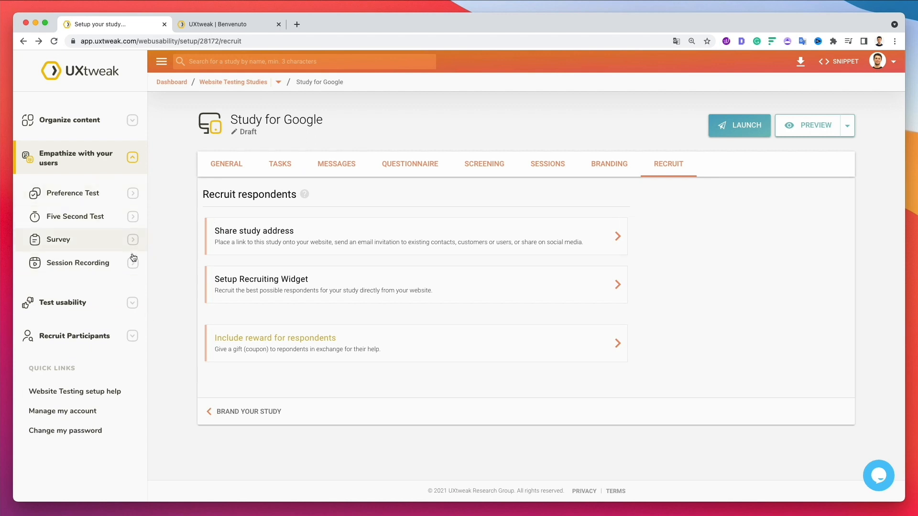
mouse_move(177, 265)
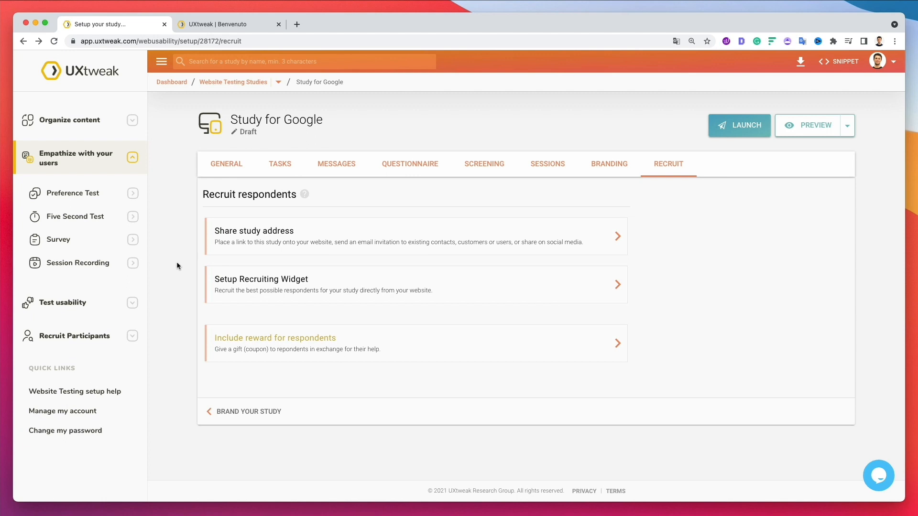
mouse_move(174, 264)
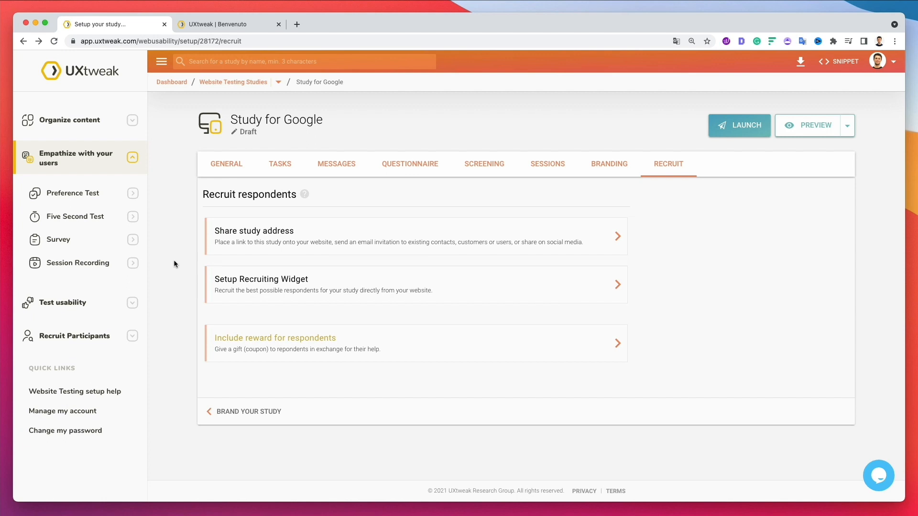
mouse_move(173, 273)
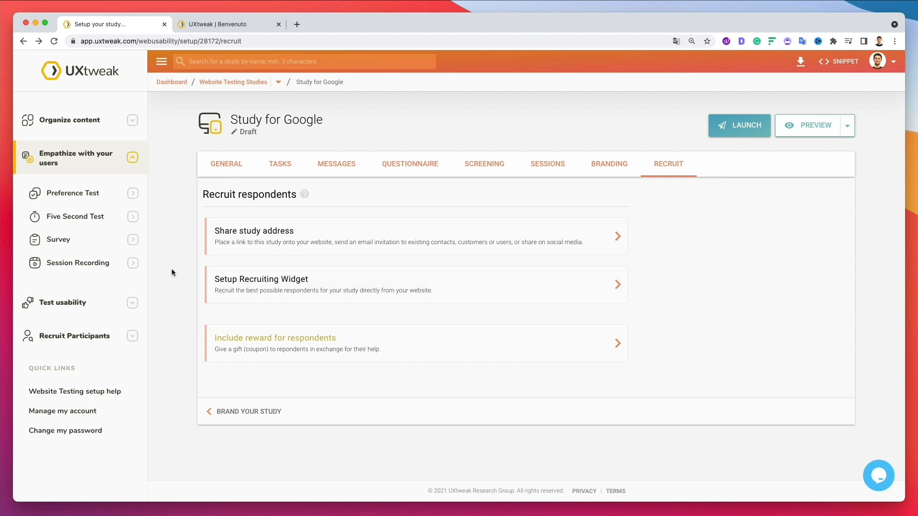